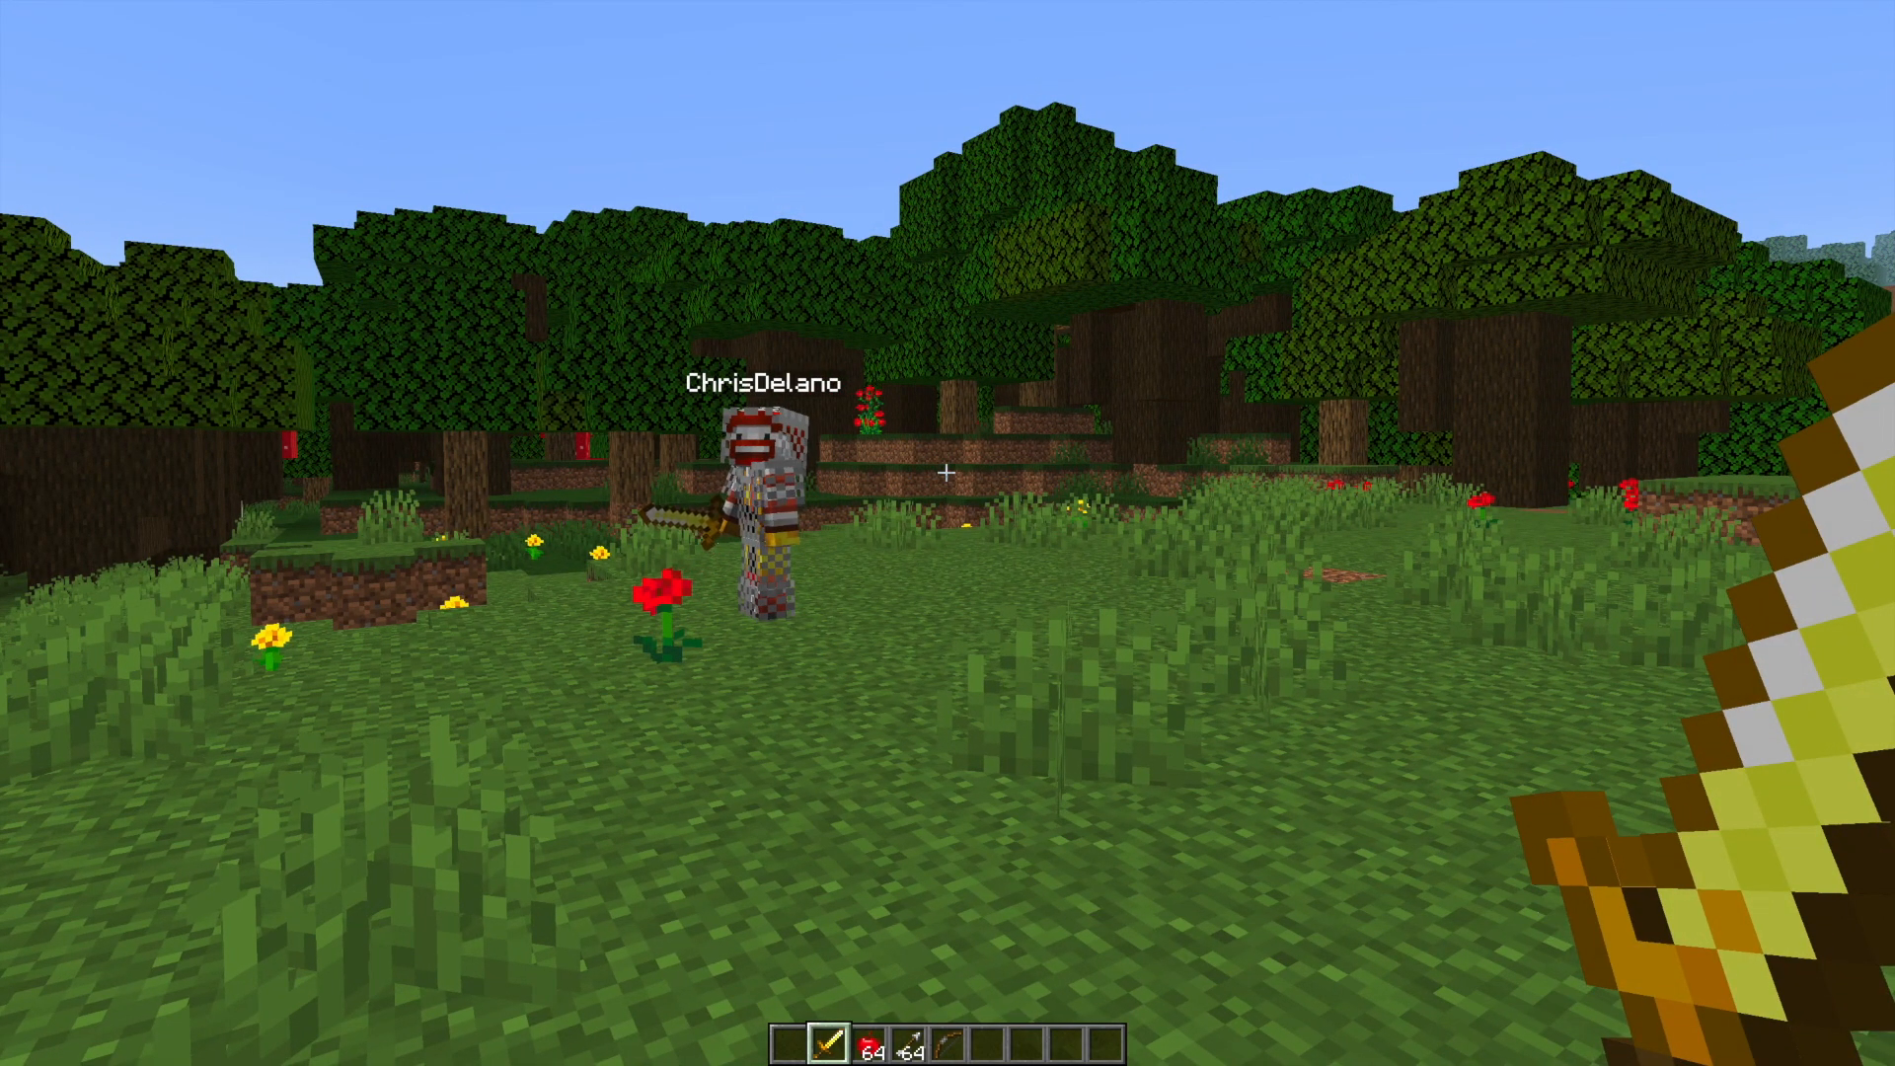
Step: Run /phantomcombat and pvpstats in chat, then /pvptoggle on to re-enable PvP
type("/phantomcombat")
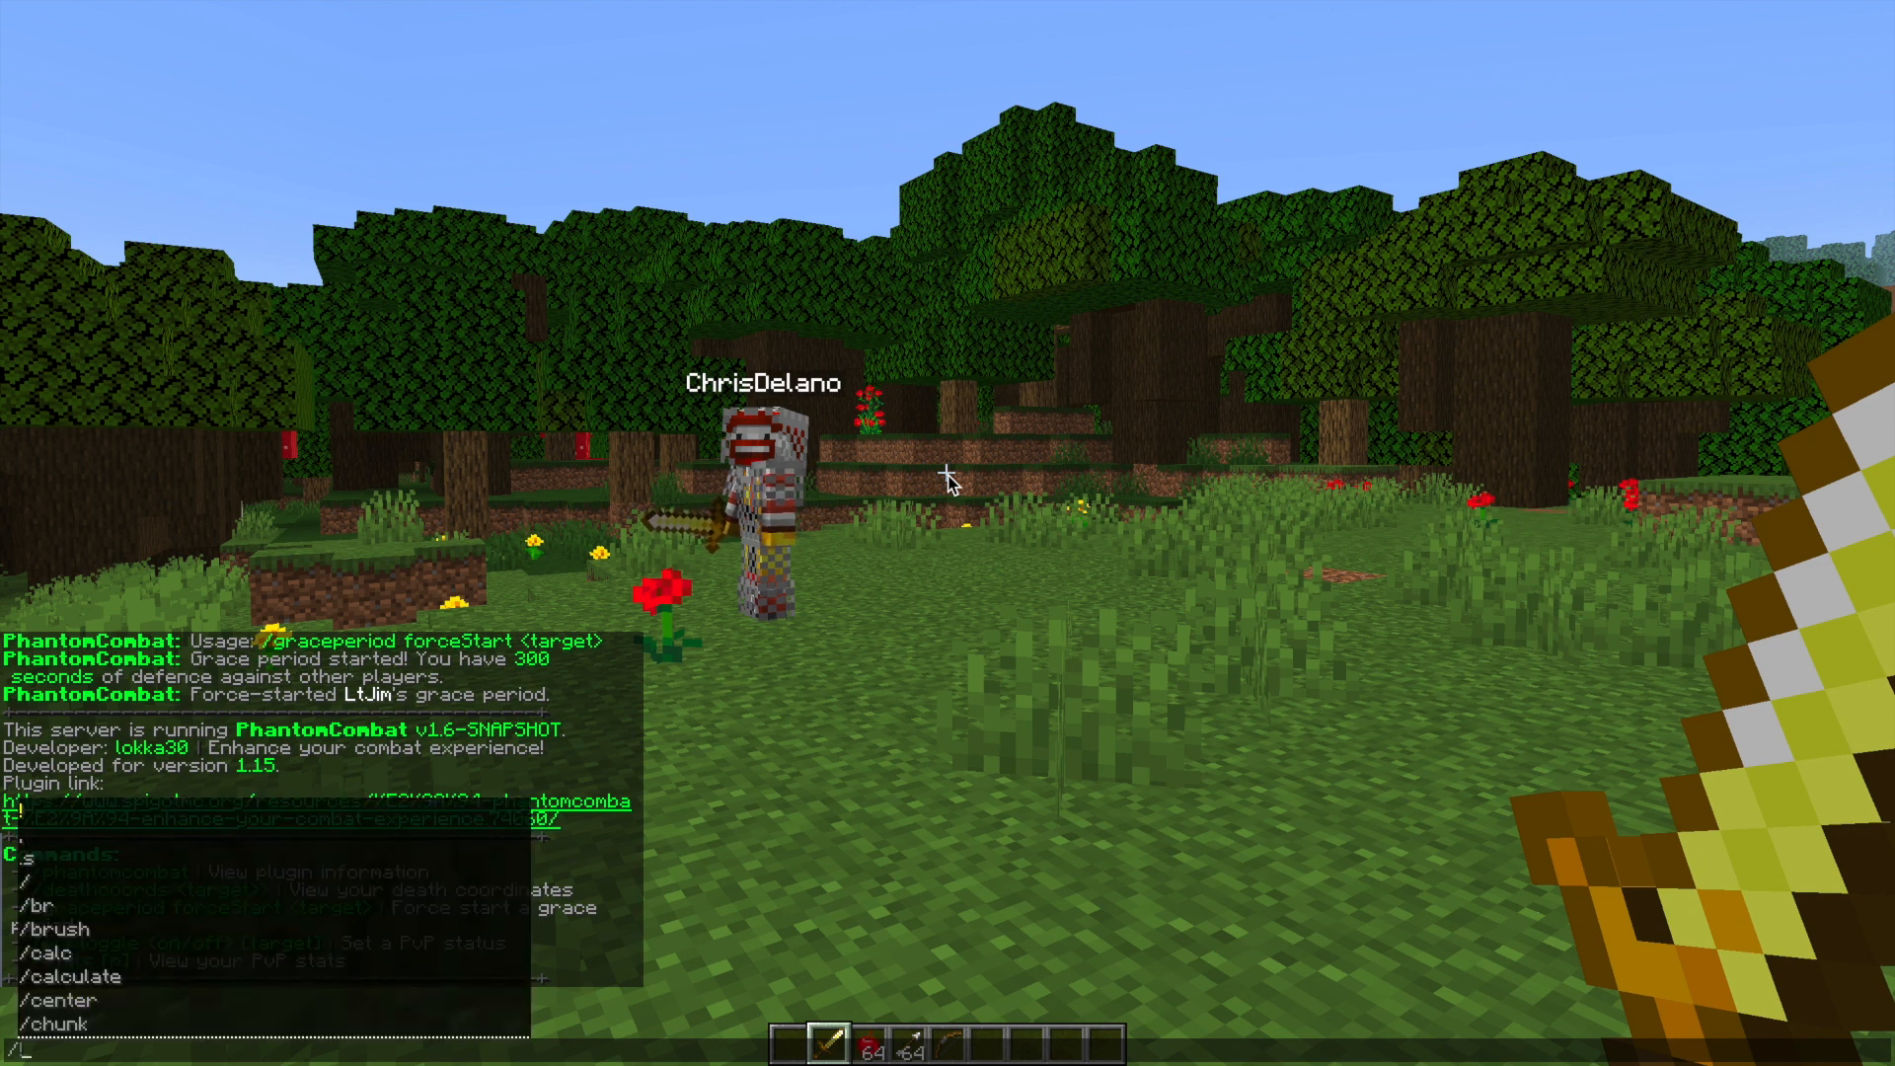
type("pvpstats")
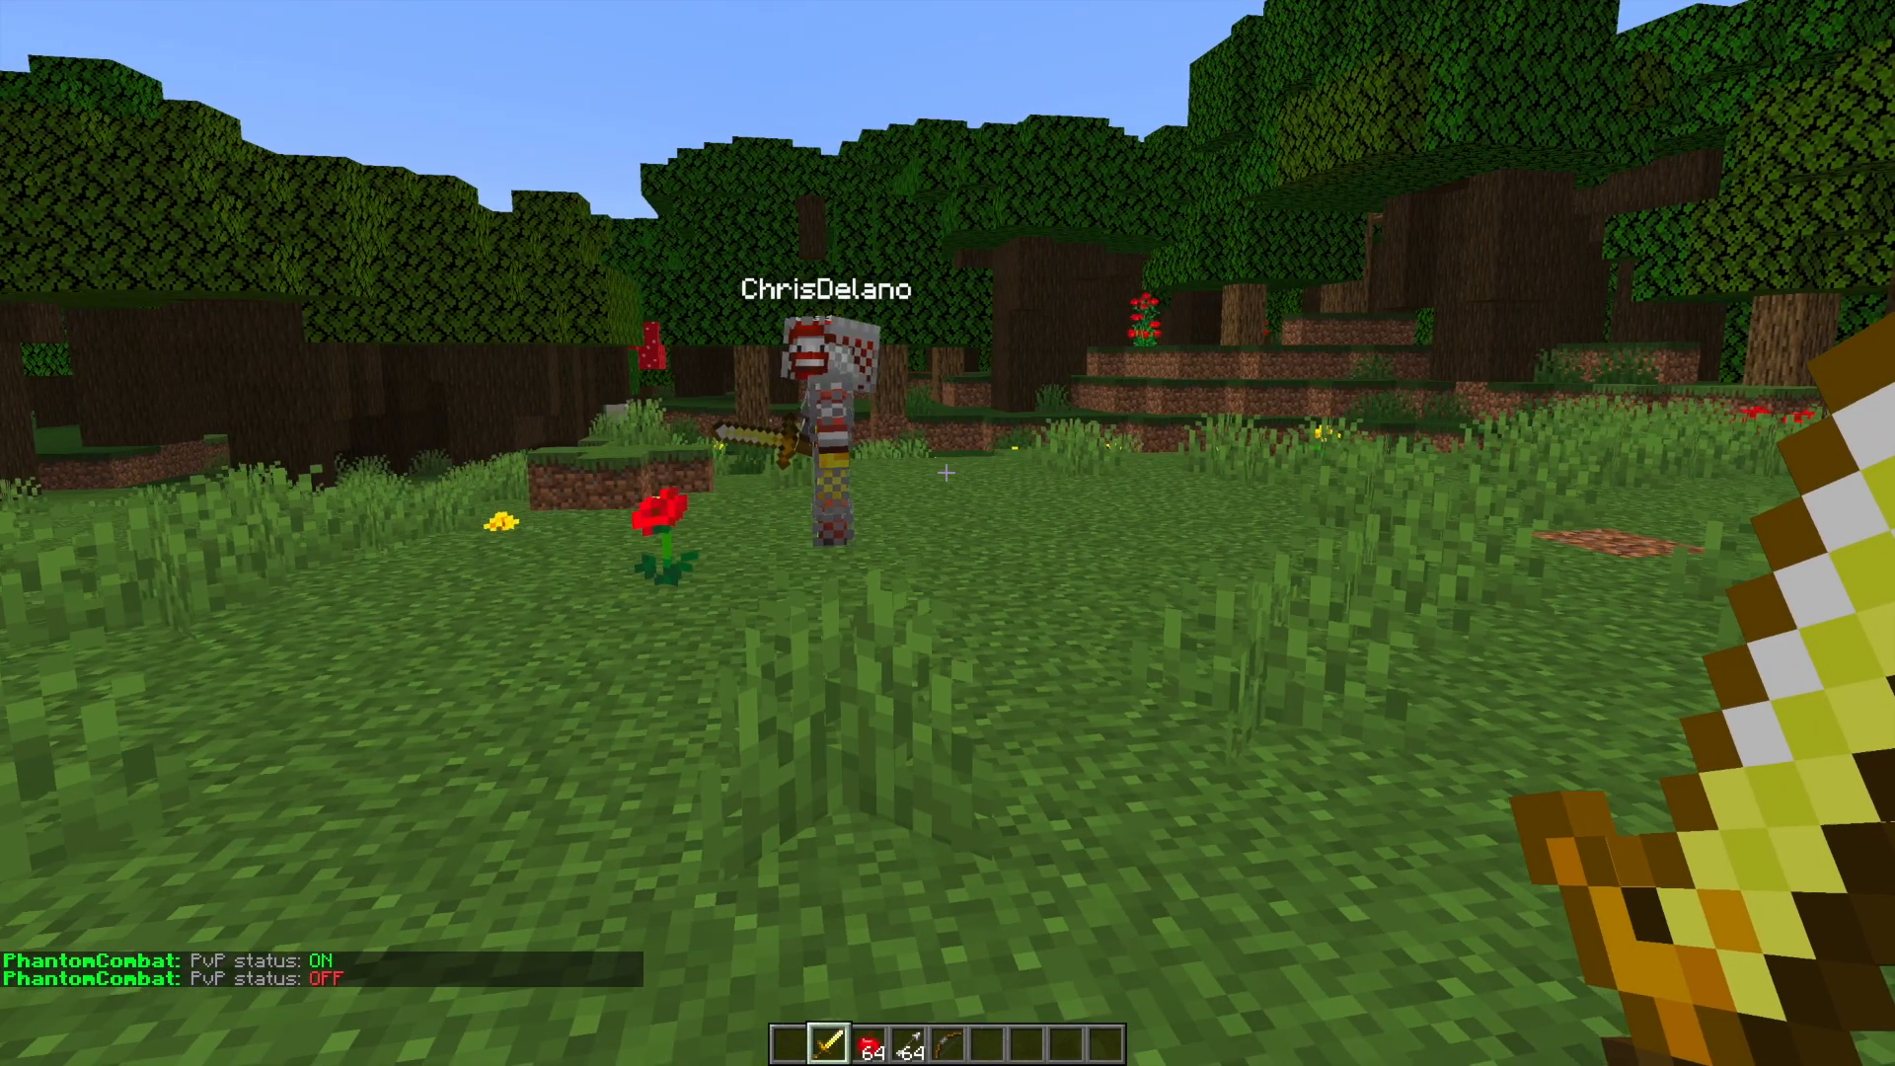
type("/pvptoggle o")
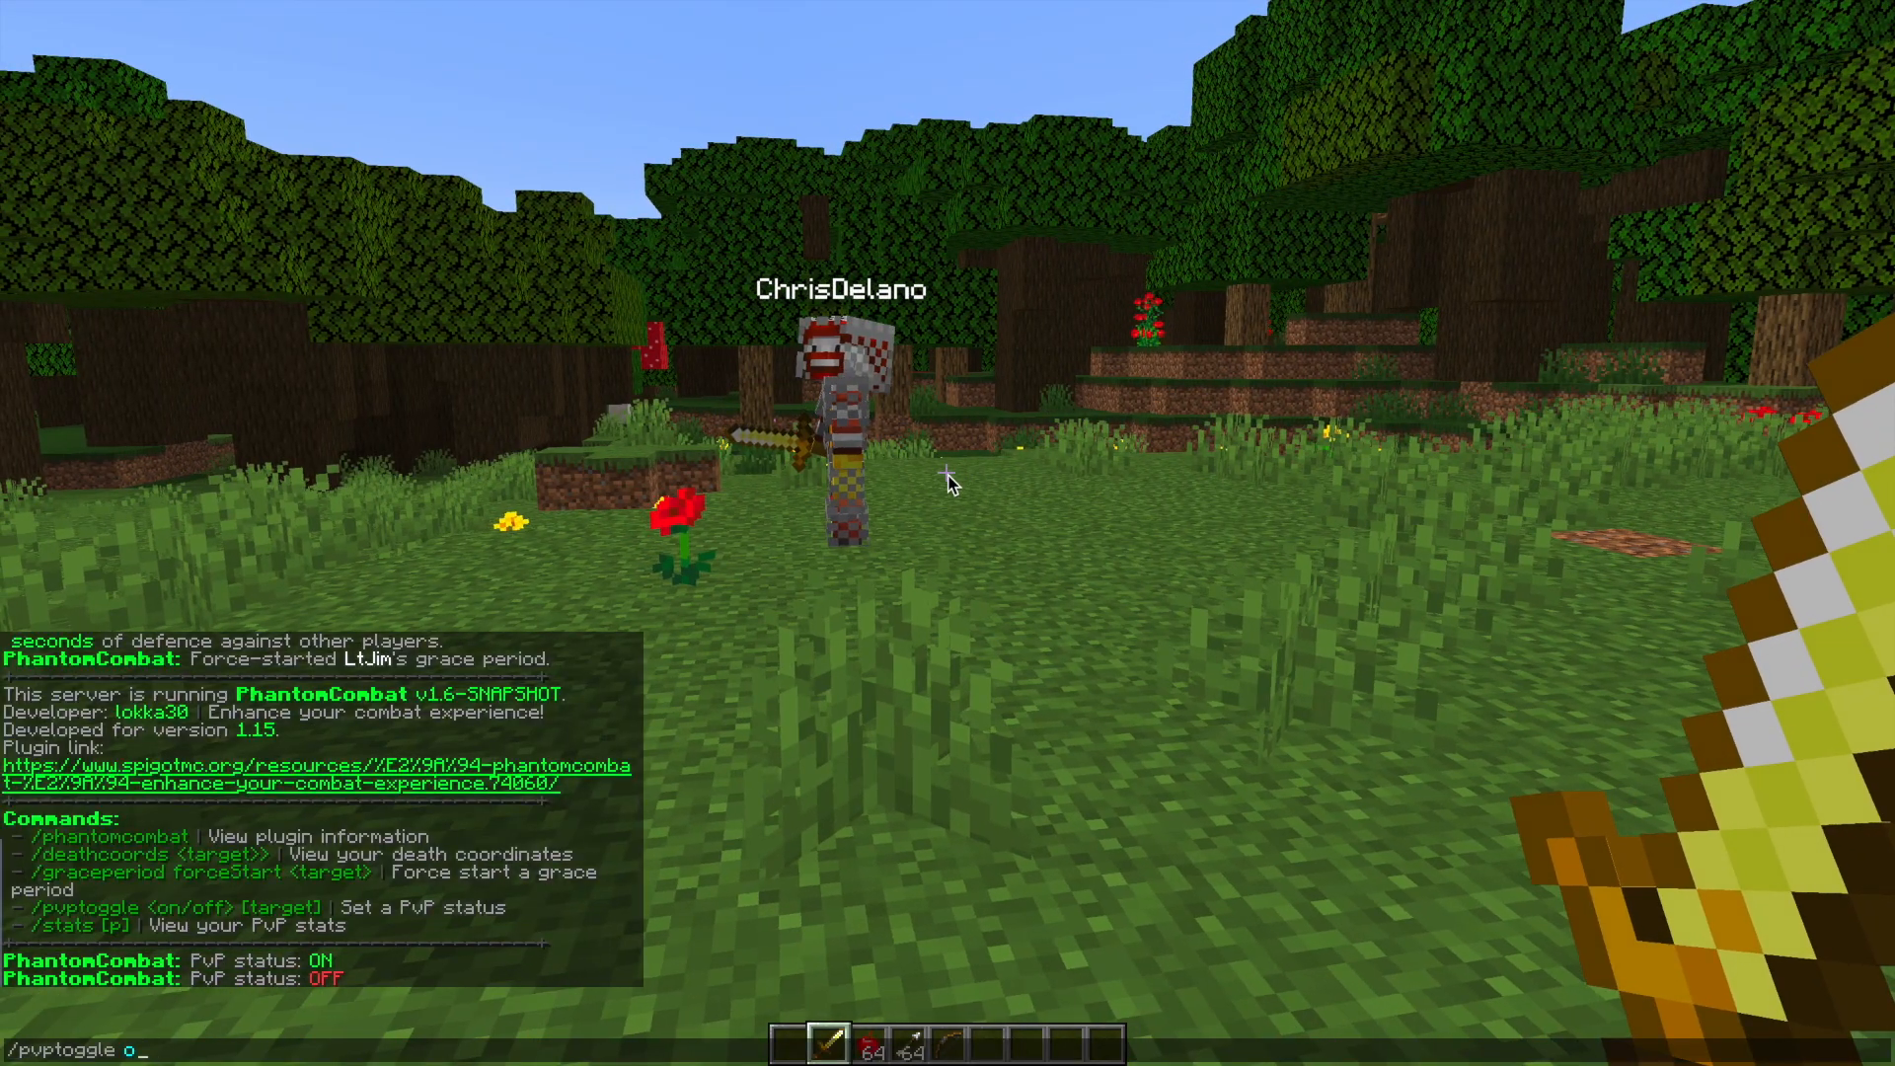
type("on")
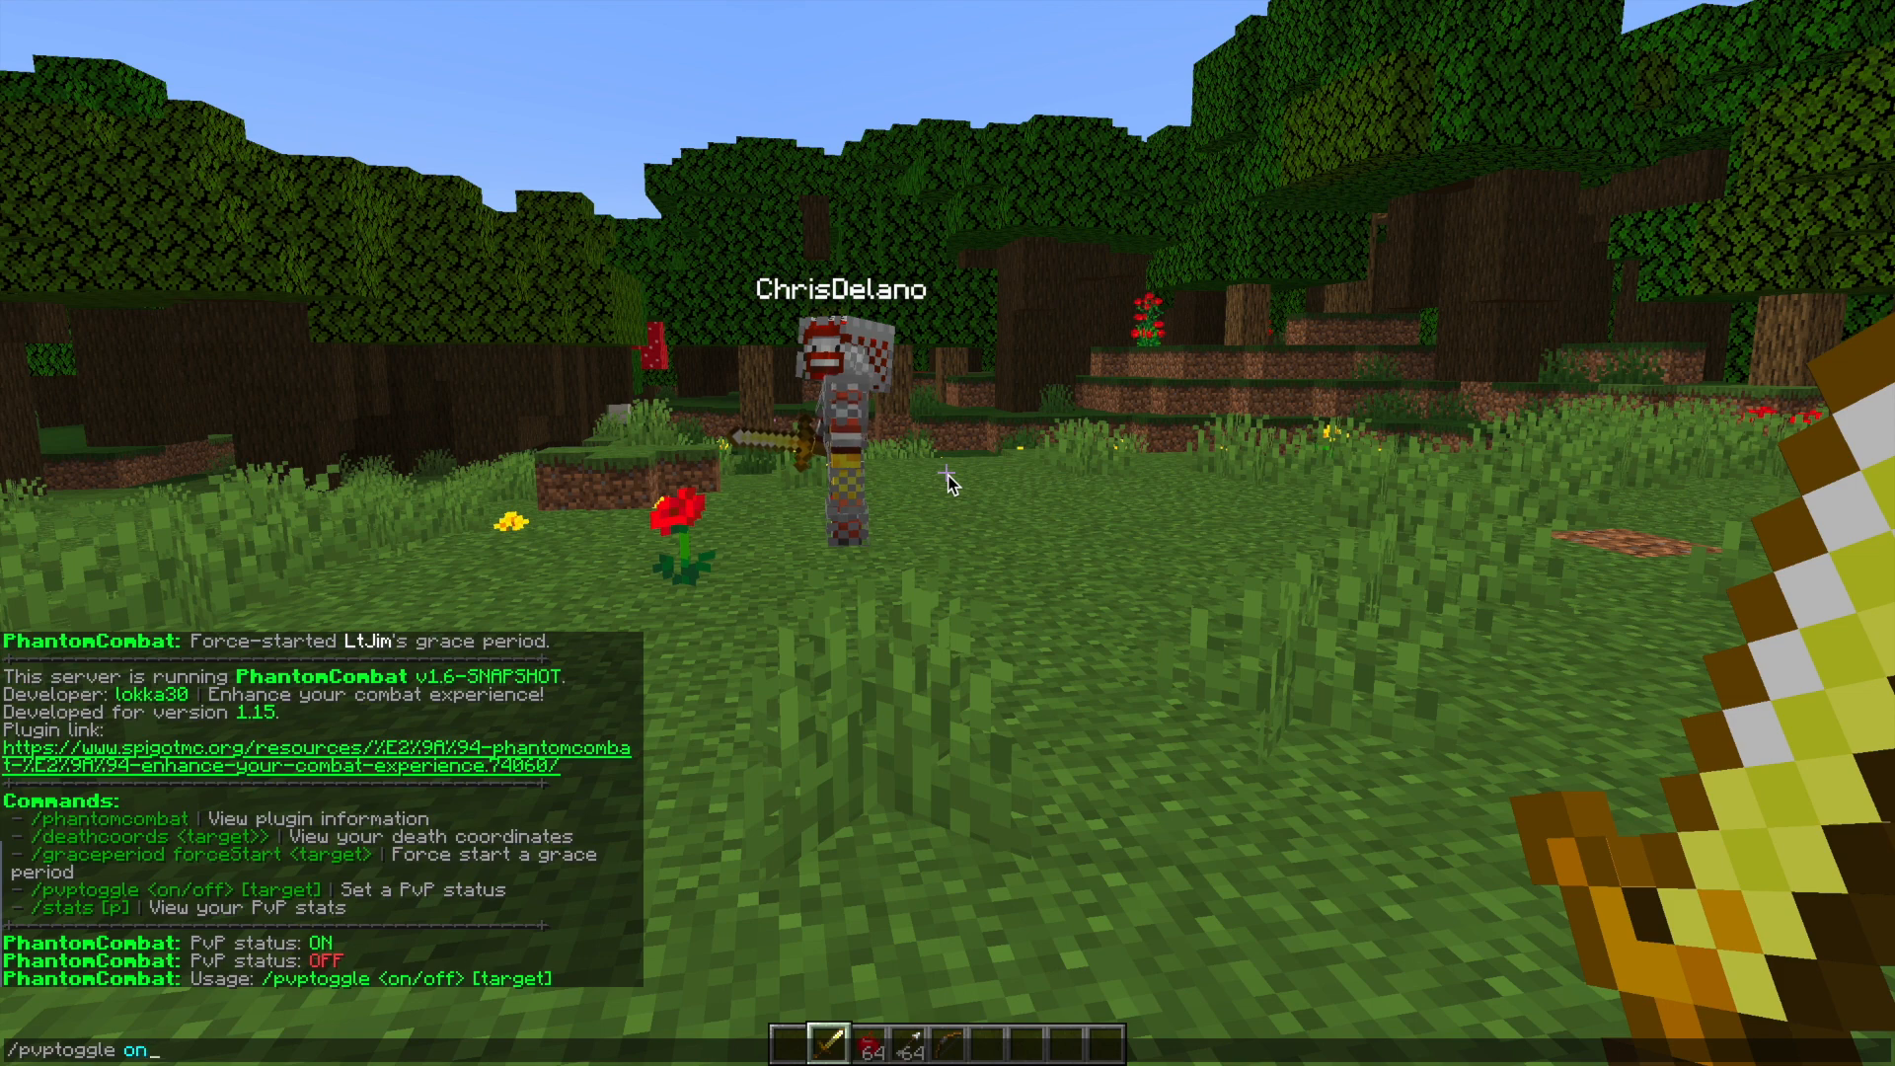
key("Enter")
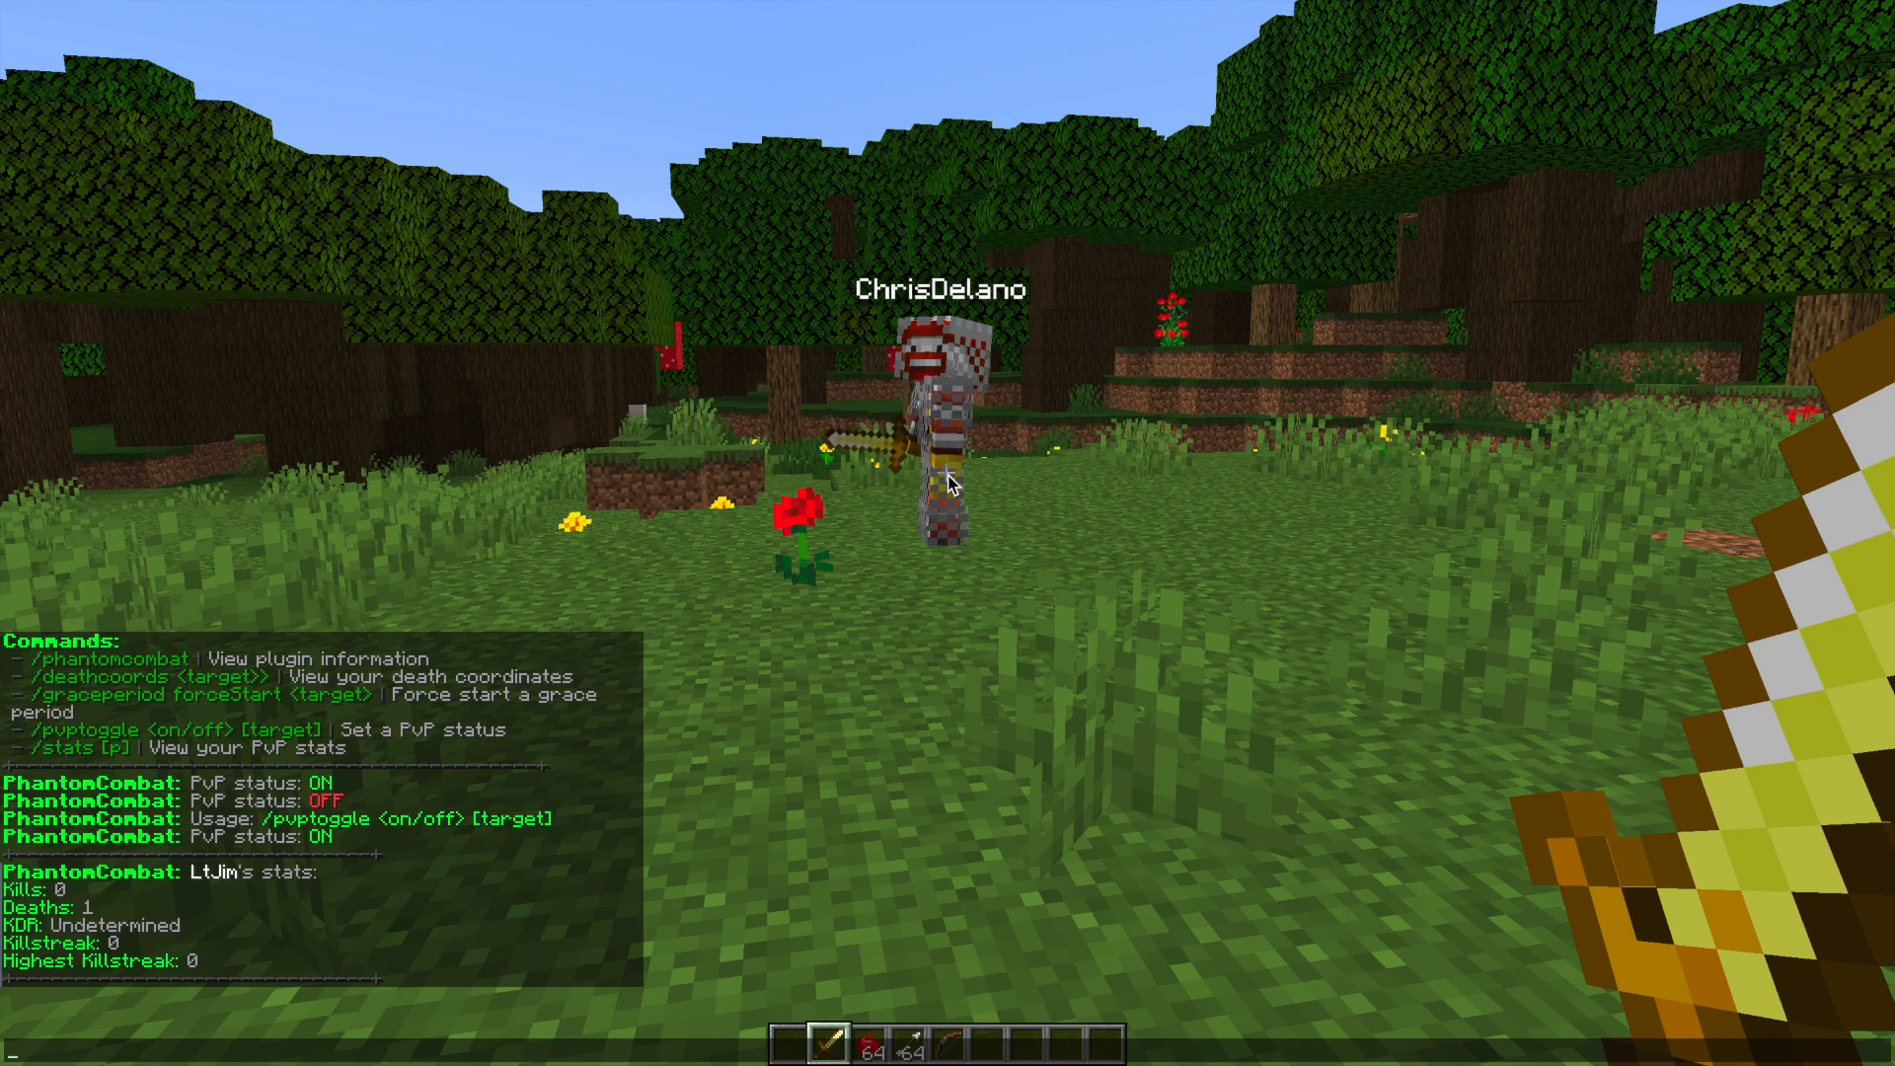
Step: Run /deathcoords to show last death at -381, 80, 300, then /graceperiod forceStart
type("/")
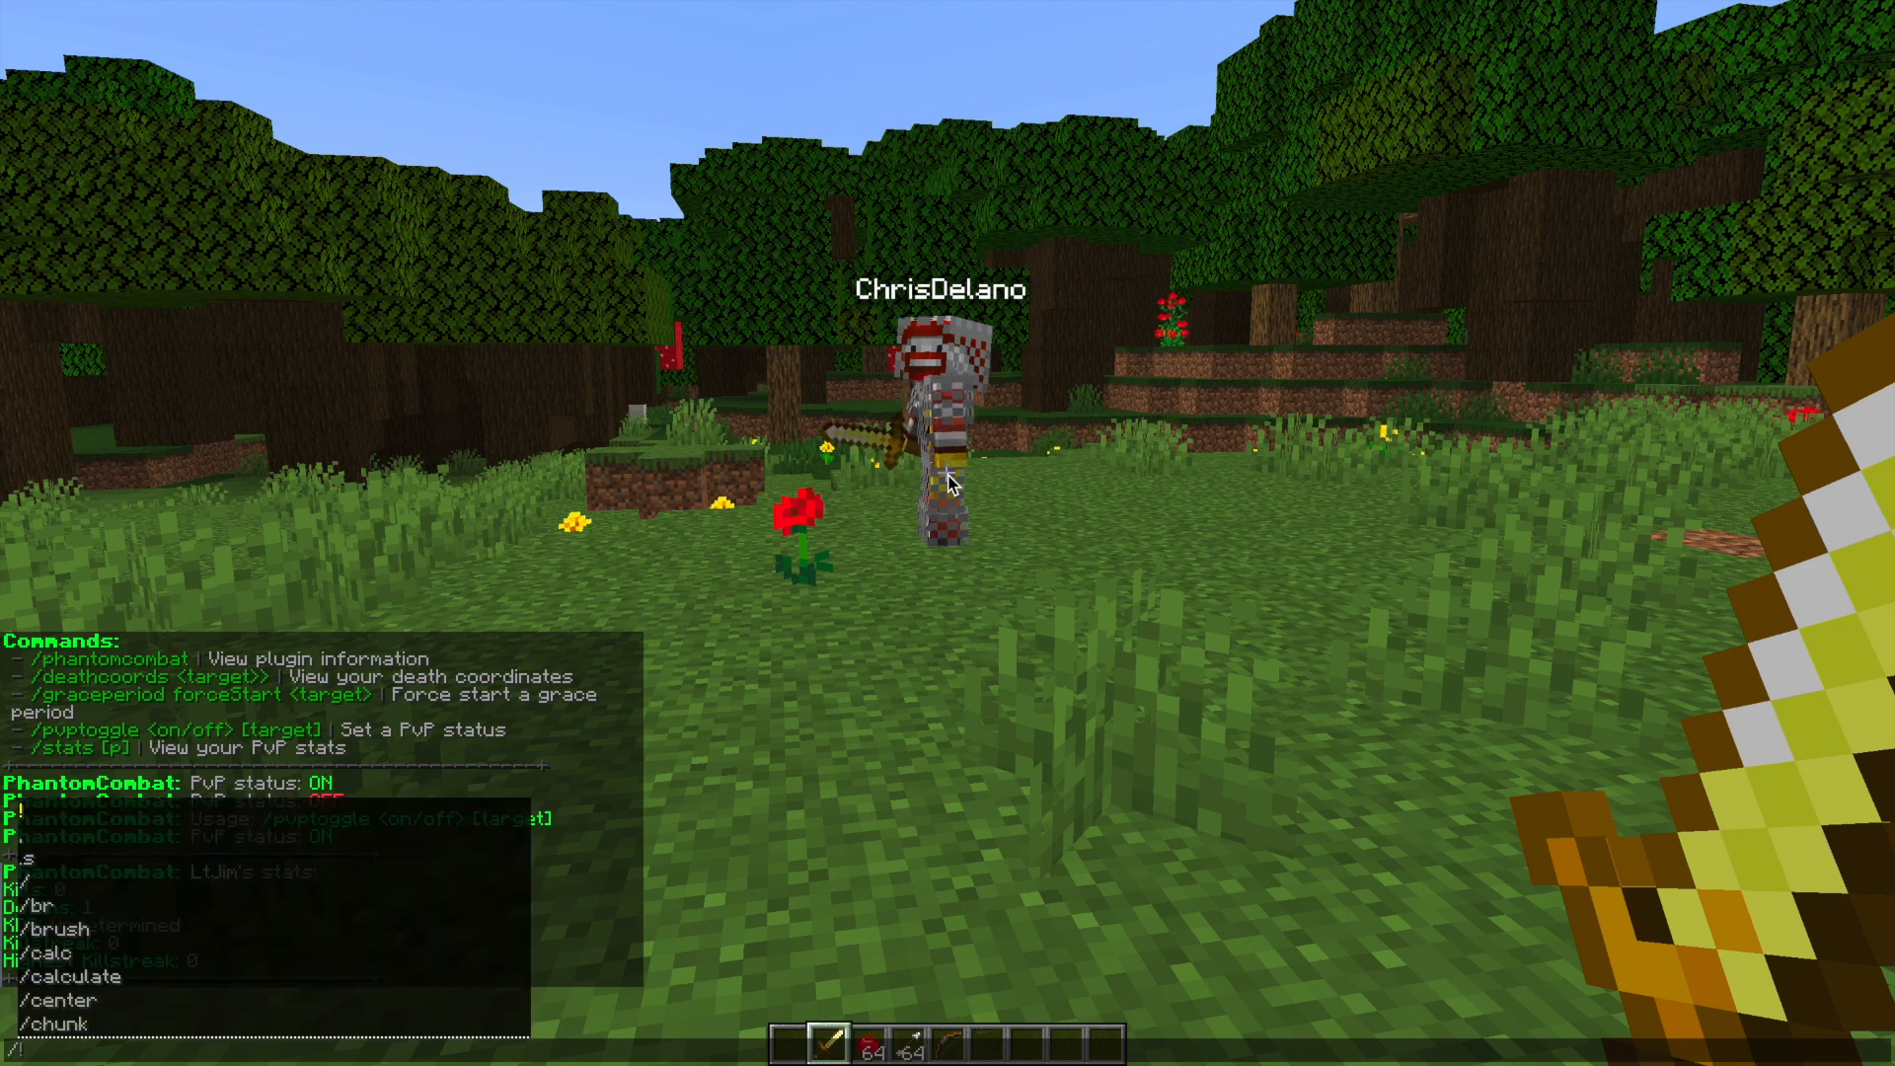
type("deathcoord")
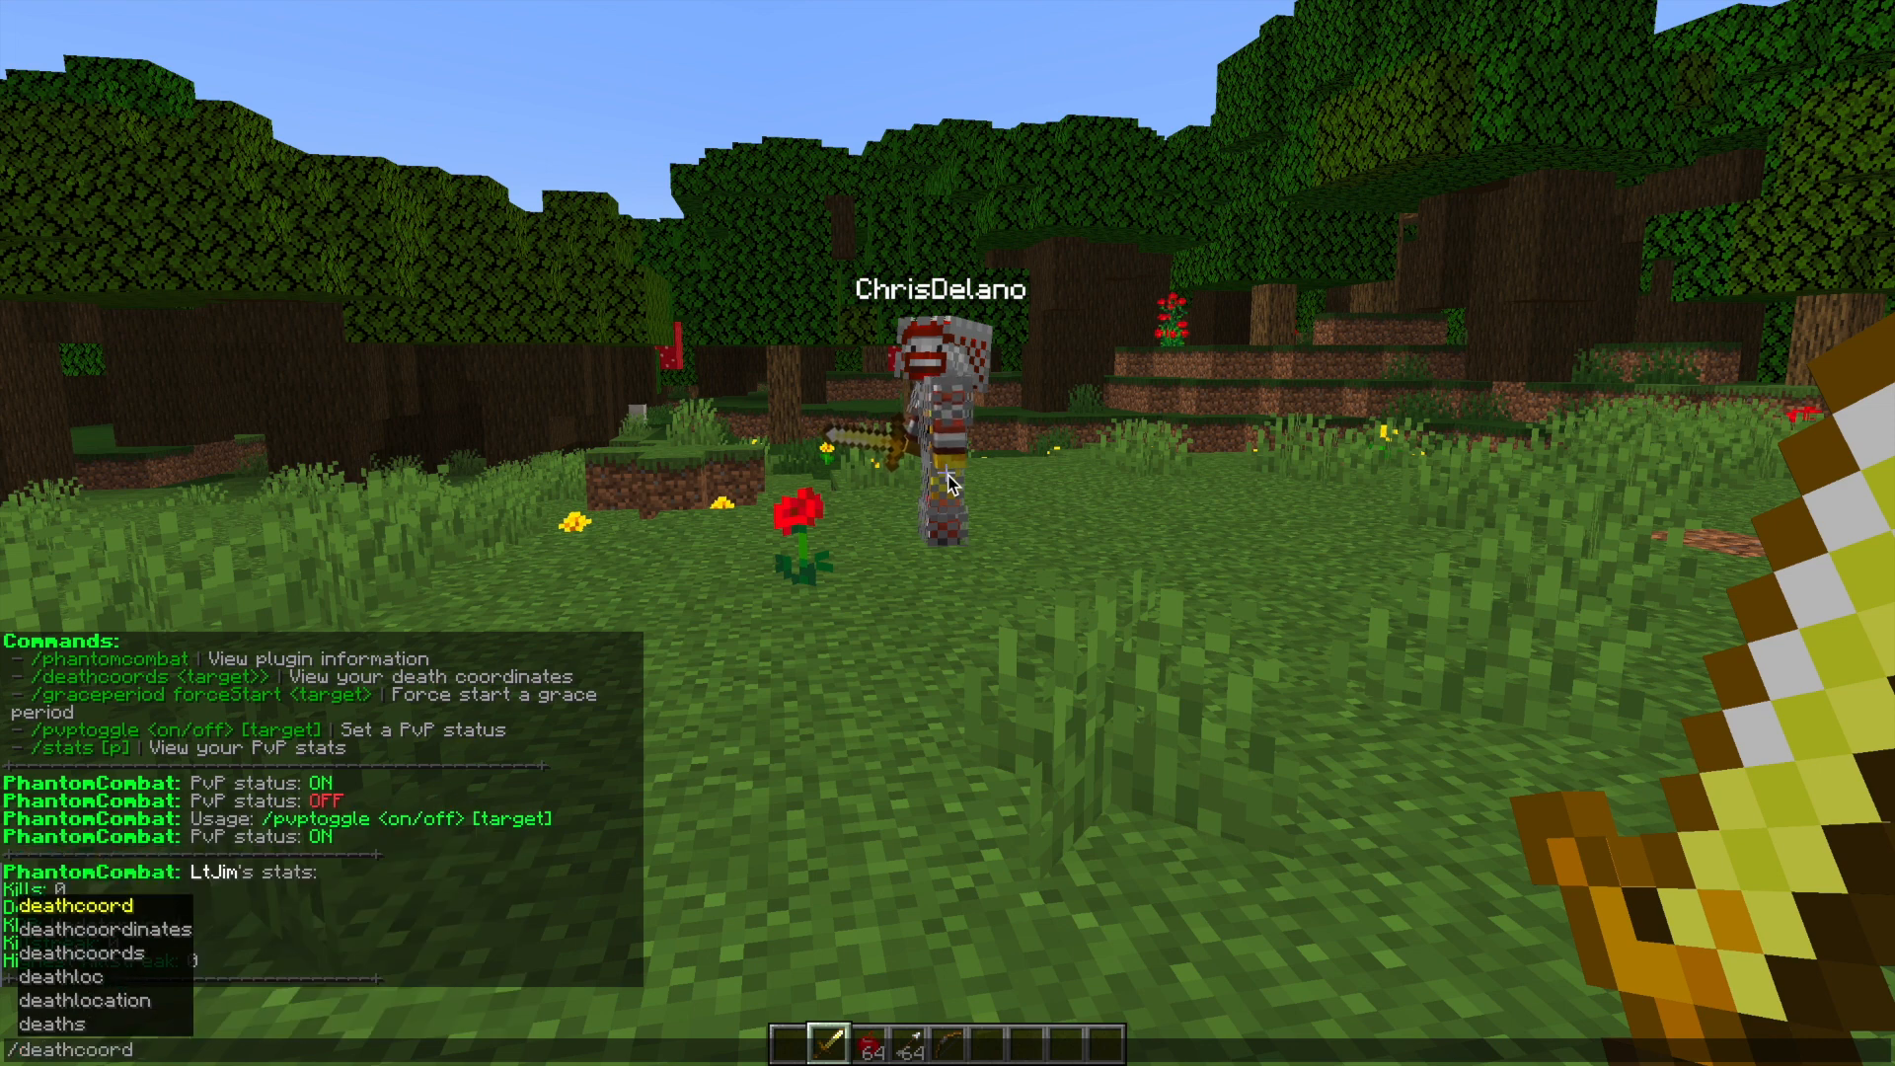
key("enter")
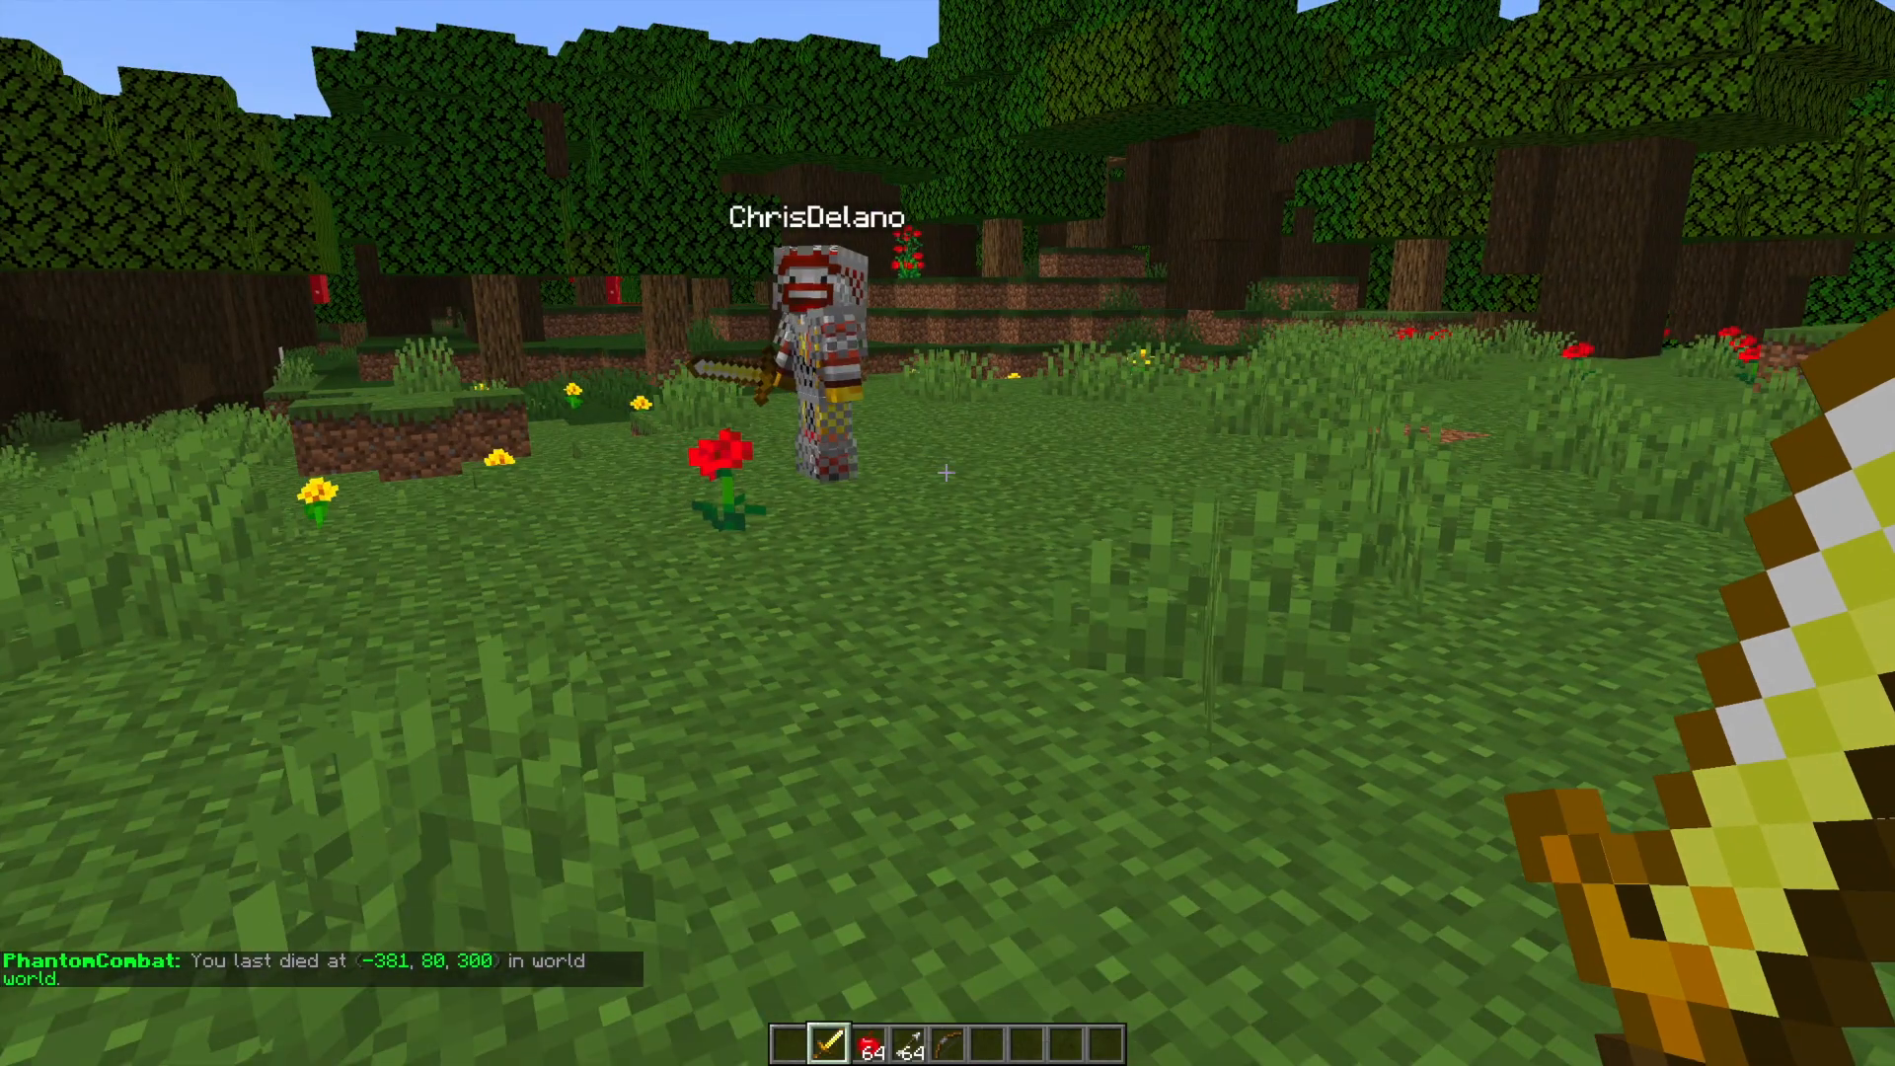
type("/graceperiod forcesta LtJim")
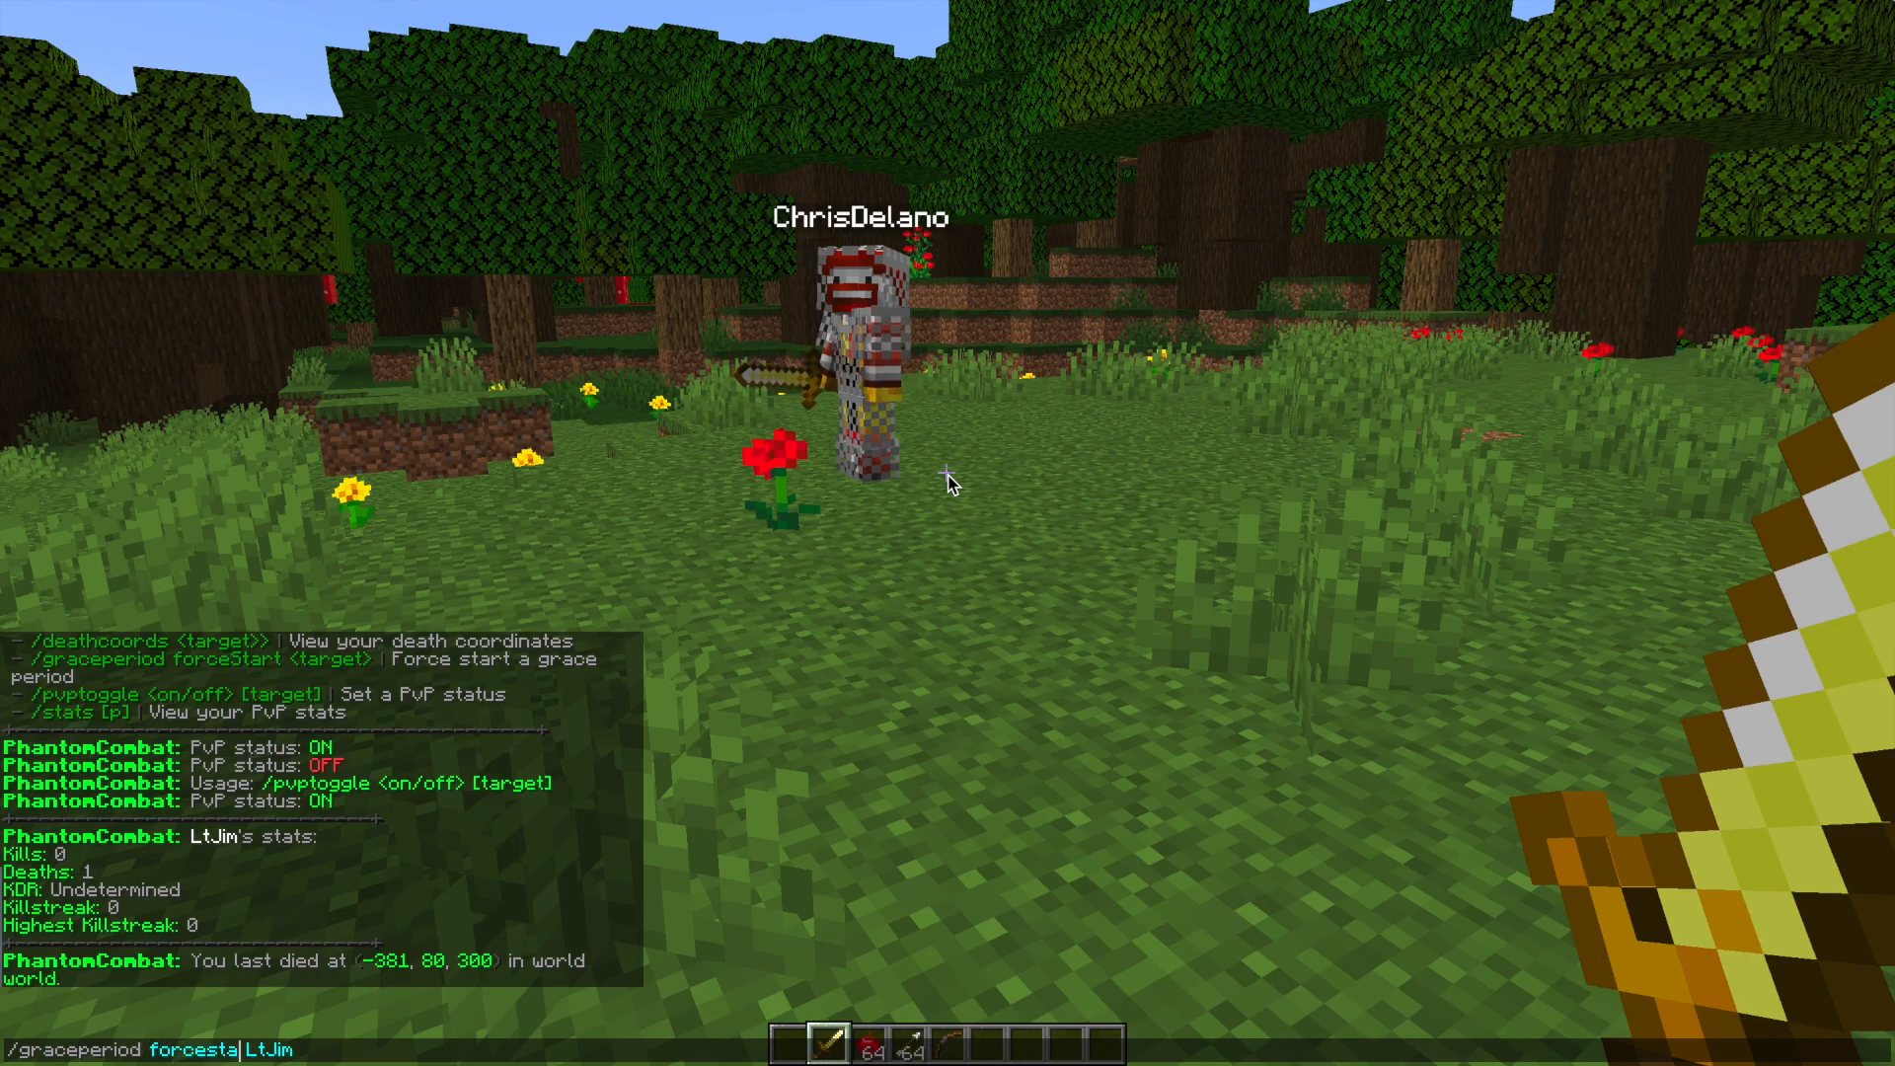
key("Enter")
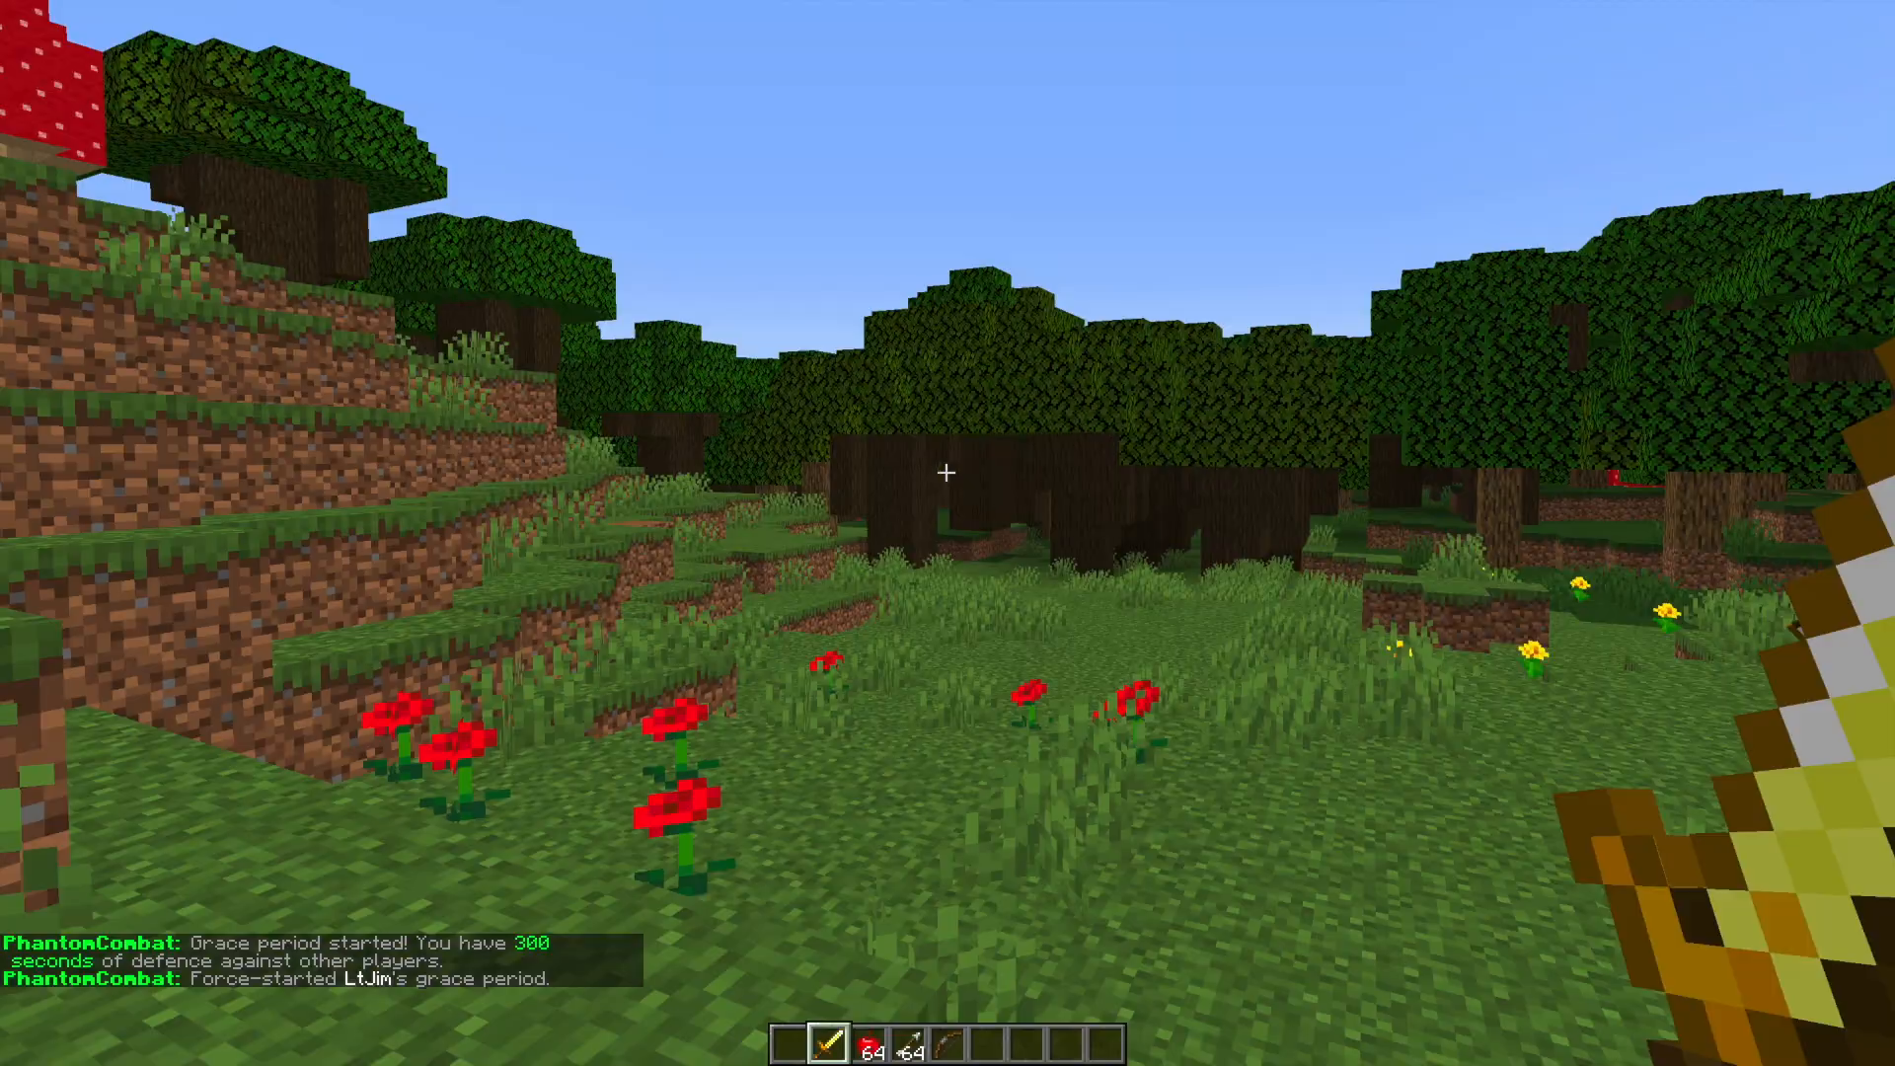
mouse_move(946, 477)
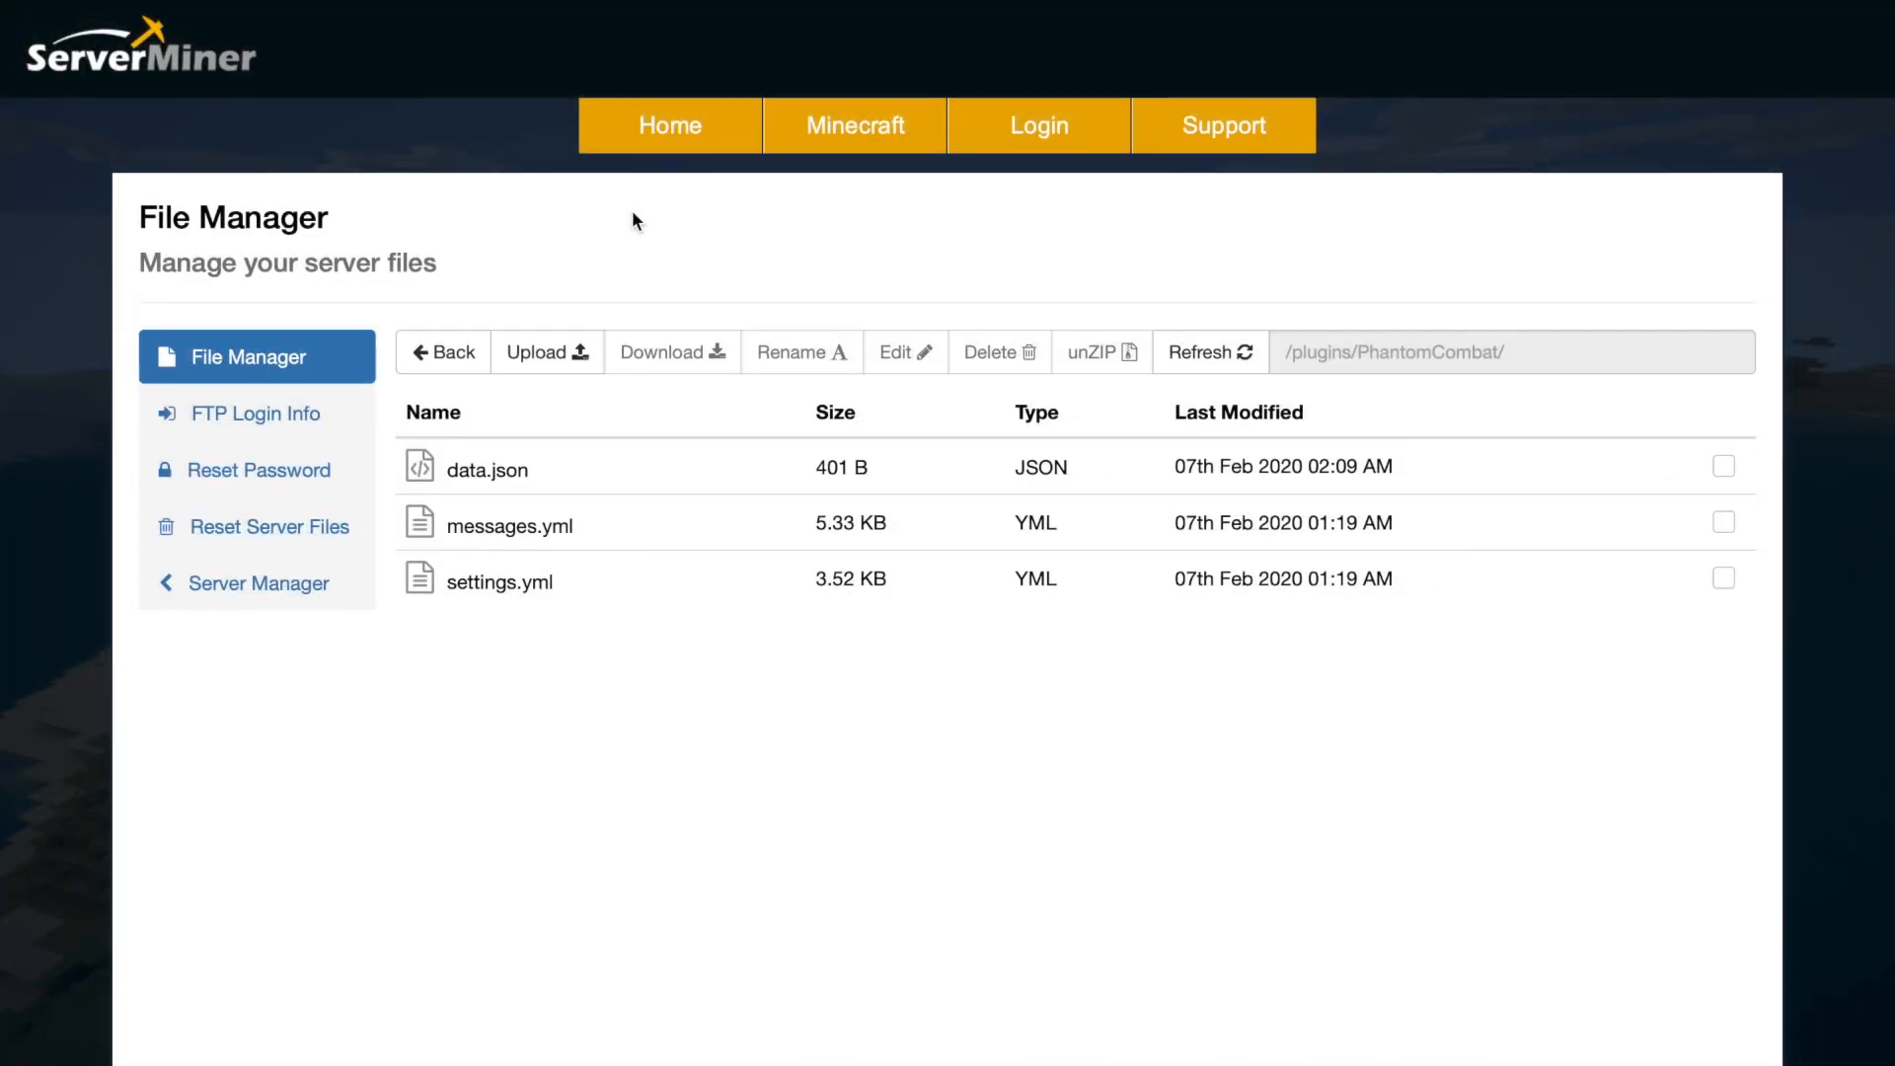
mouse_move(643, 485)
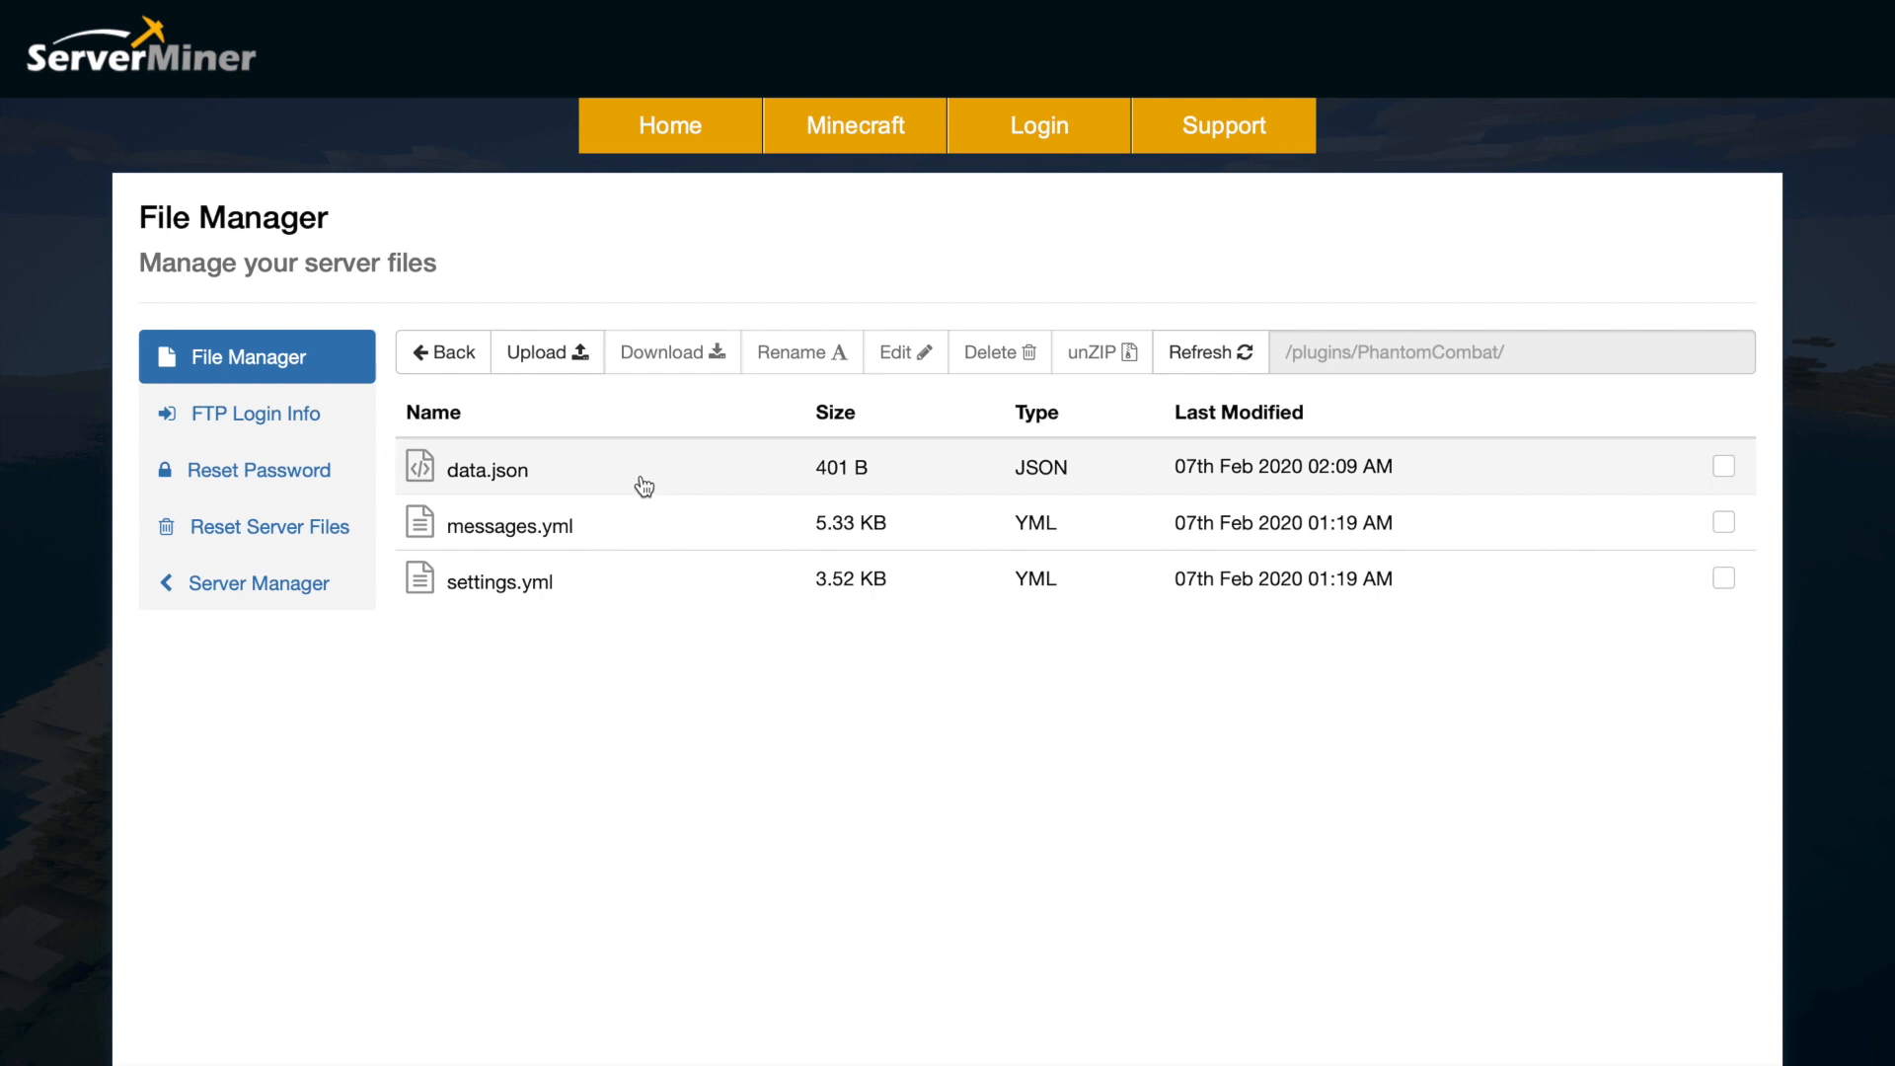
Step: Open PhantomCombat's messages.yml and read down to the pvp-toggle messages and file version
double_click(488, 469)
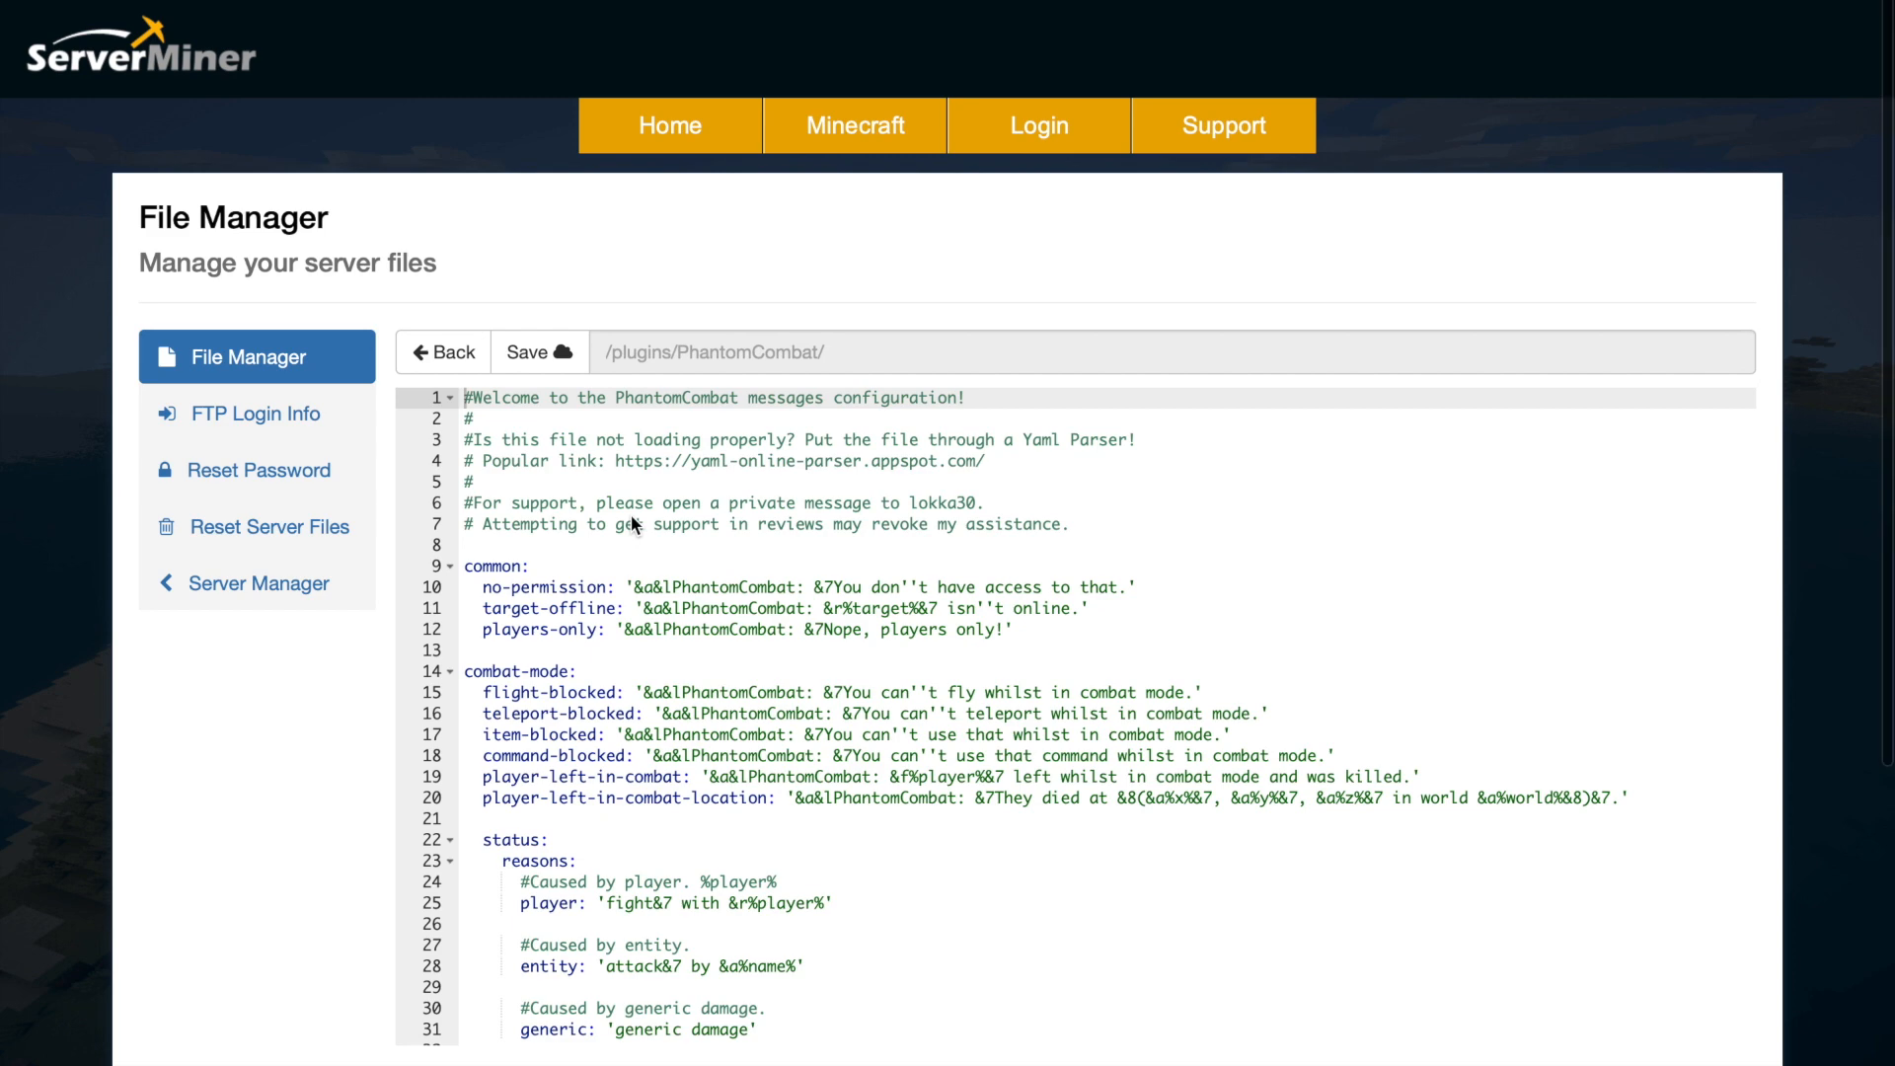
scroll("down", 3)
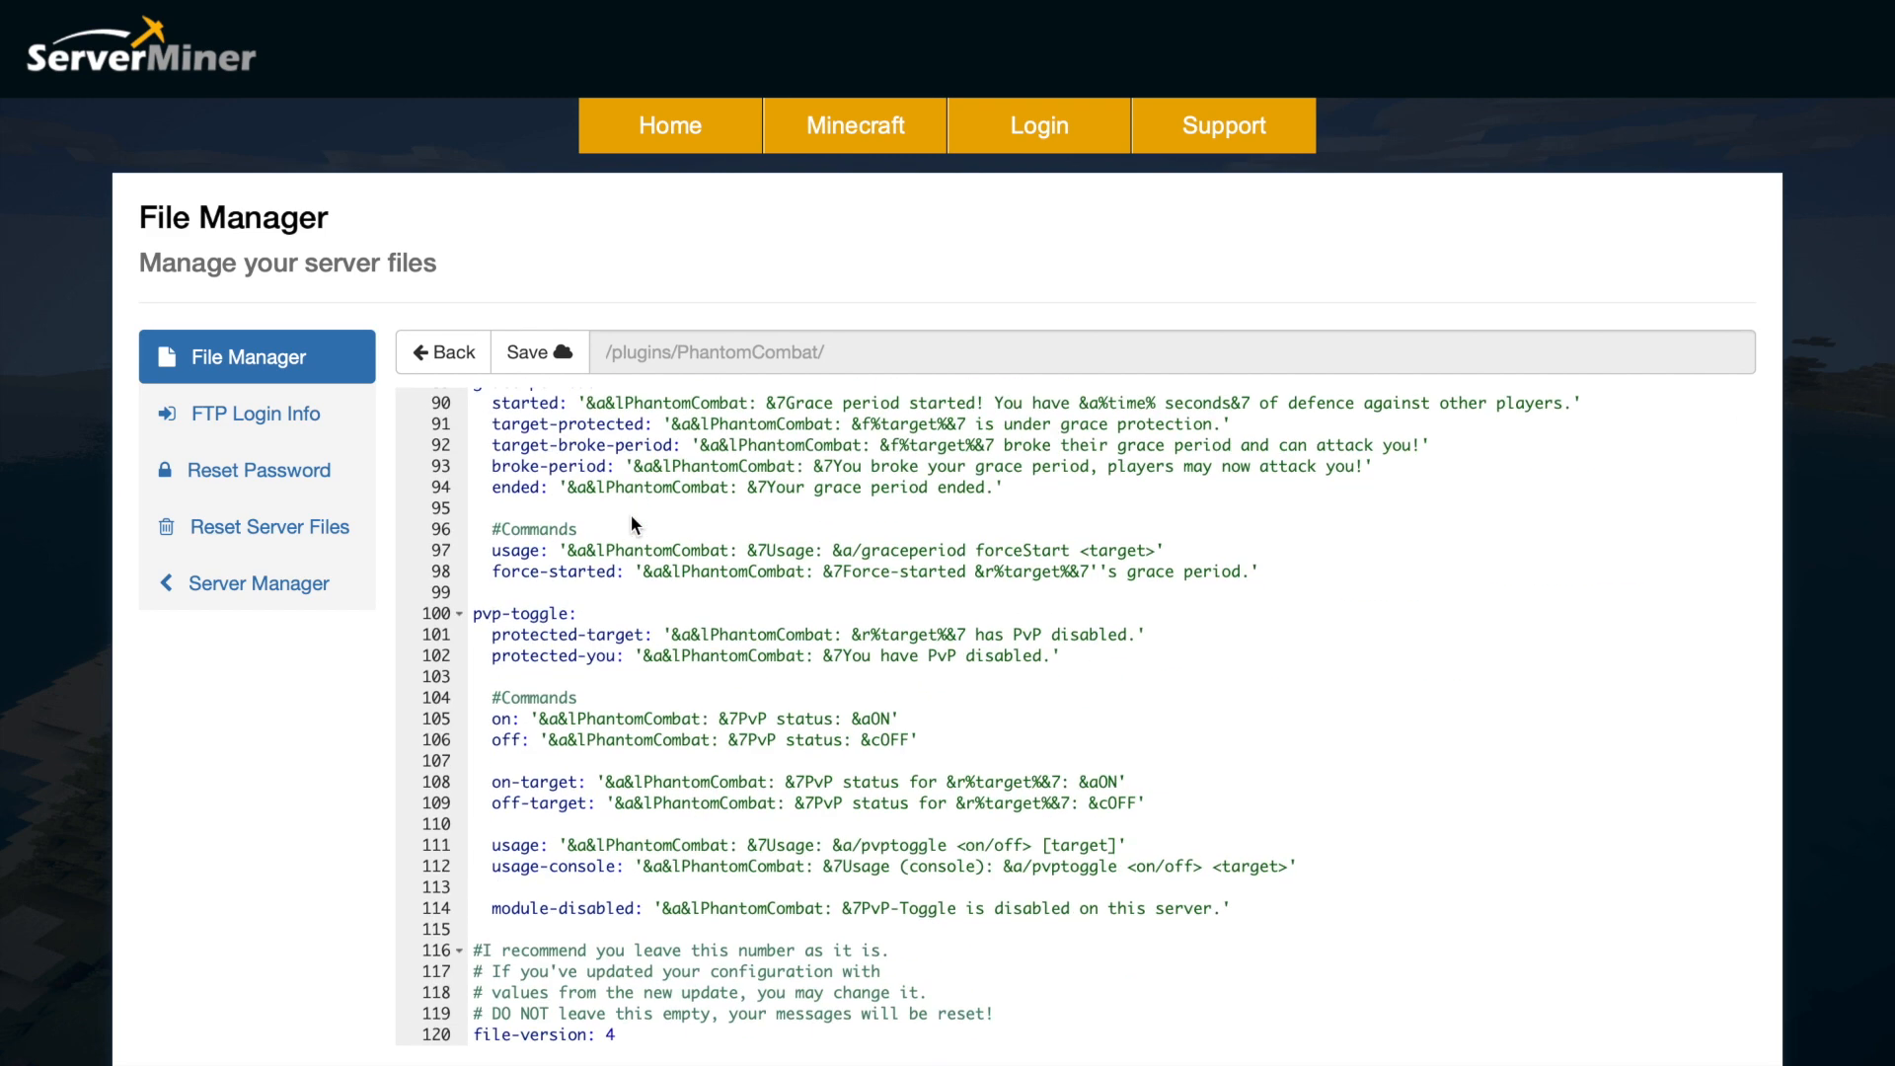
mouse_move(529, 530)
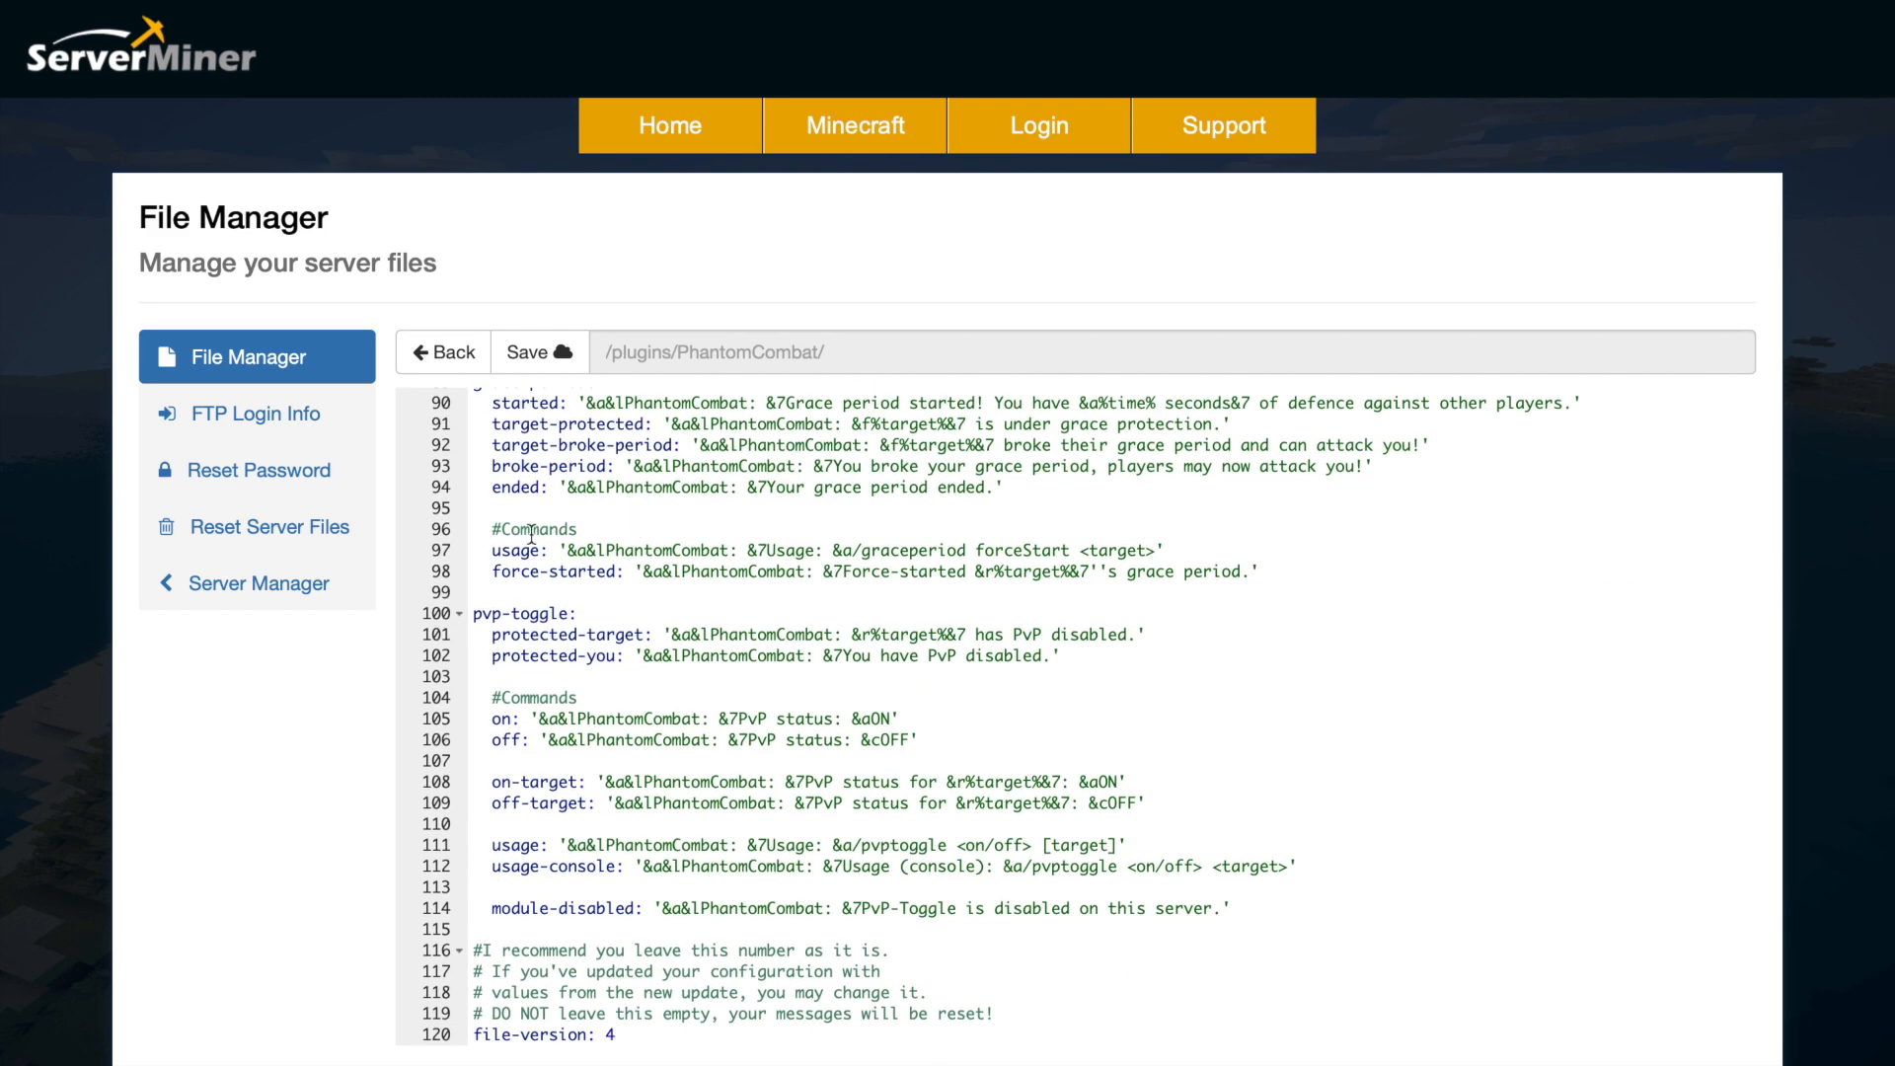
left_click(444, 352)
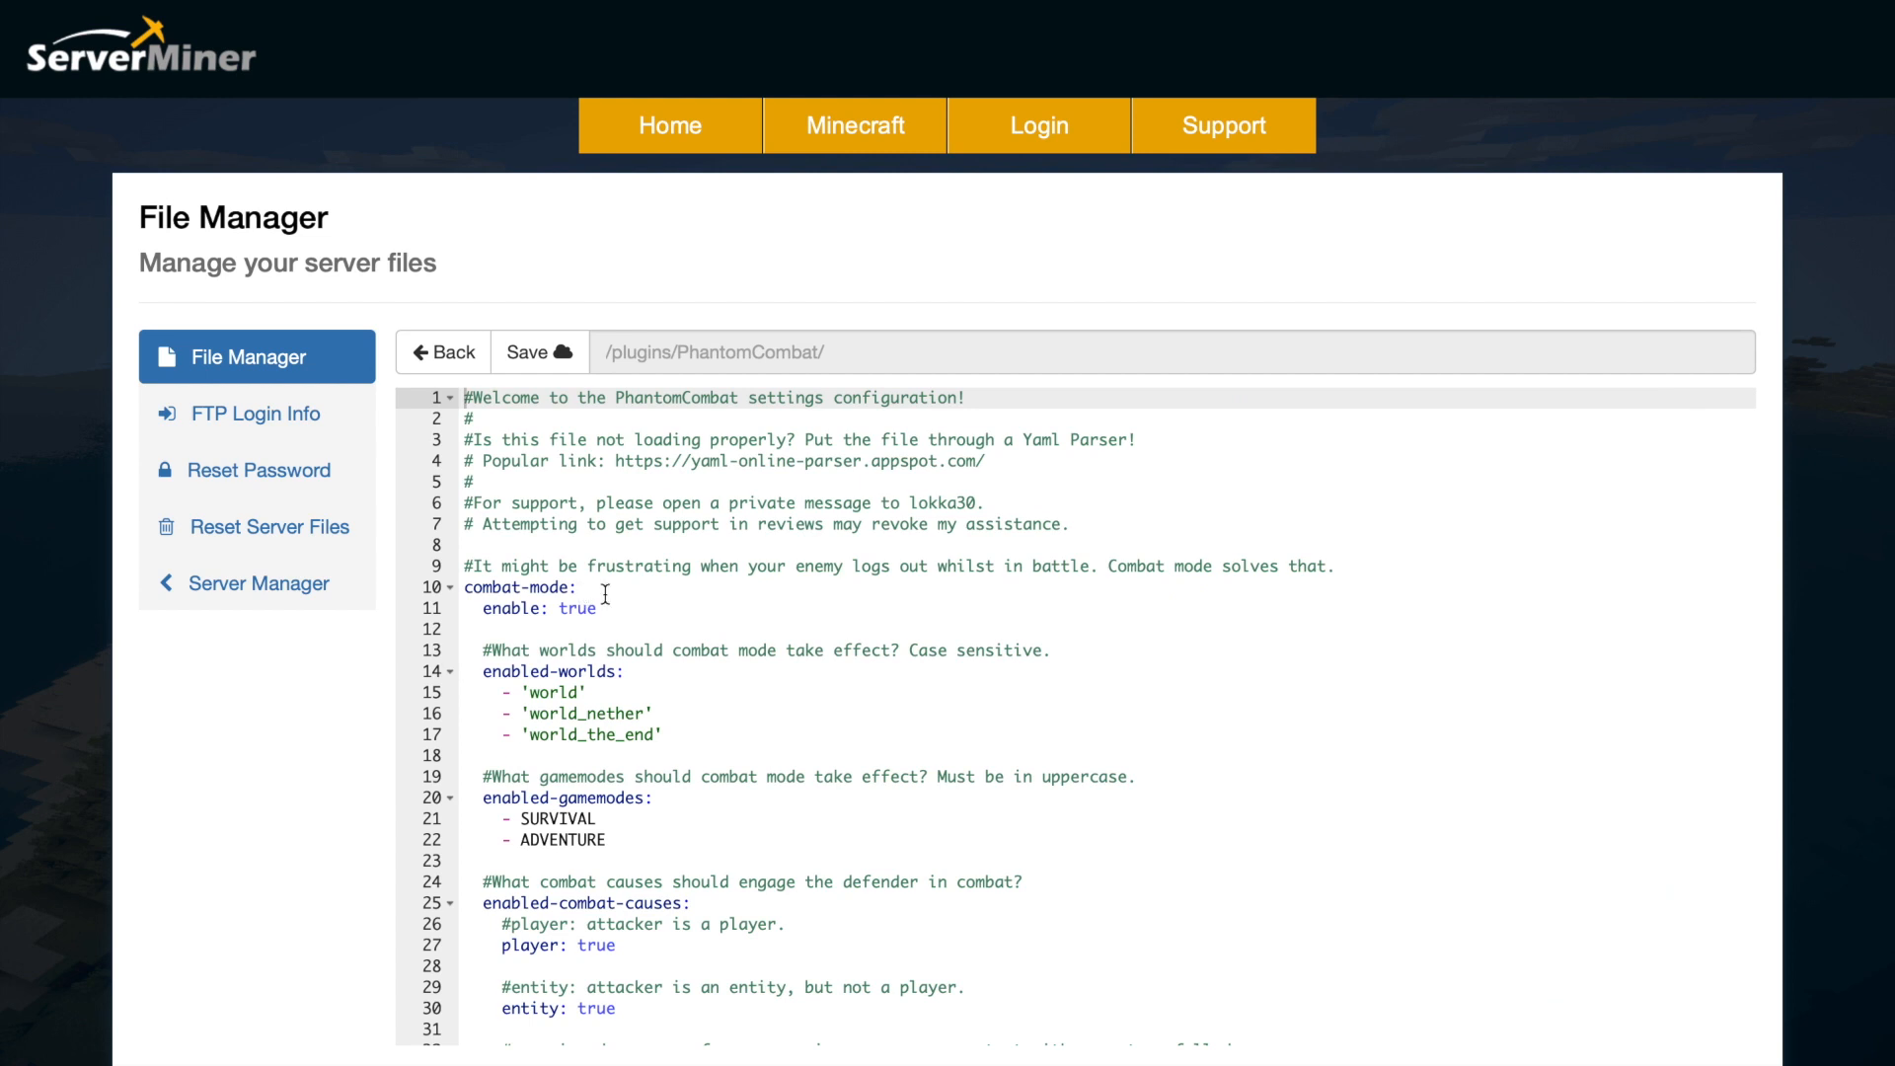
mouse_move(660, 625)
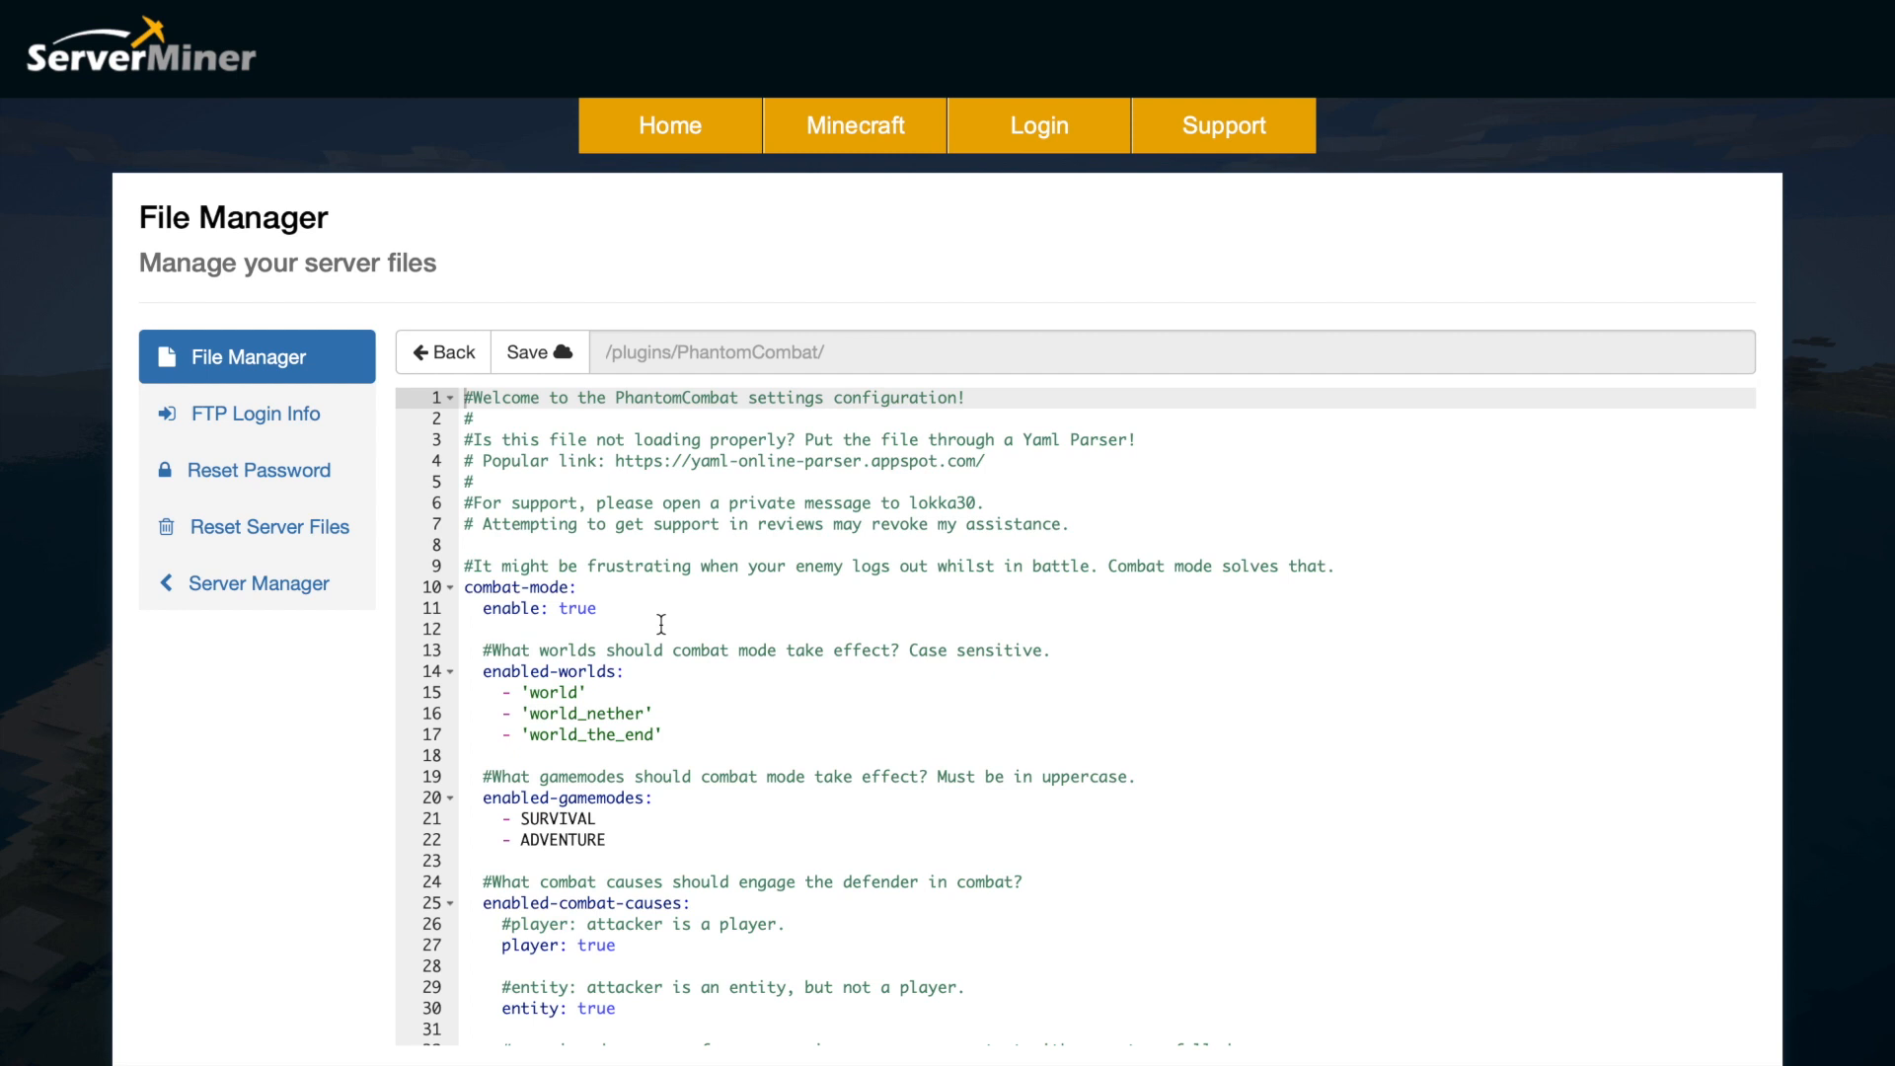
Step: Scroll settings.yml through the effects, block-items, block-commands and death-coords entries
scroll("down", 3)
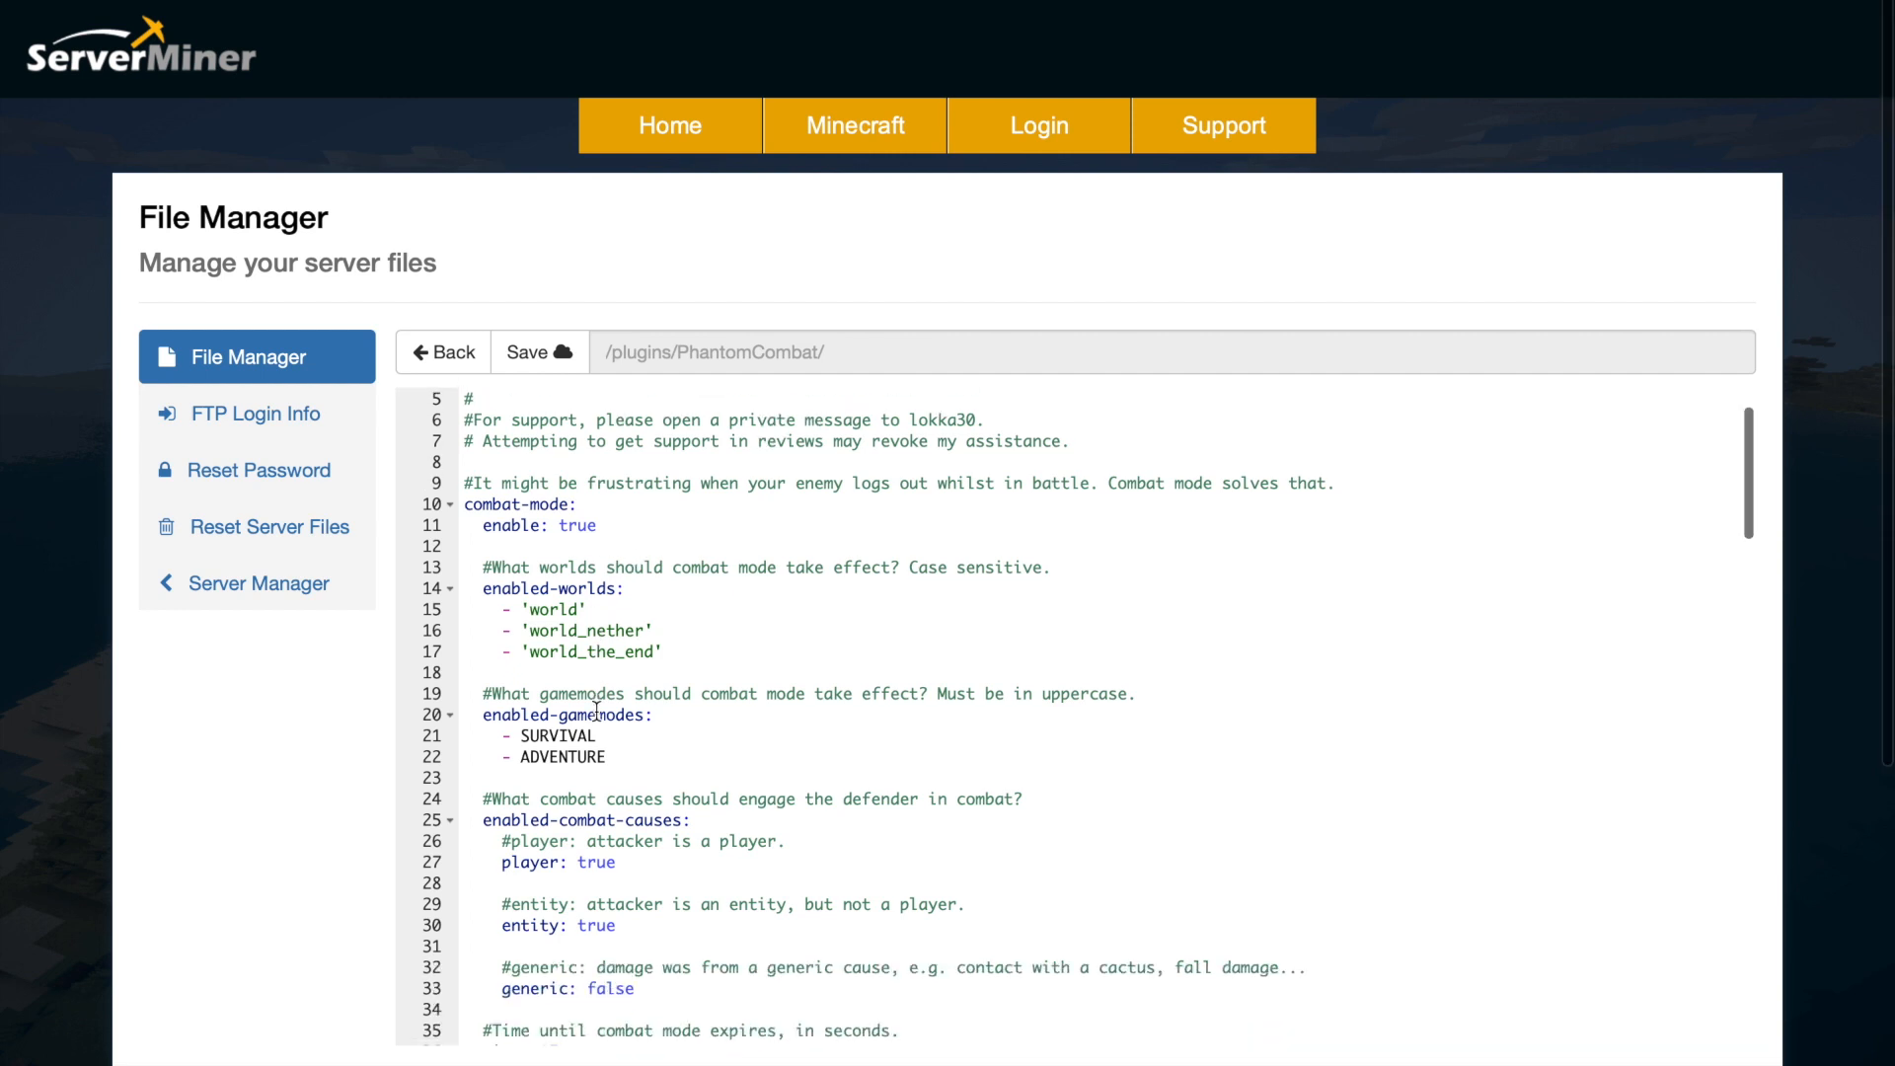
mouse_move(621, 757)
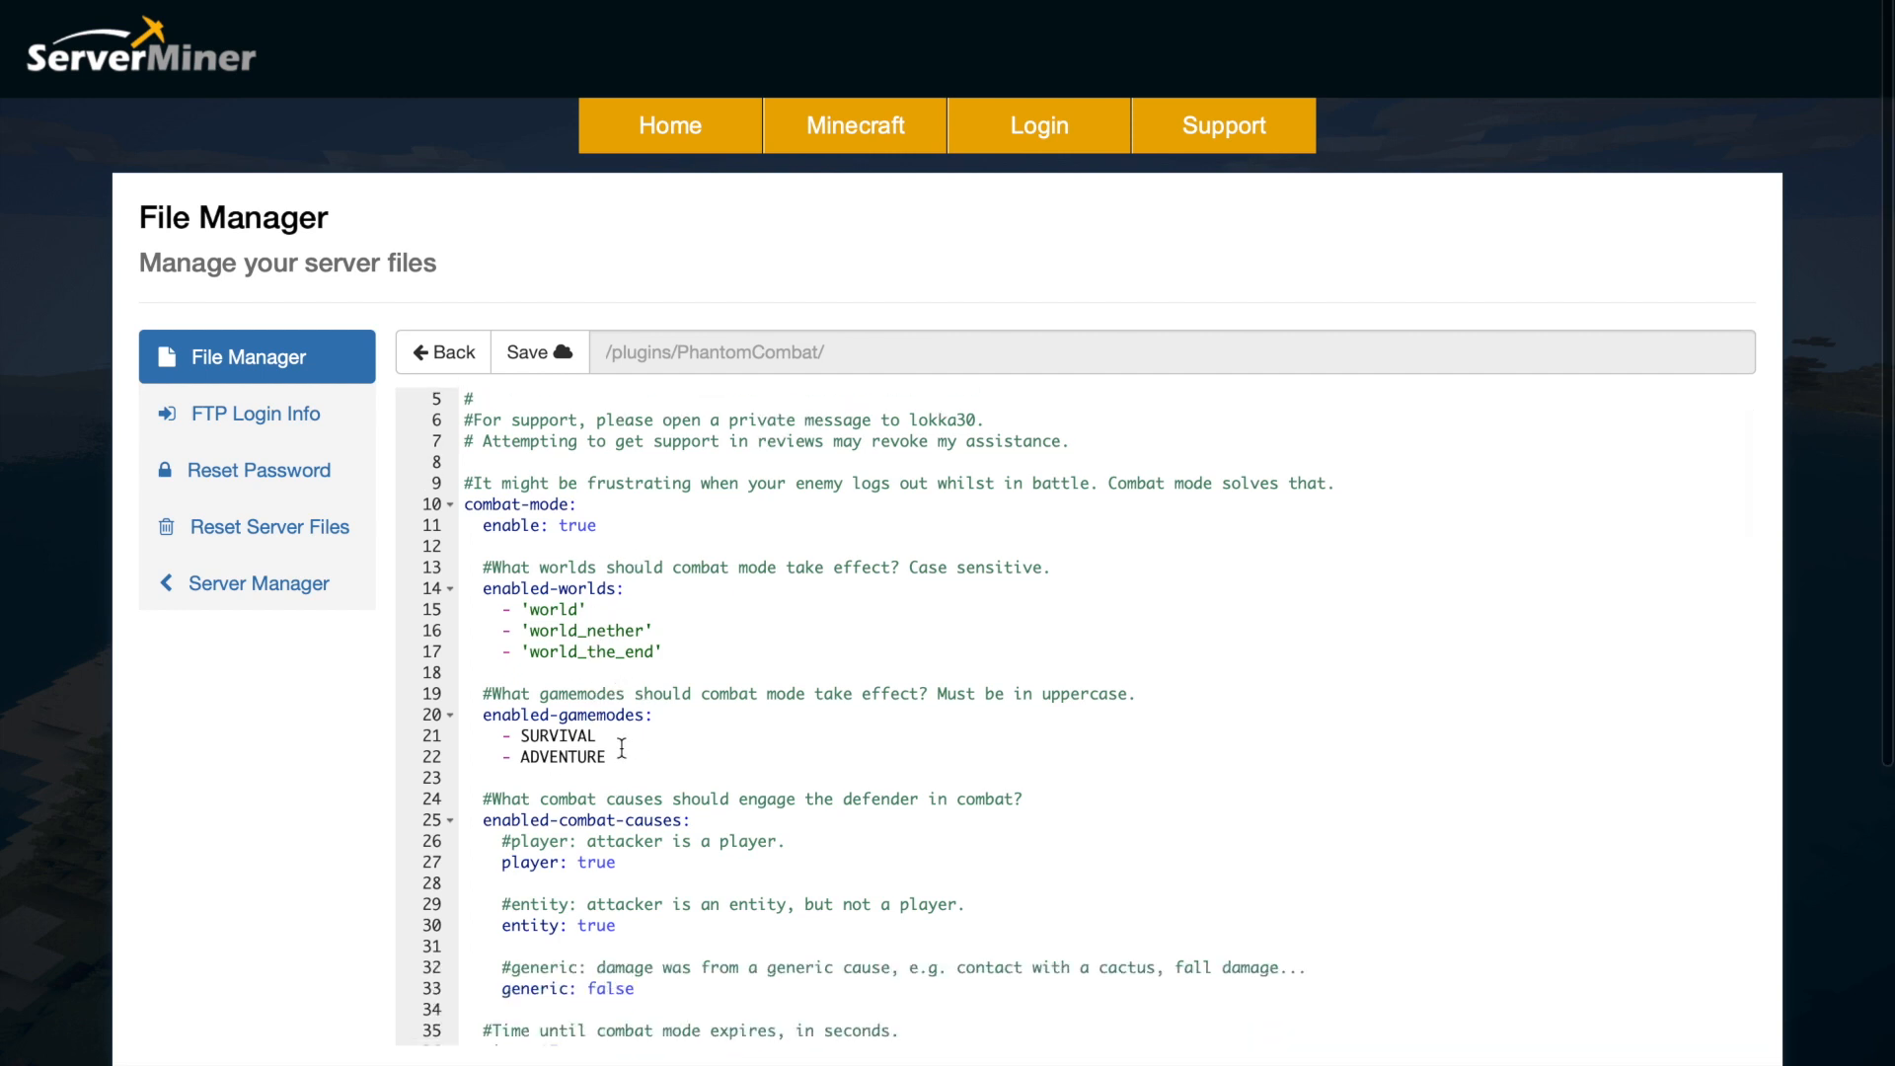
scroll("down", 3)
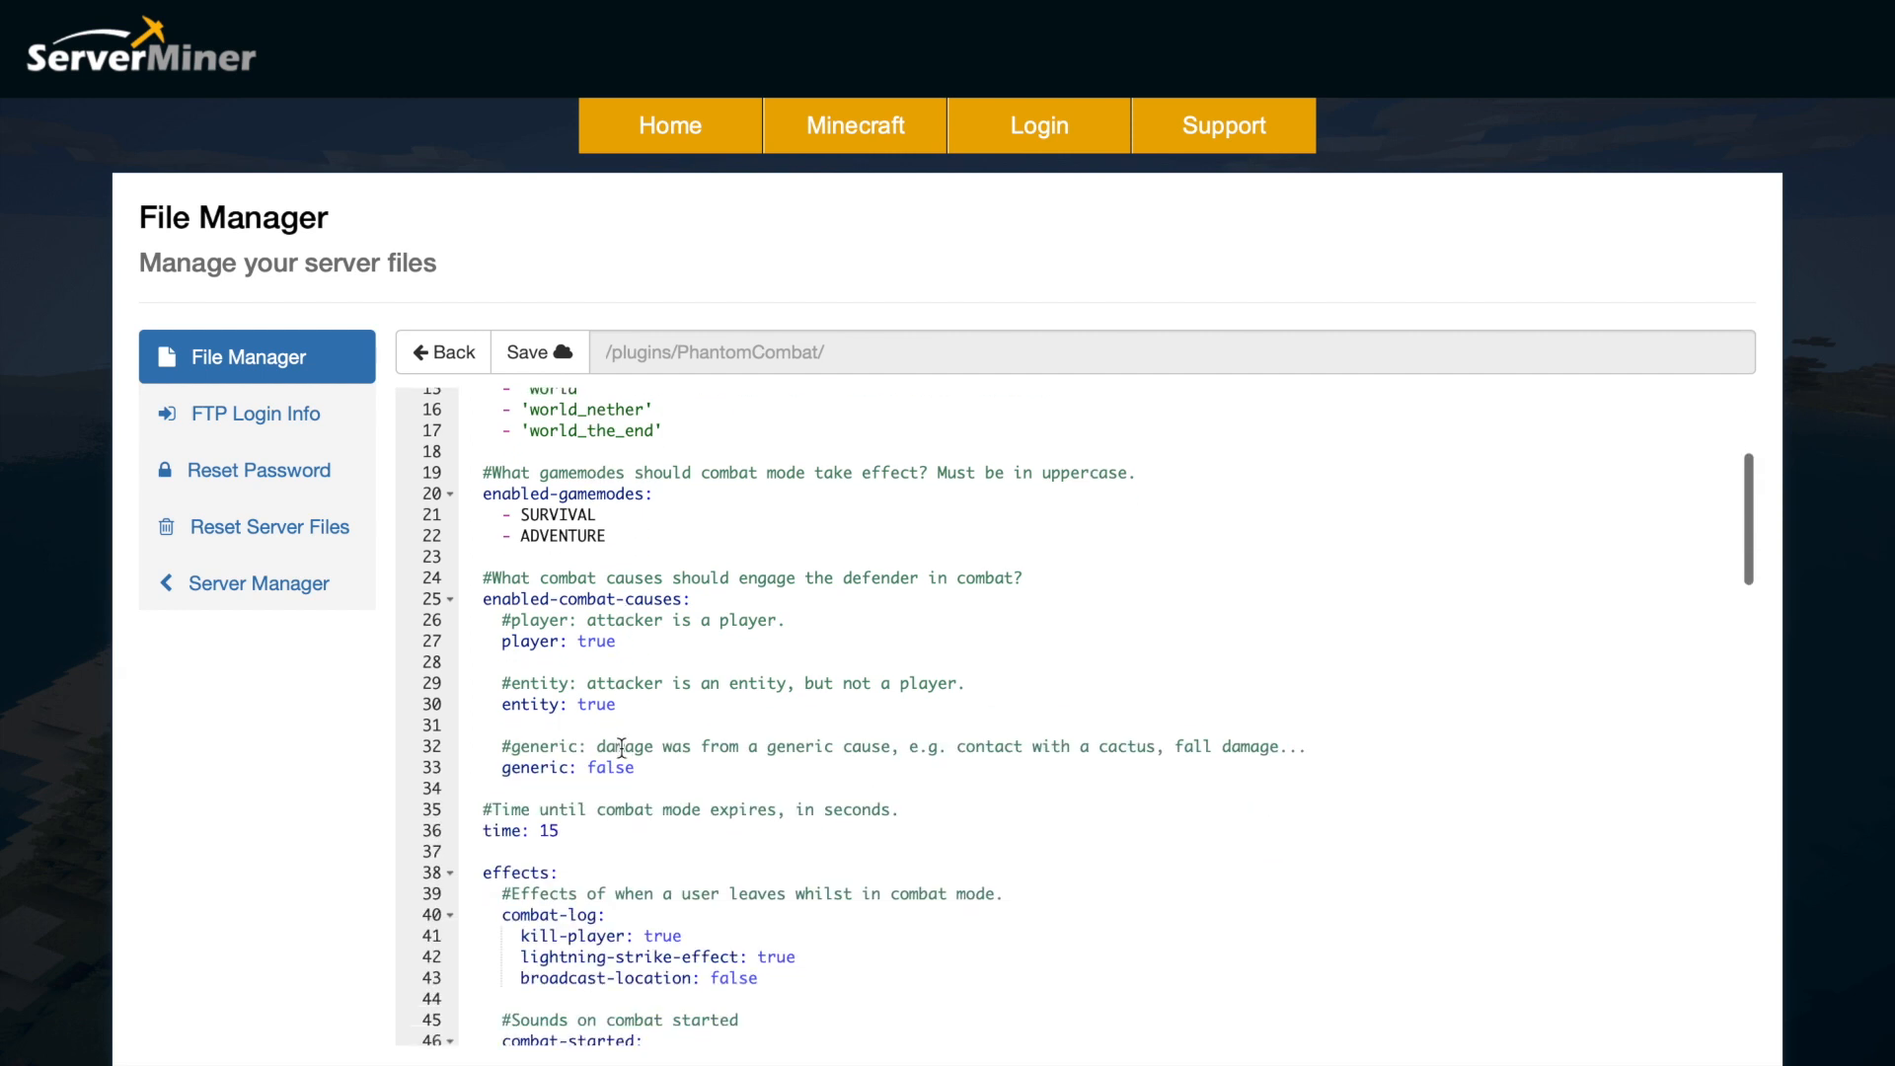
scroll("down", 3)
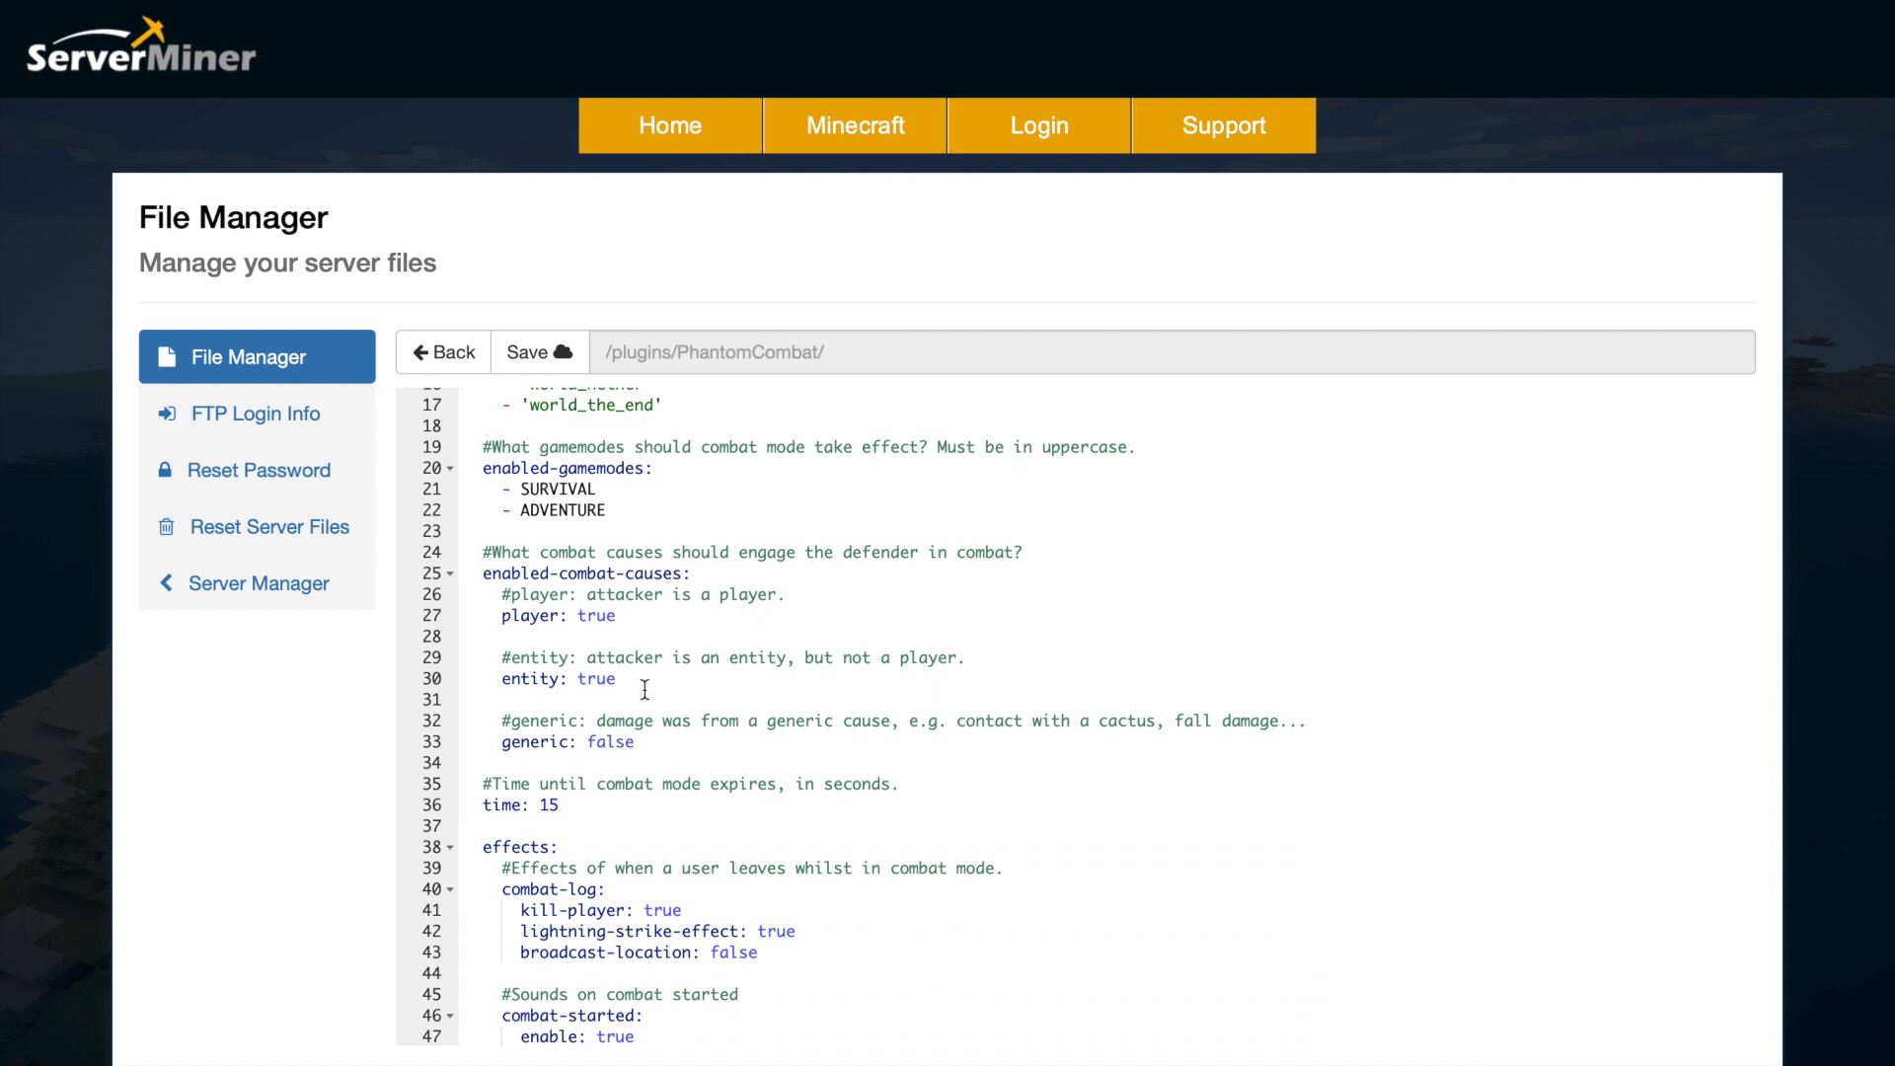
mouse_move(671, 743)
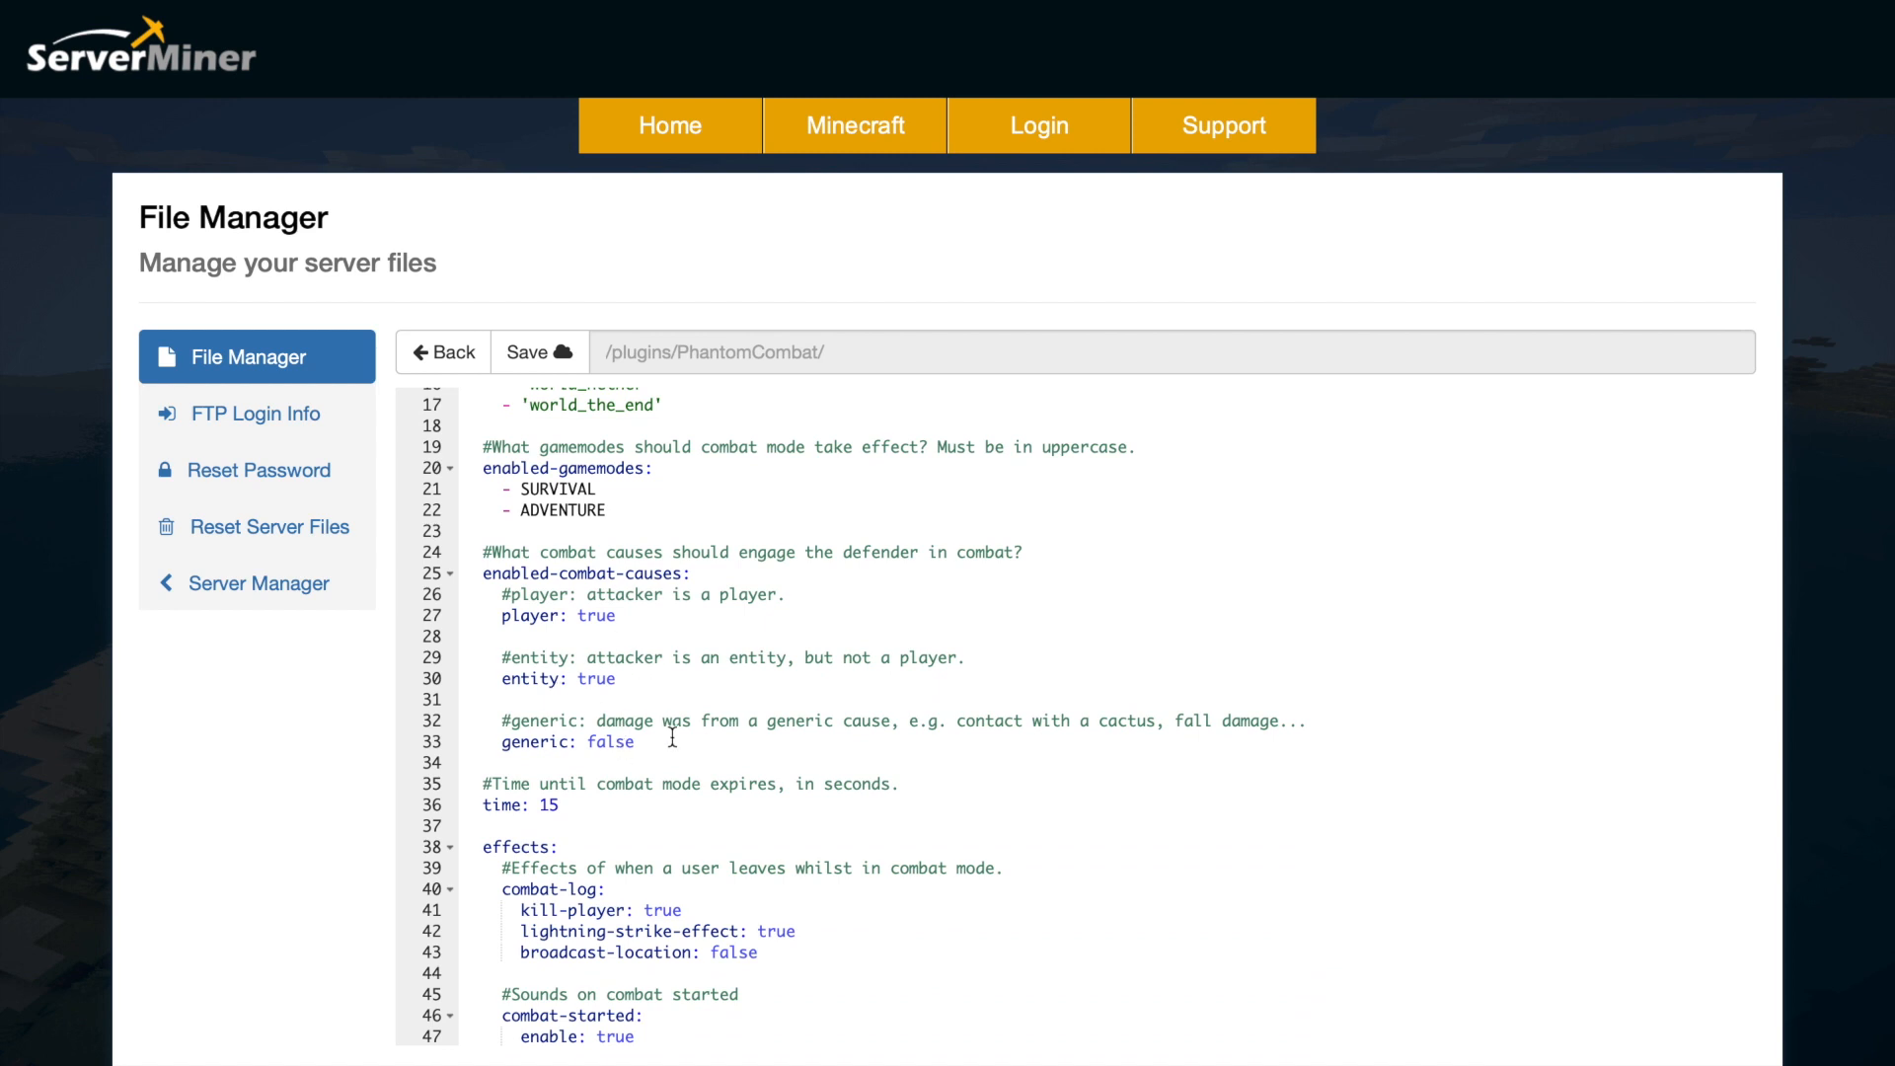
mouse_move(606, 701)
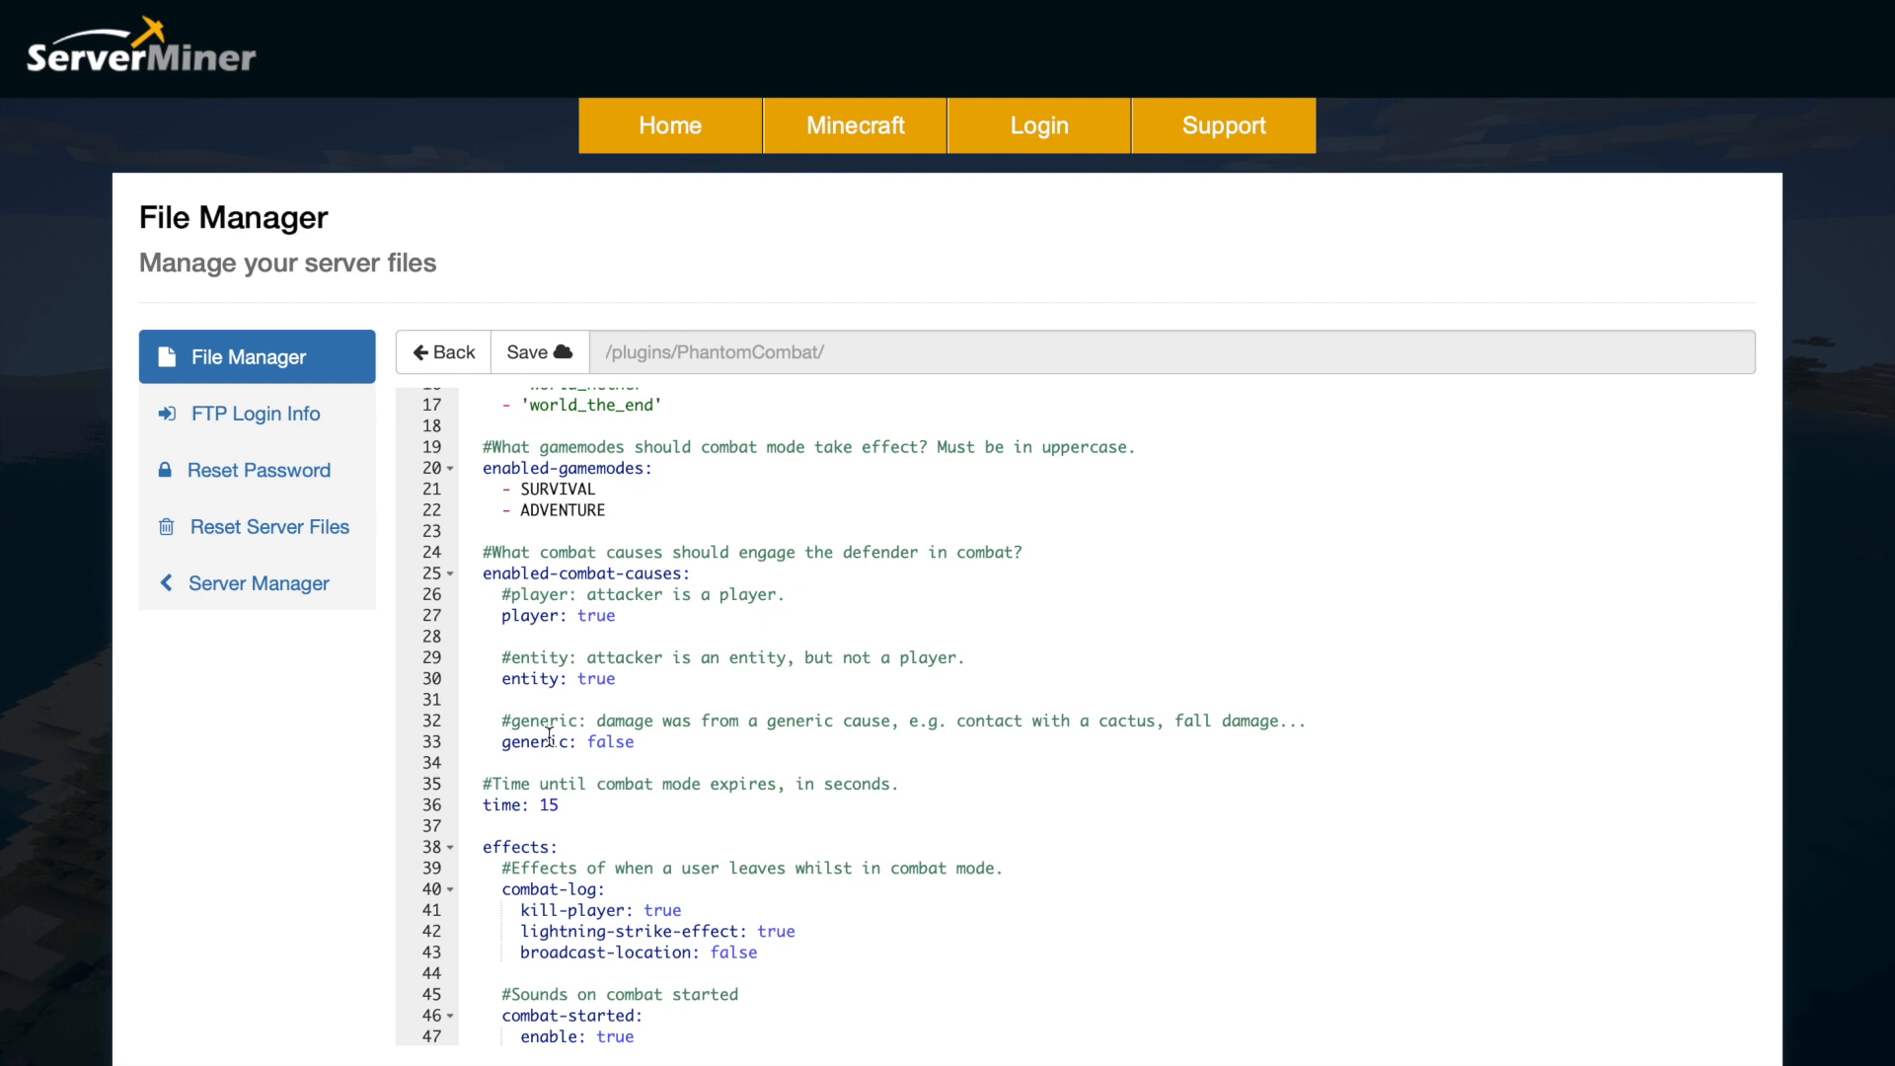
scroll("down", 3)
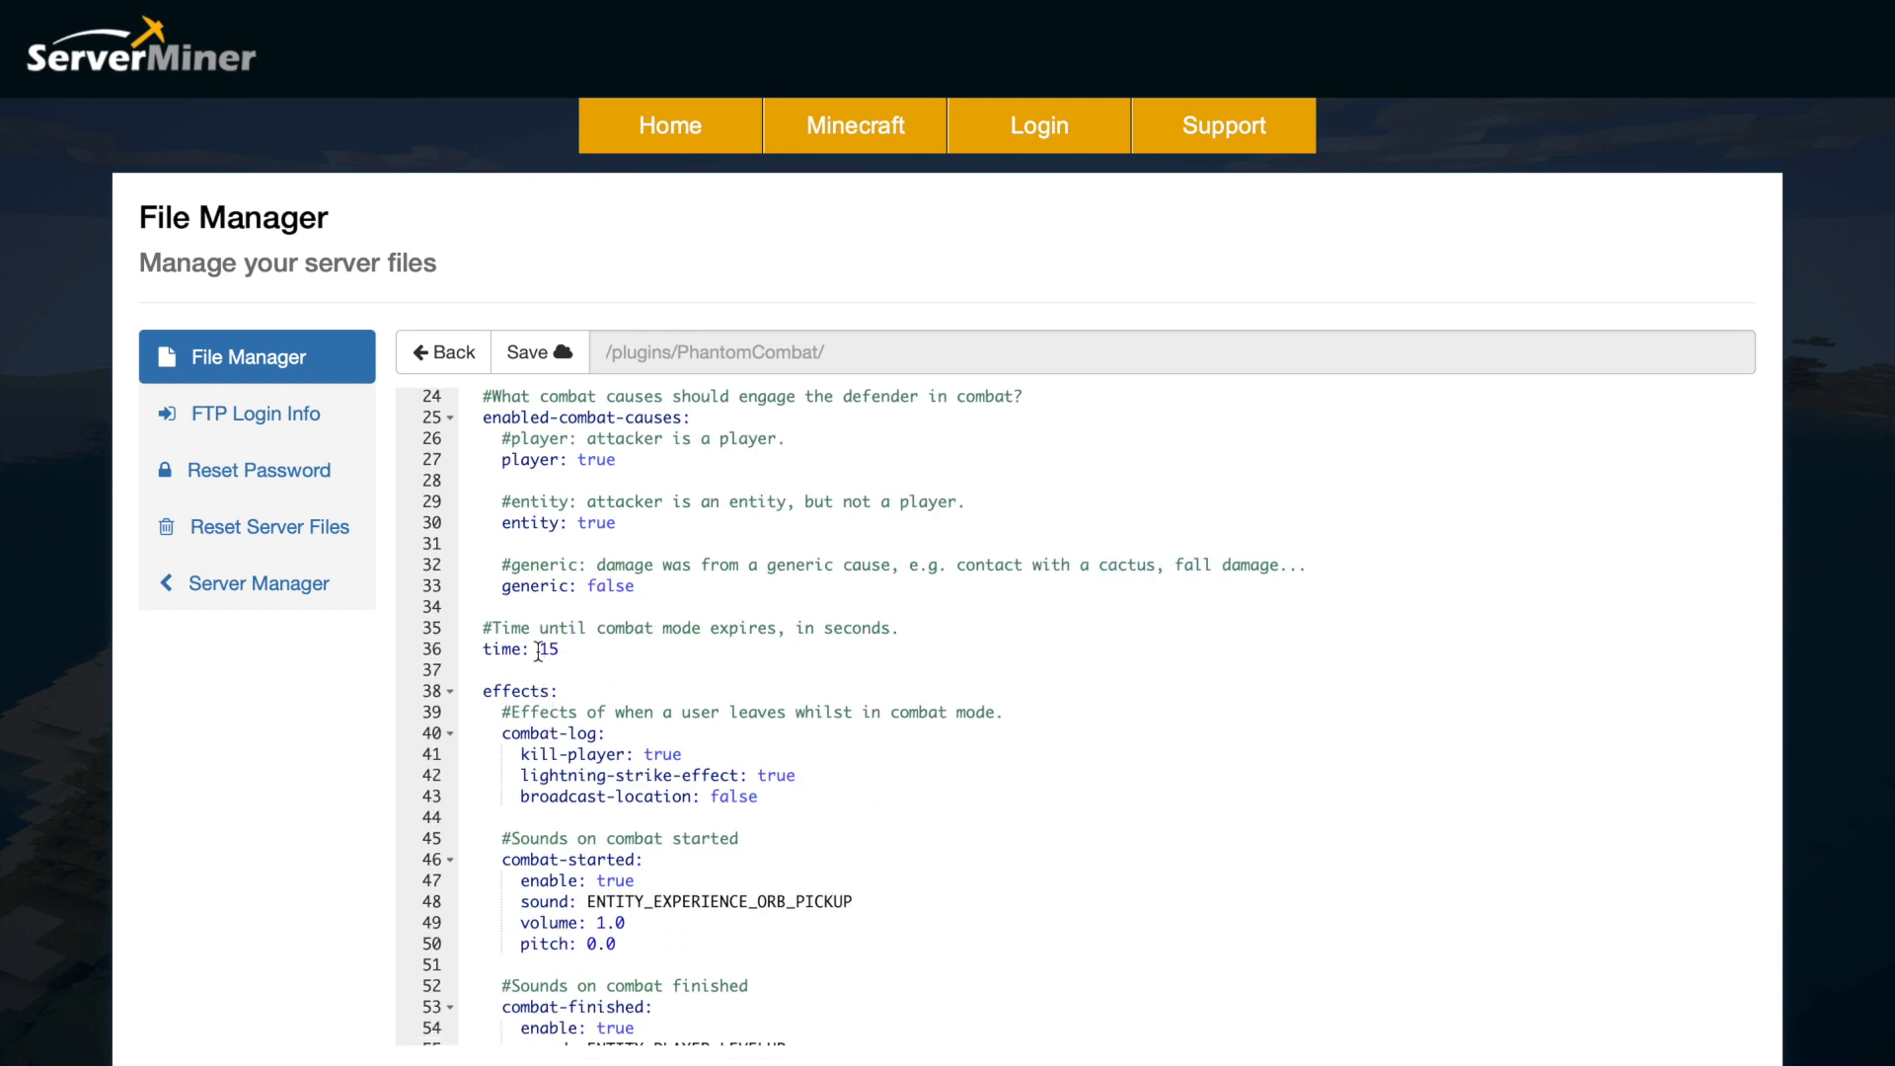
scroll("down", 3)
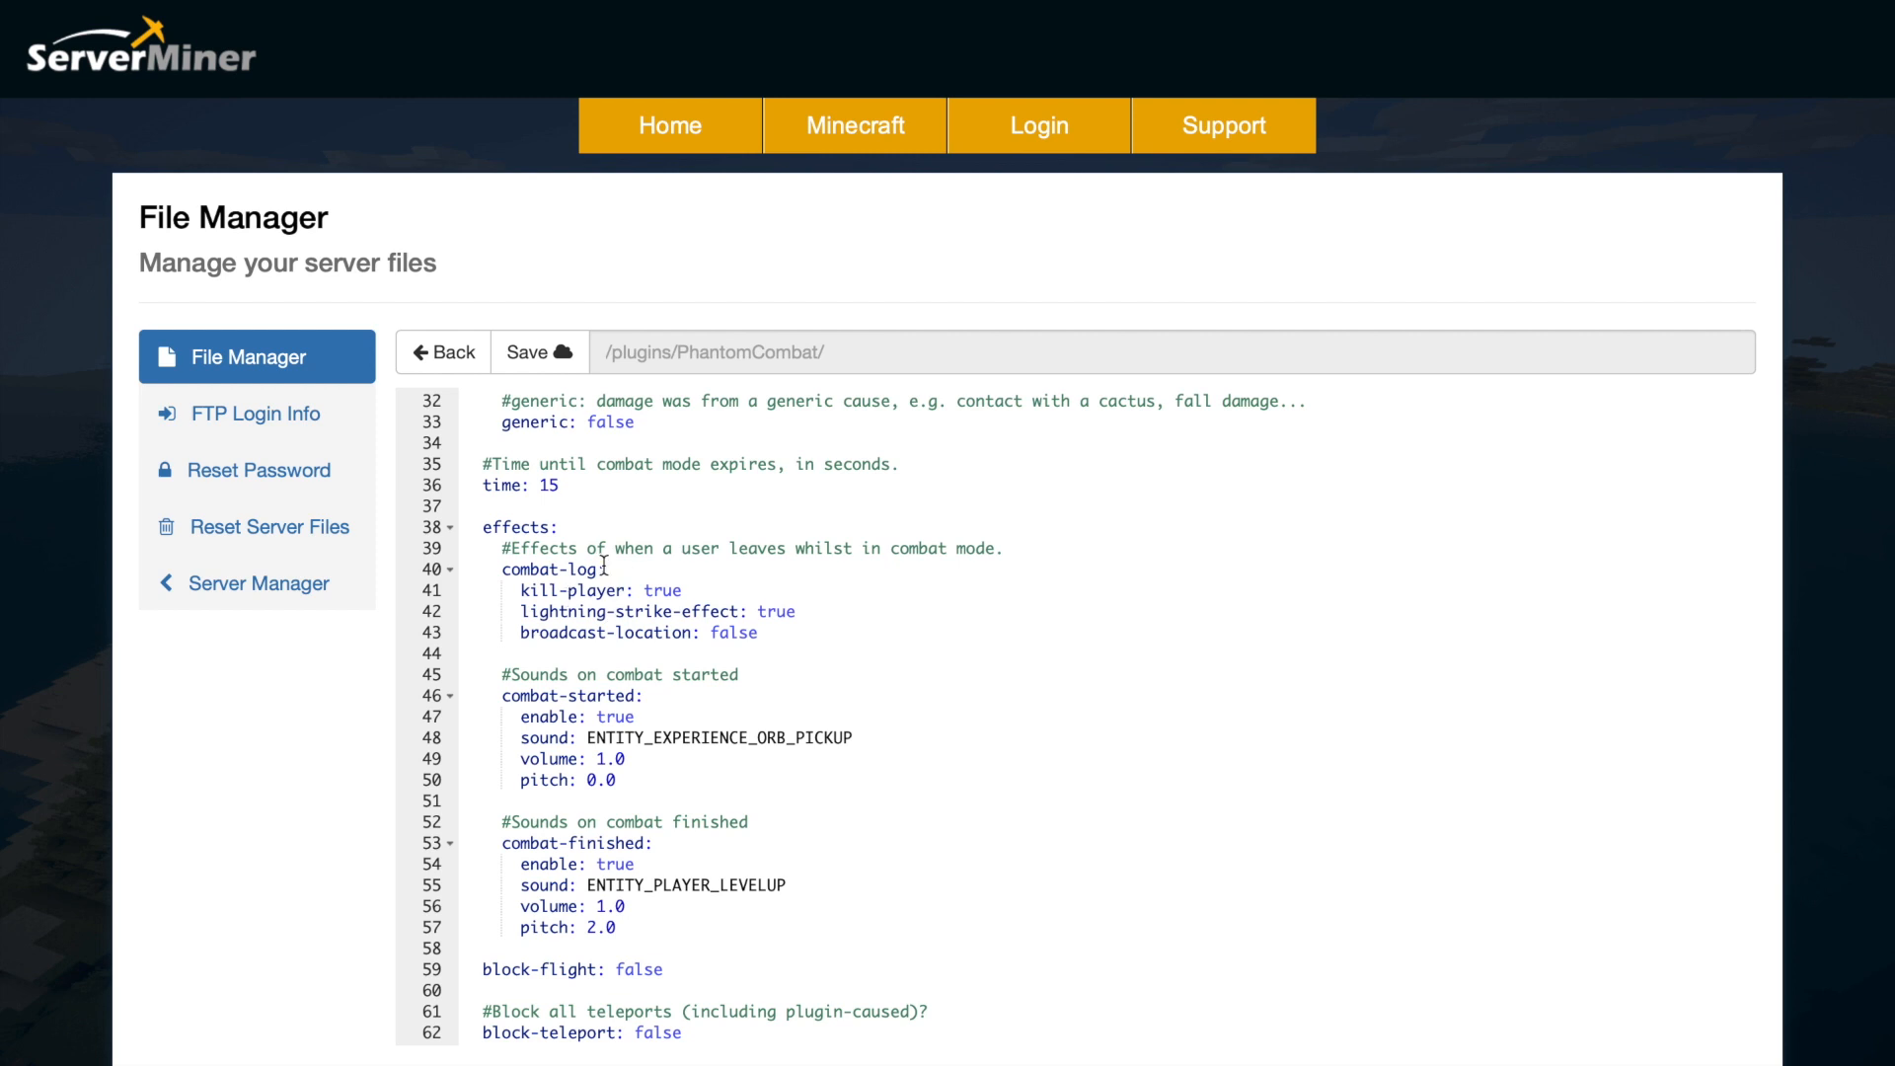
mouse_move(646, 612)
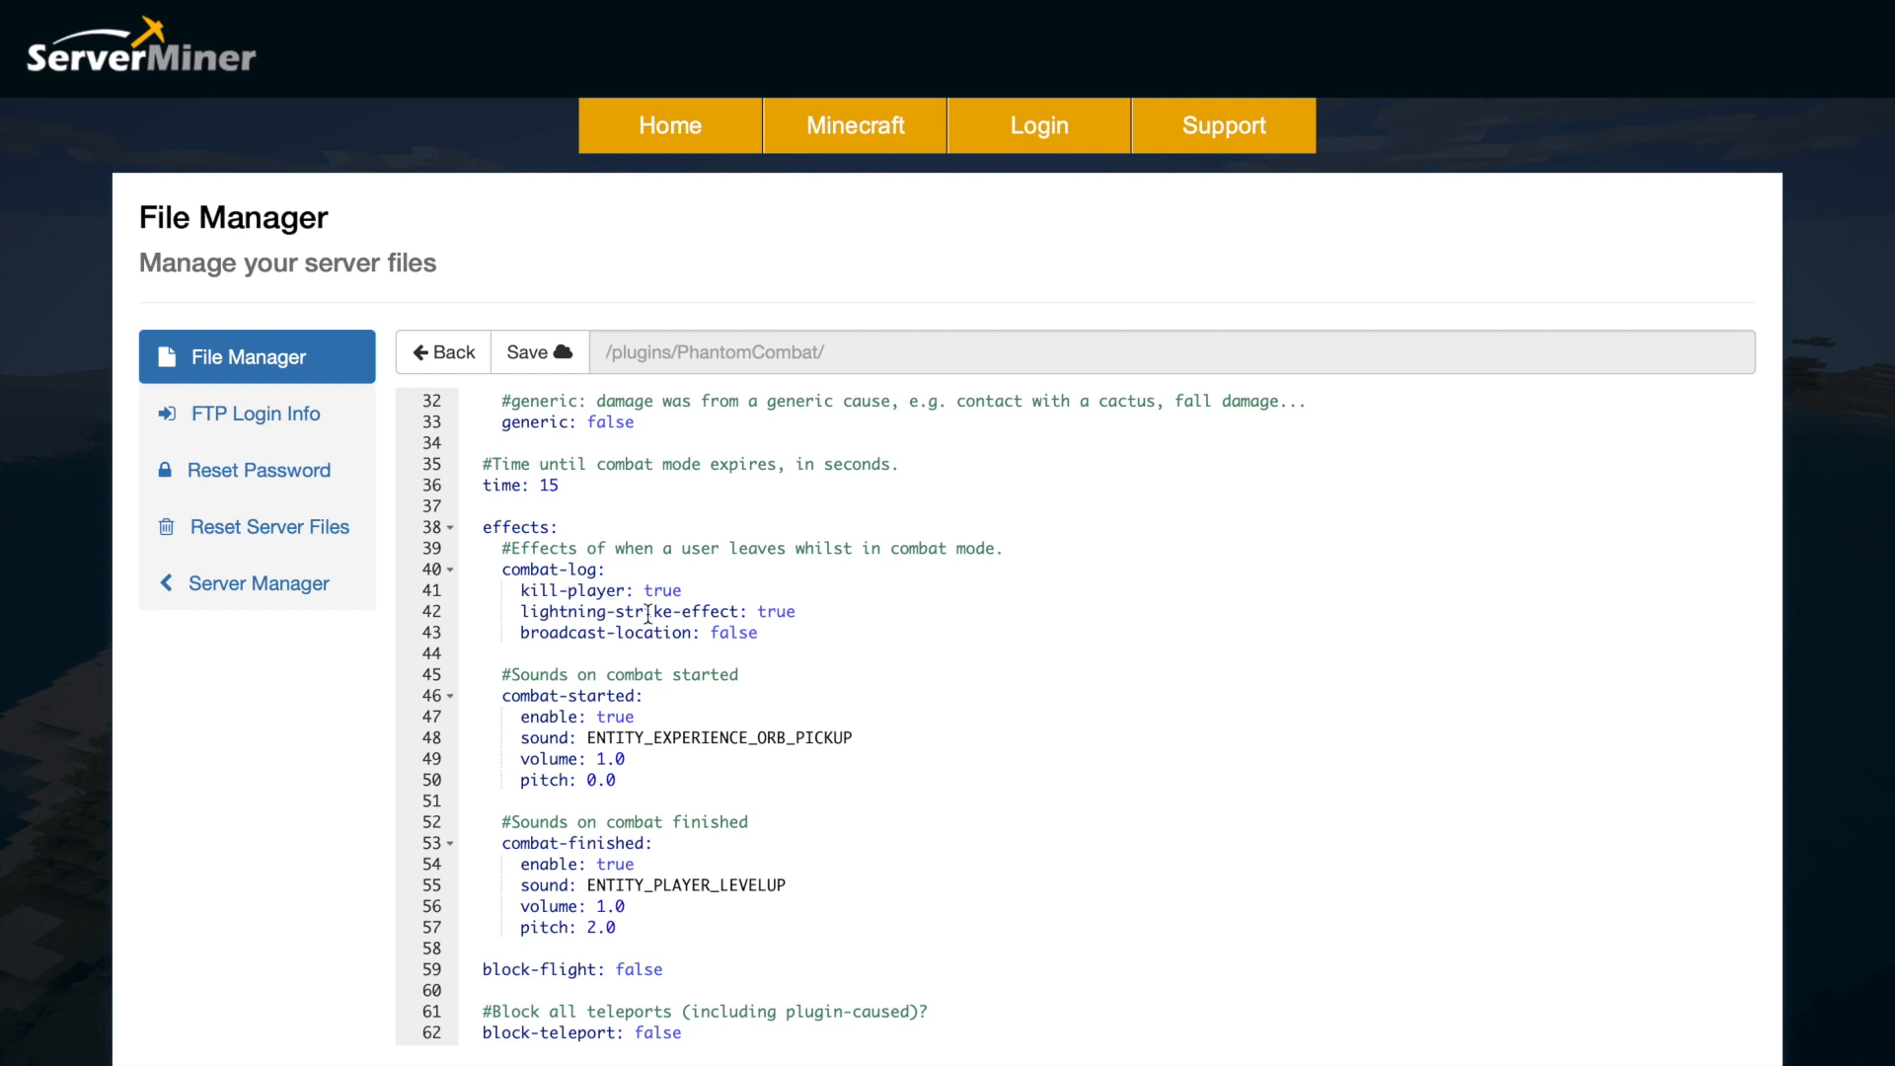
mouse_move(614, 645)
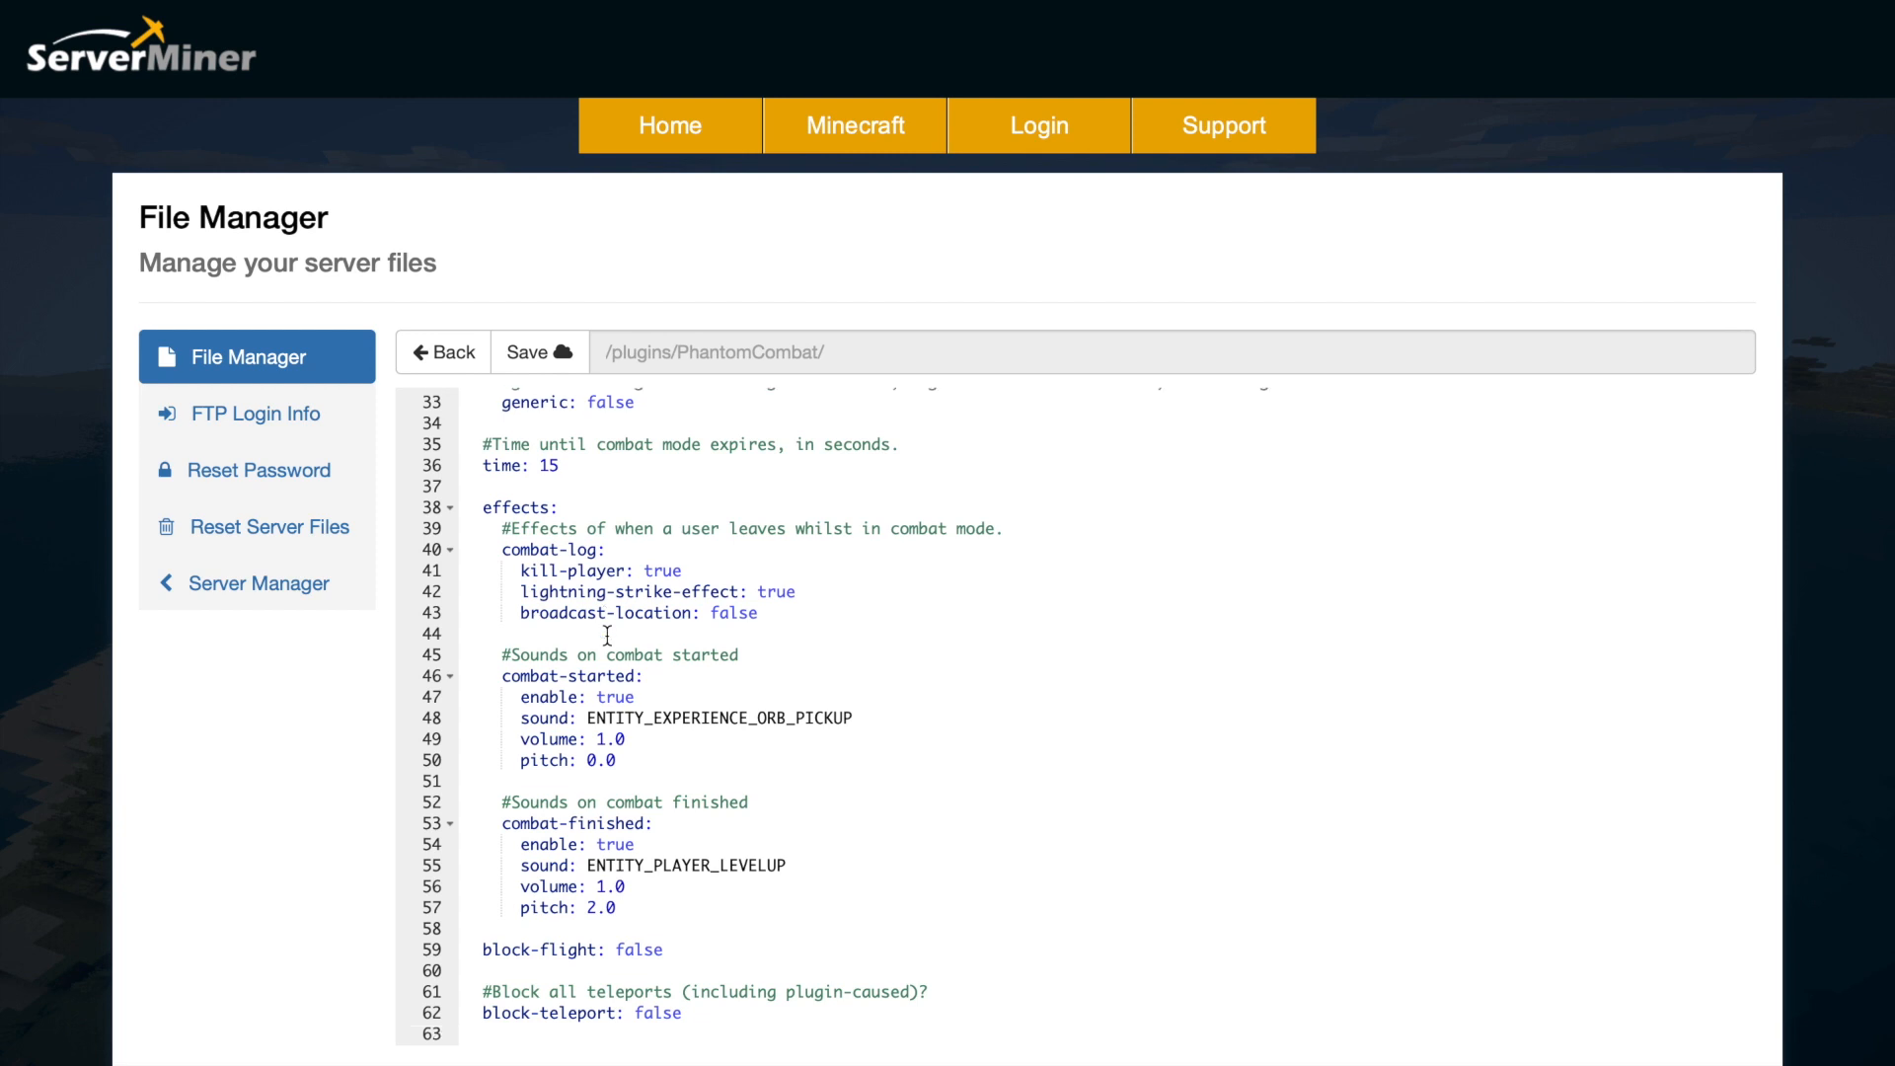
scroll("down", 3)
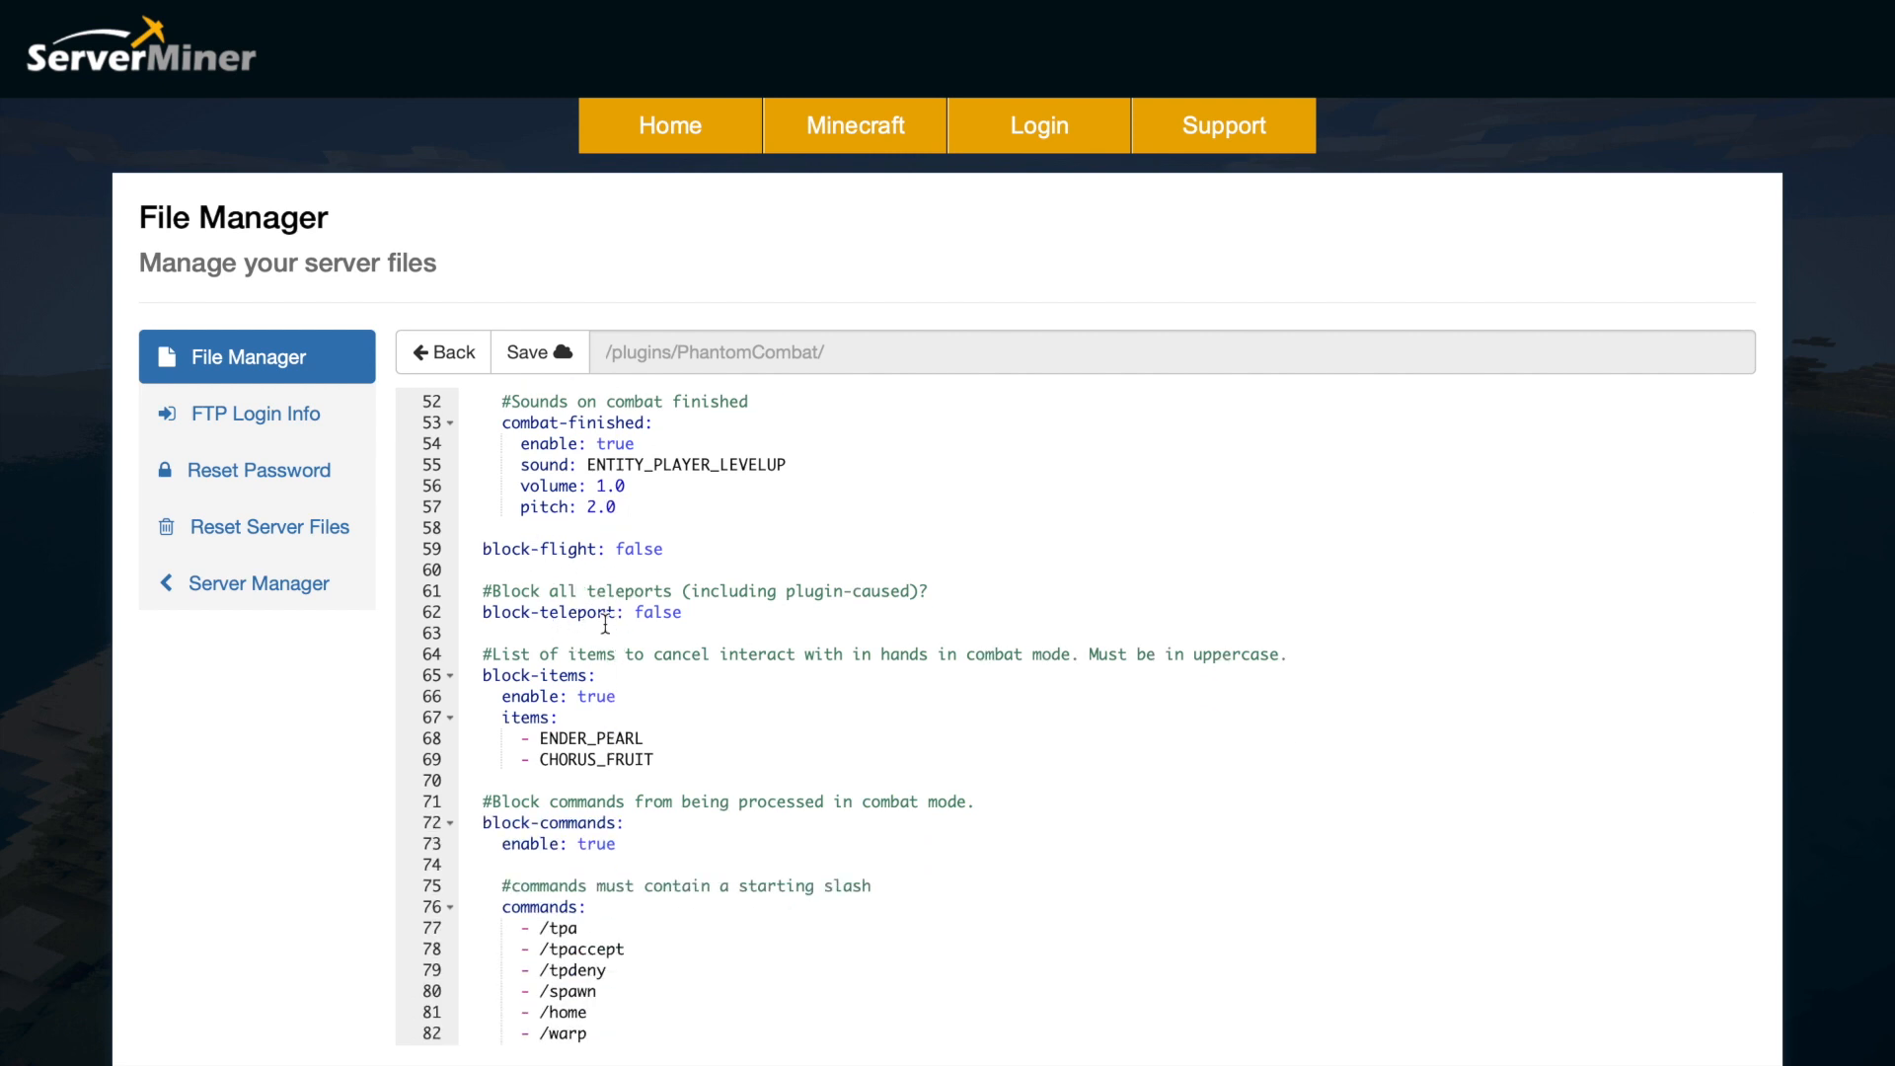
scroll("down", 3)
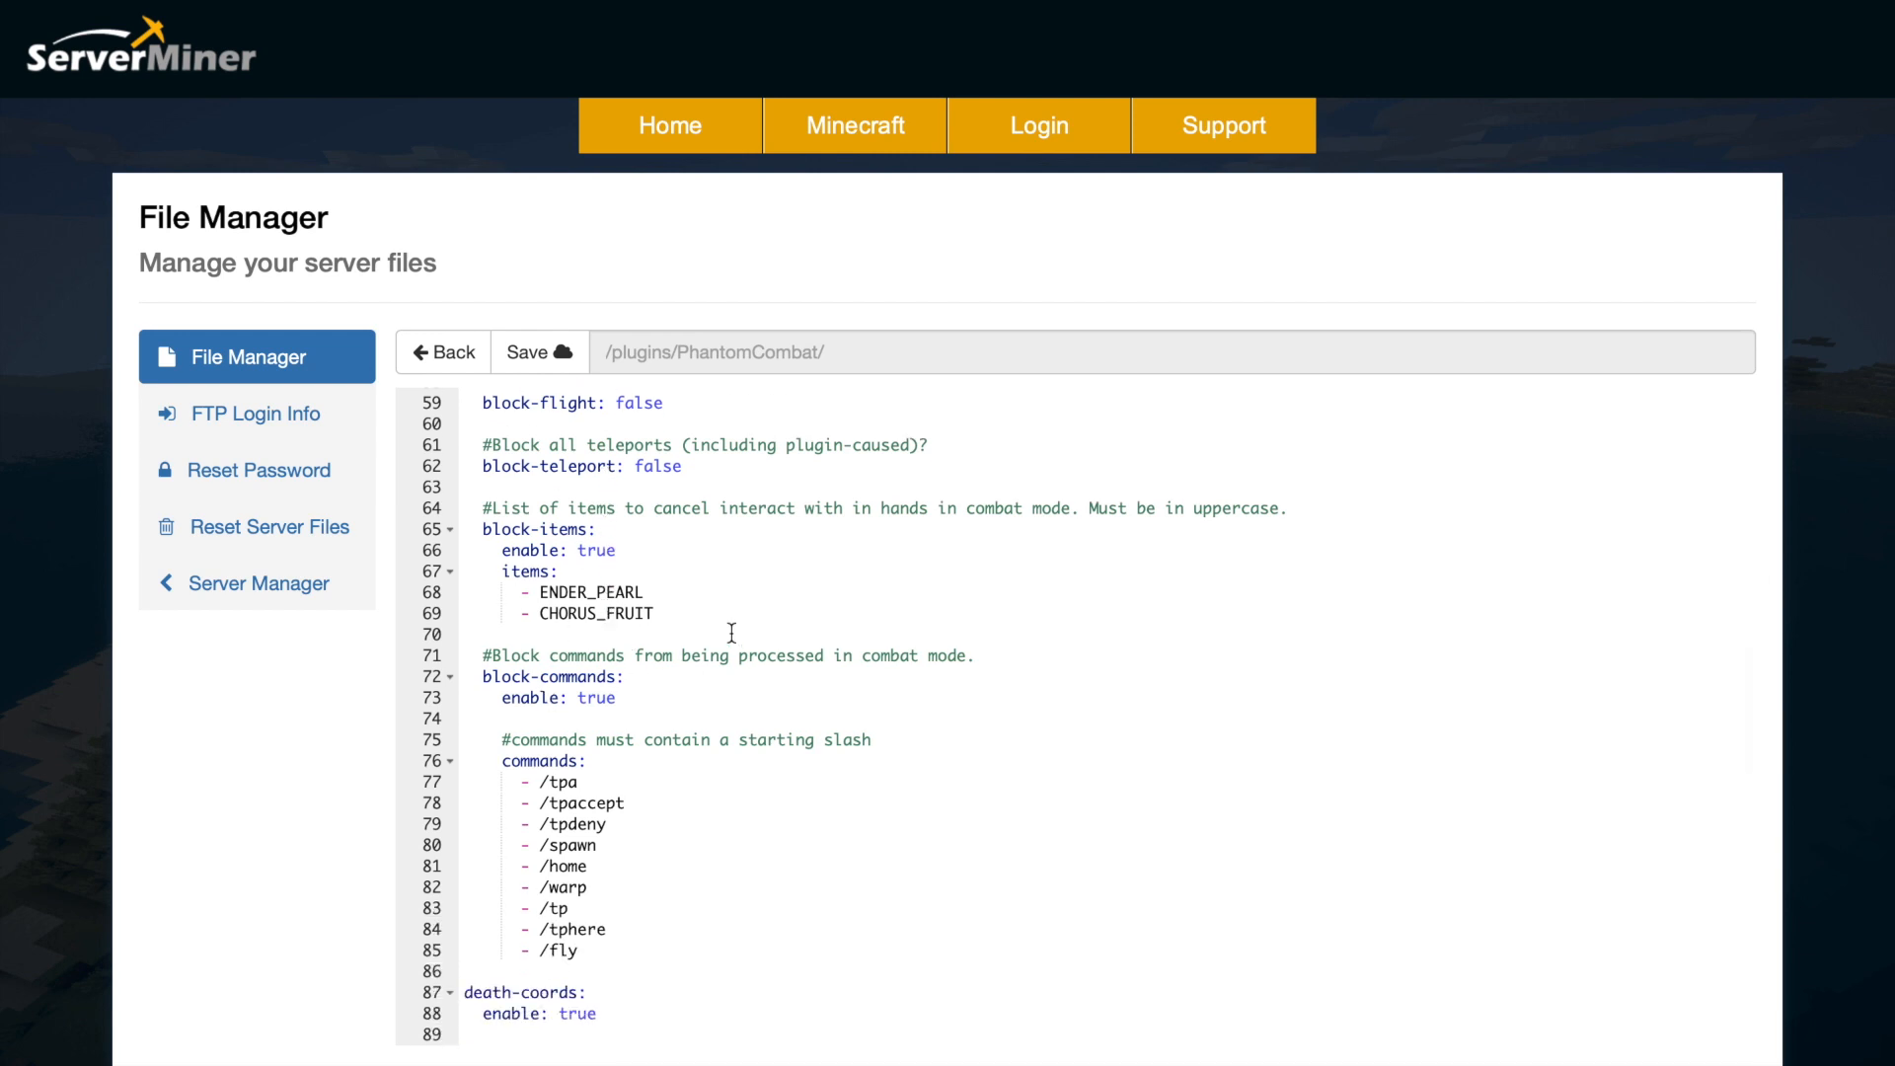
mouse_move(648, 613)
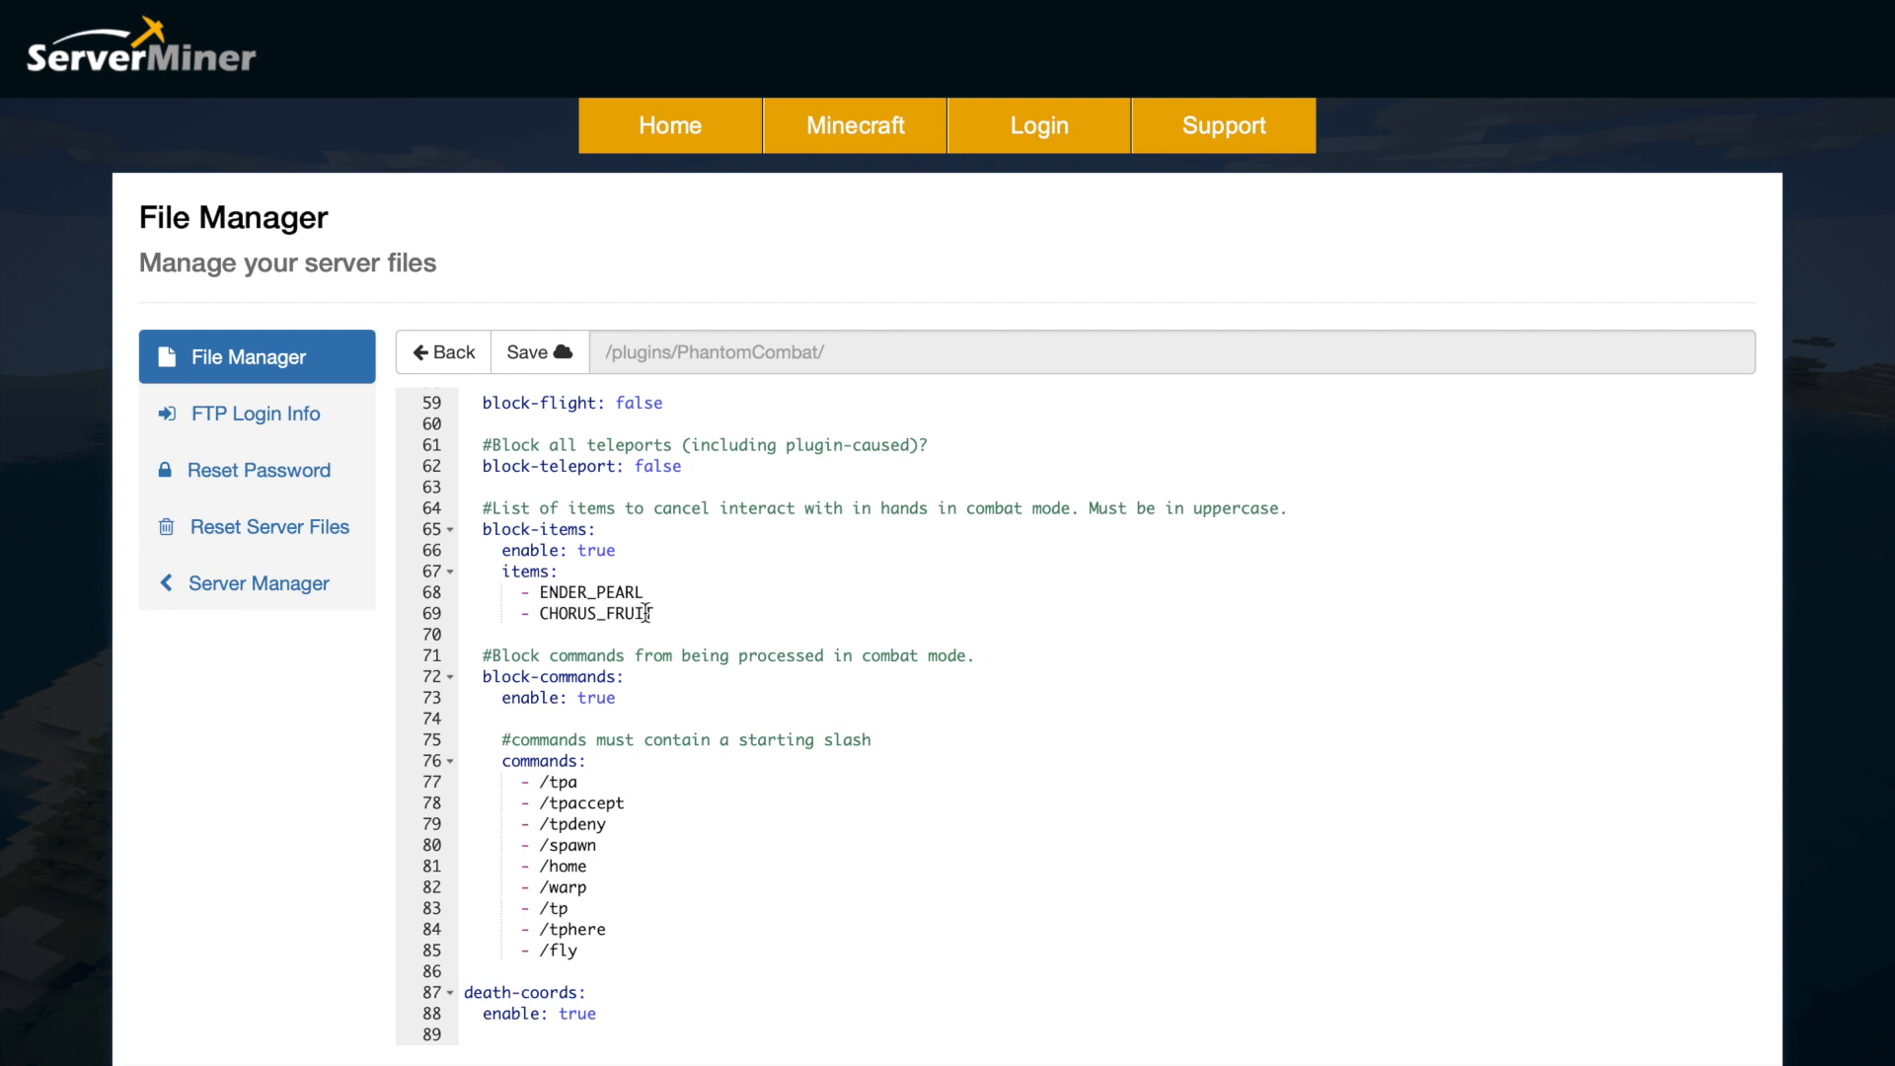
Step: Scroll settings.yml through the blood bleeding options, enabled-worlds and cause toggles
scroll("down", 3)
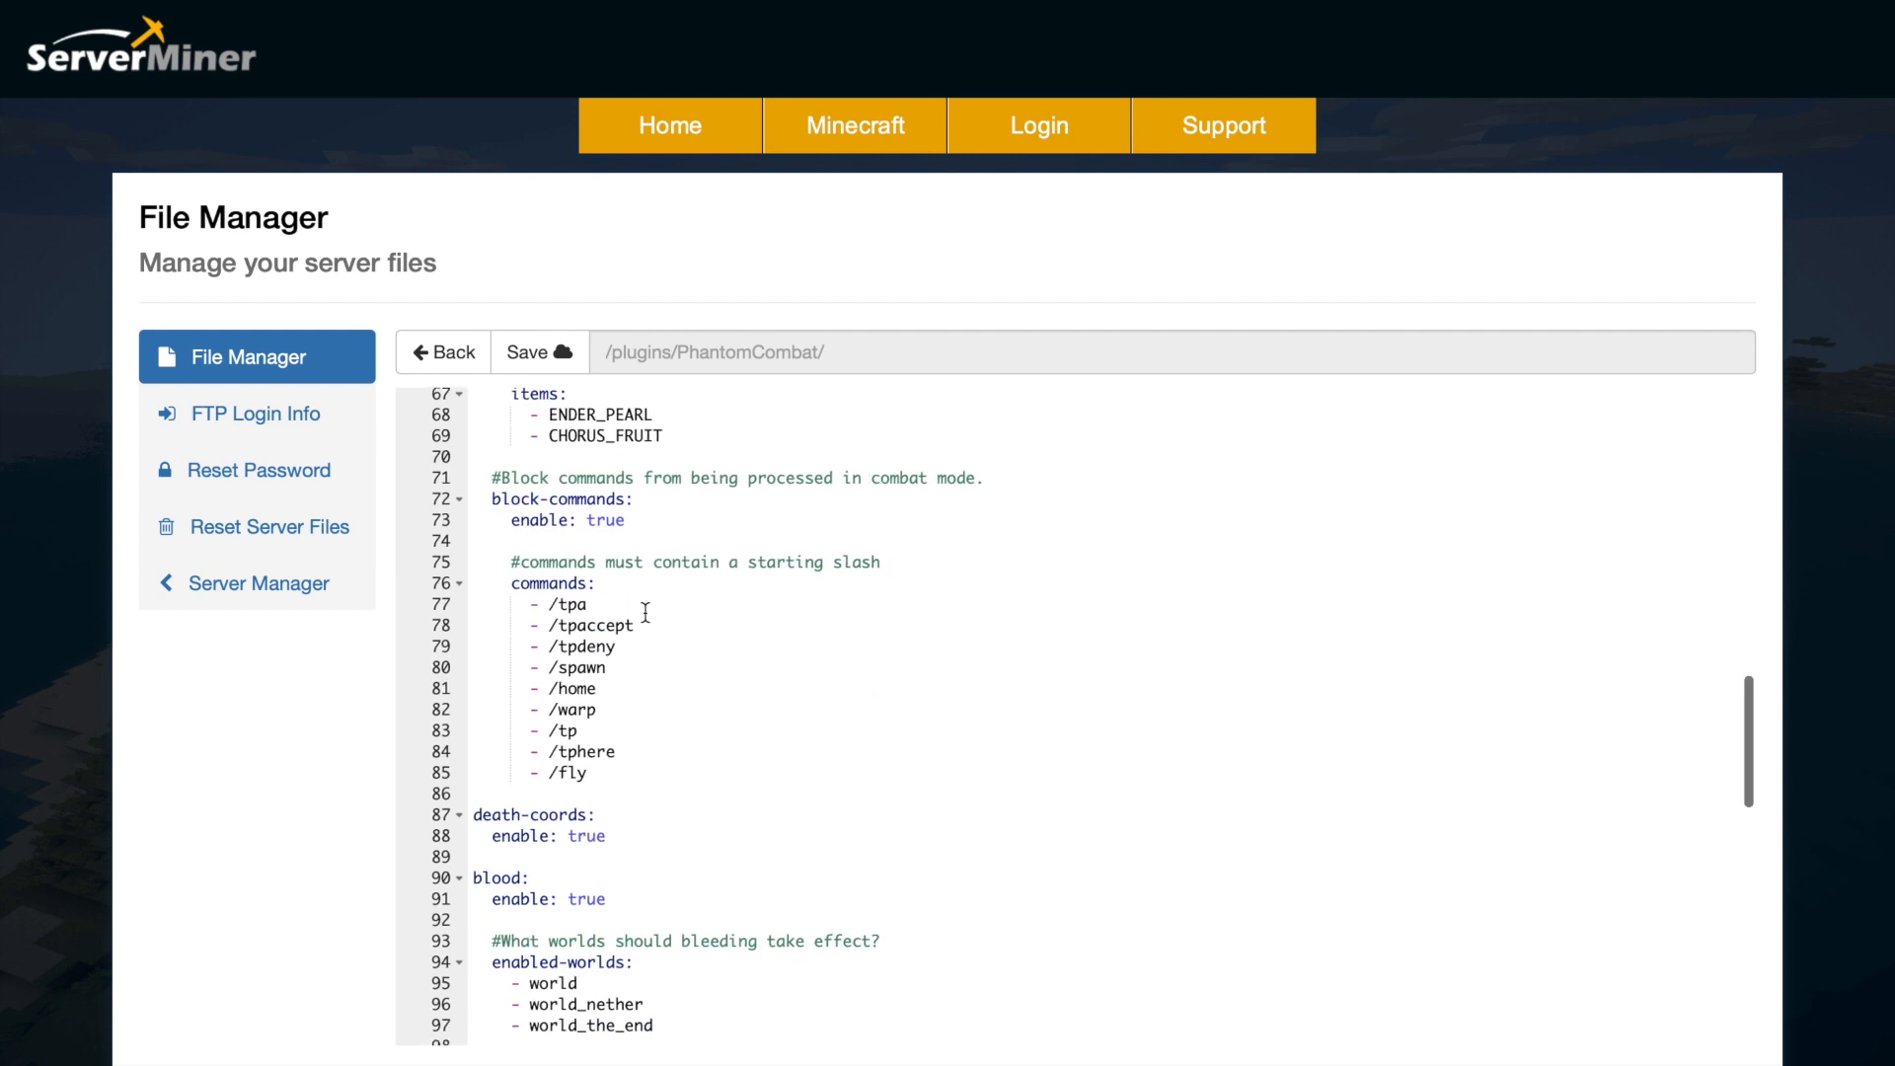
mouse_move(618, 499)
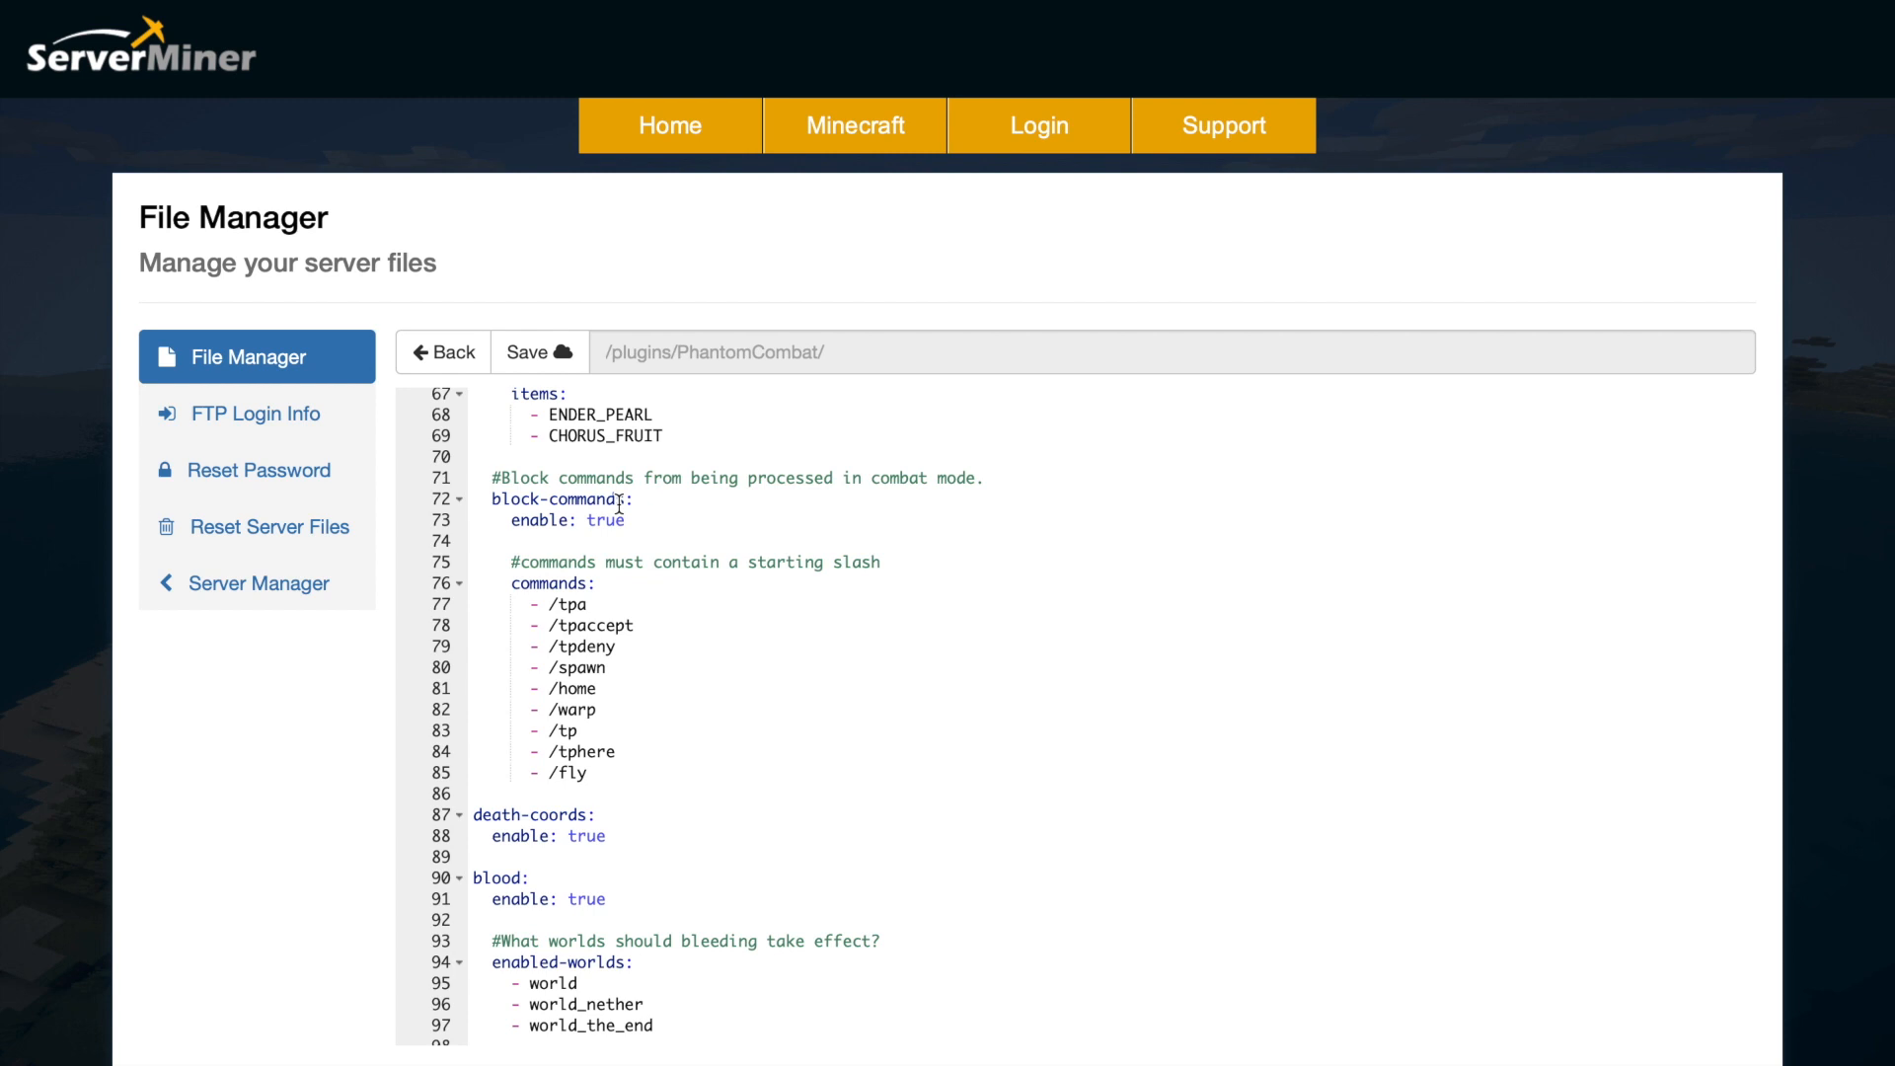
mouse_move(658, 679)
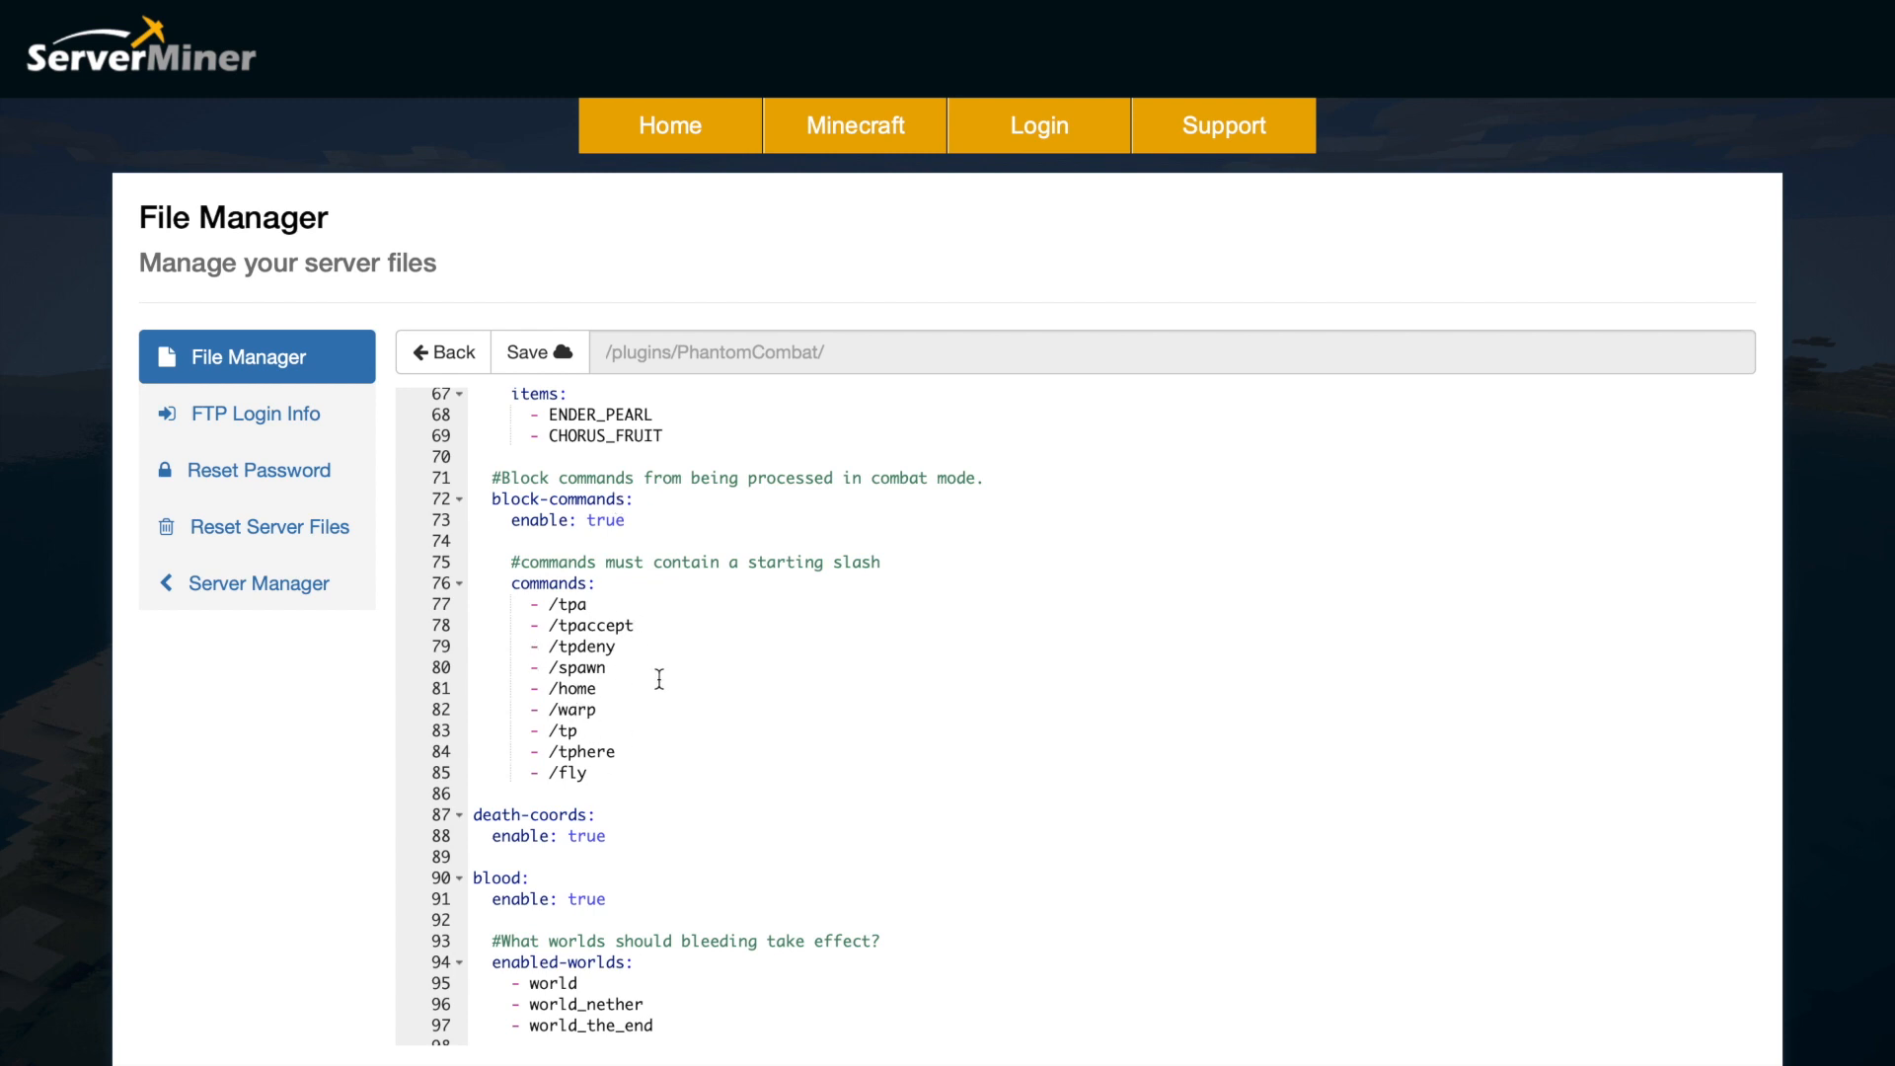
scroll("down", 3)
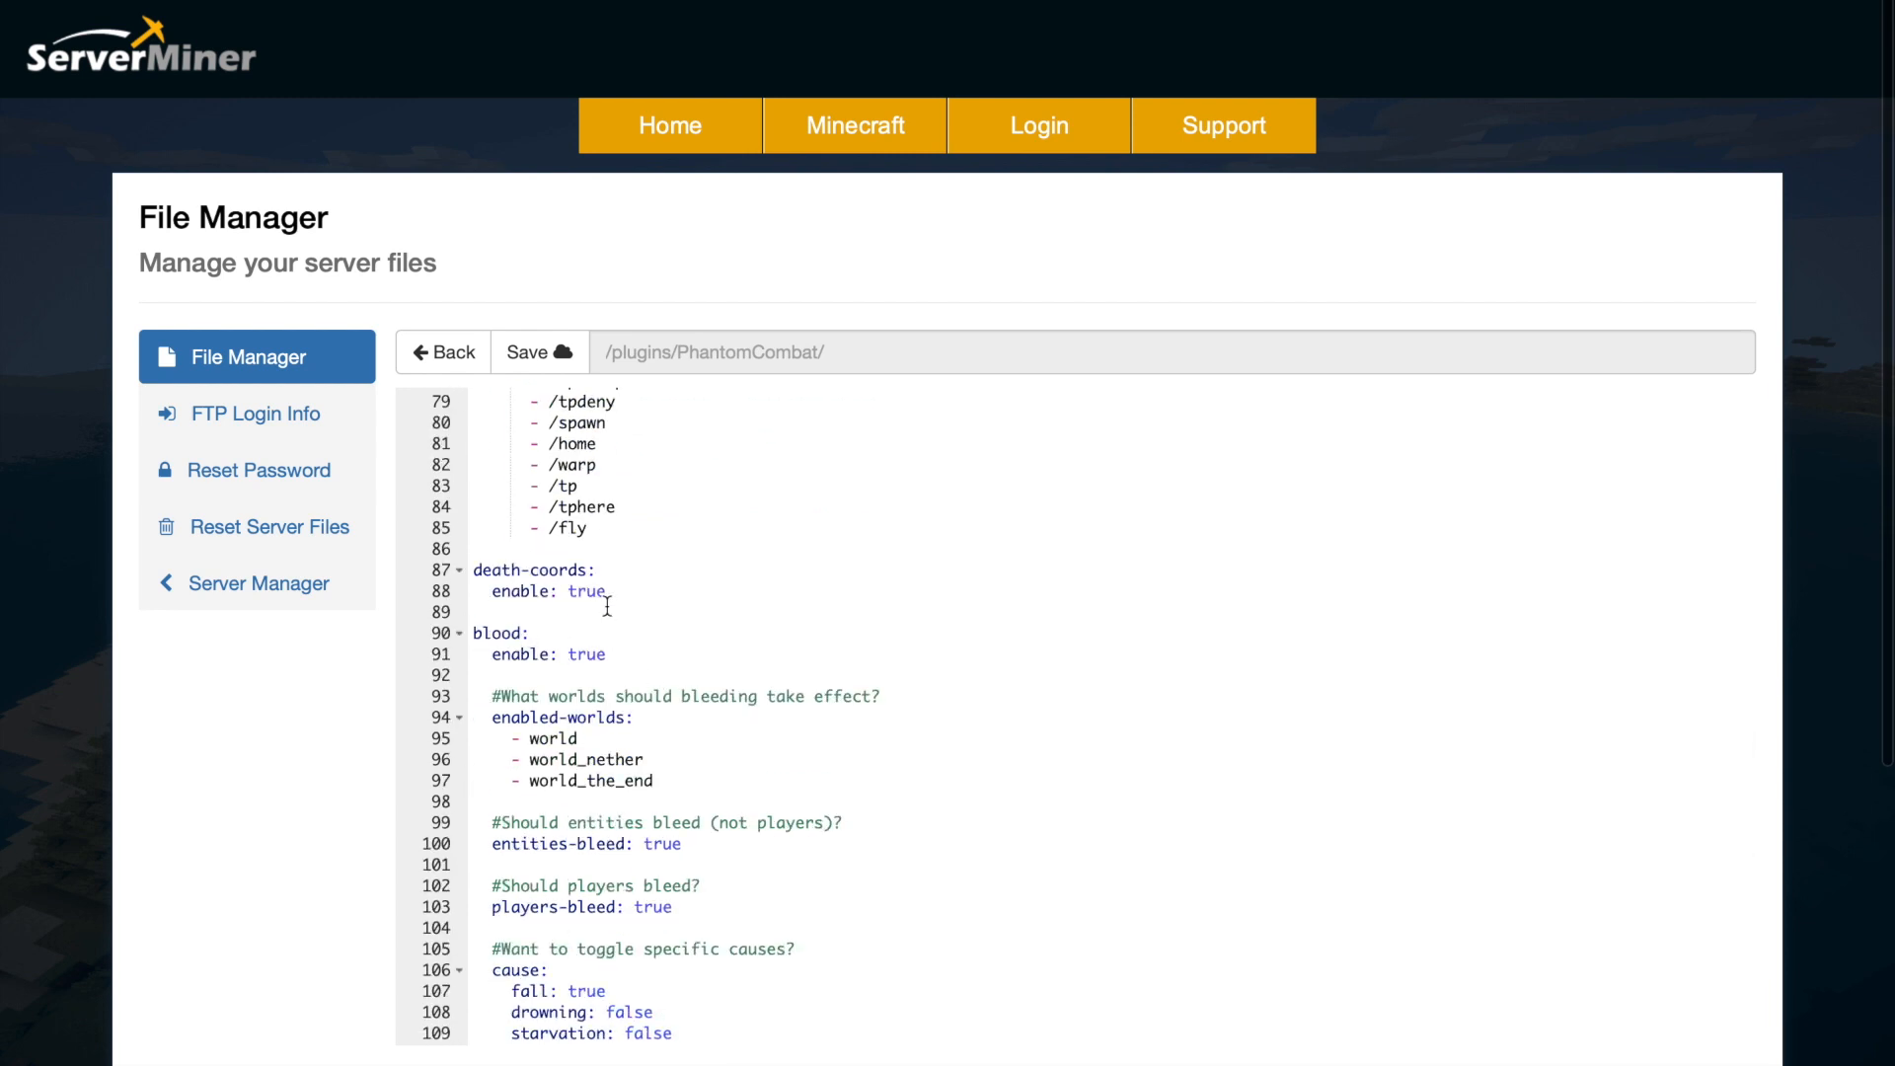
mouse_move(559, 675)
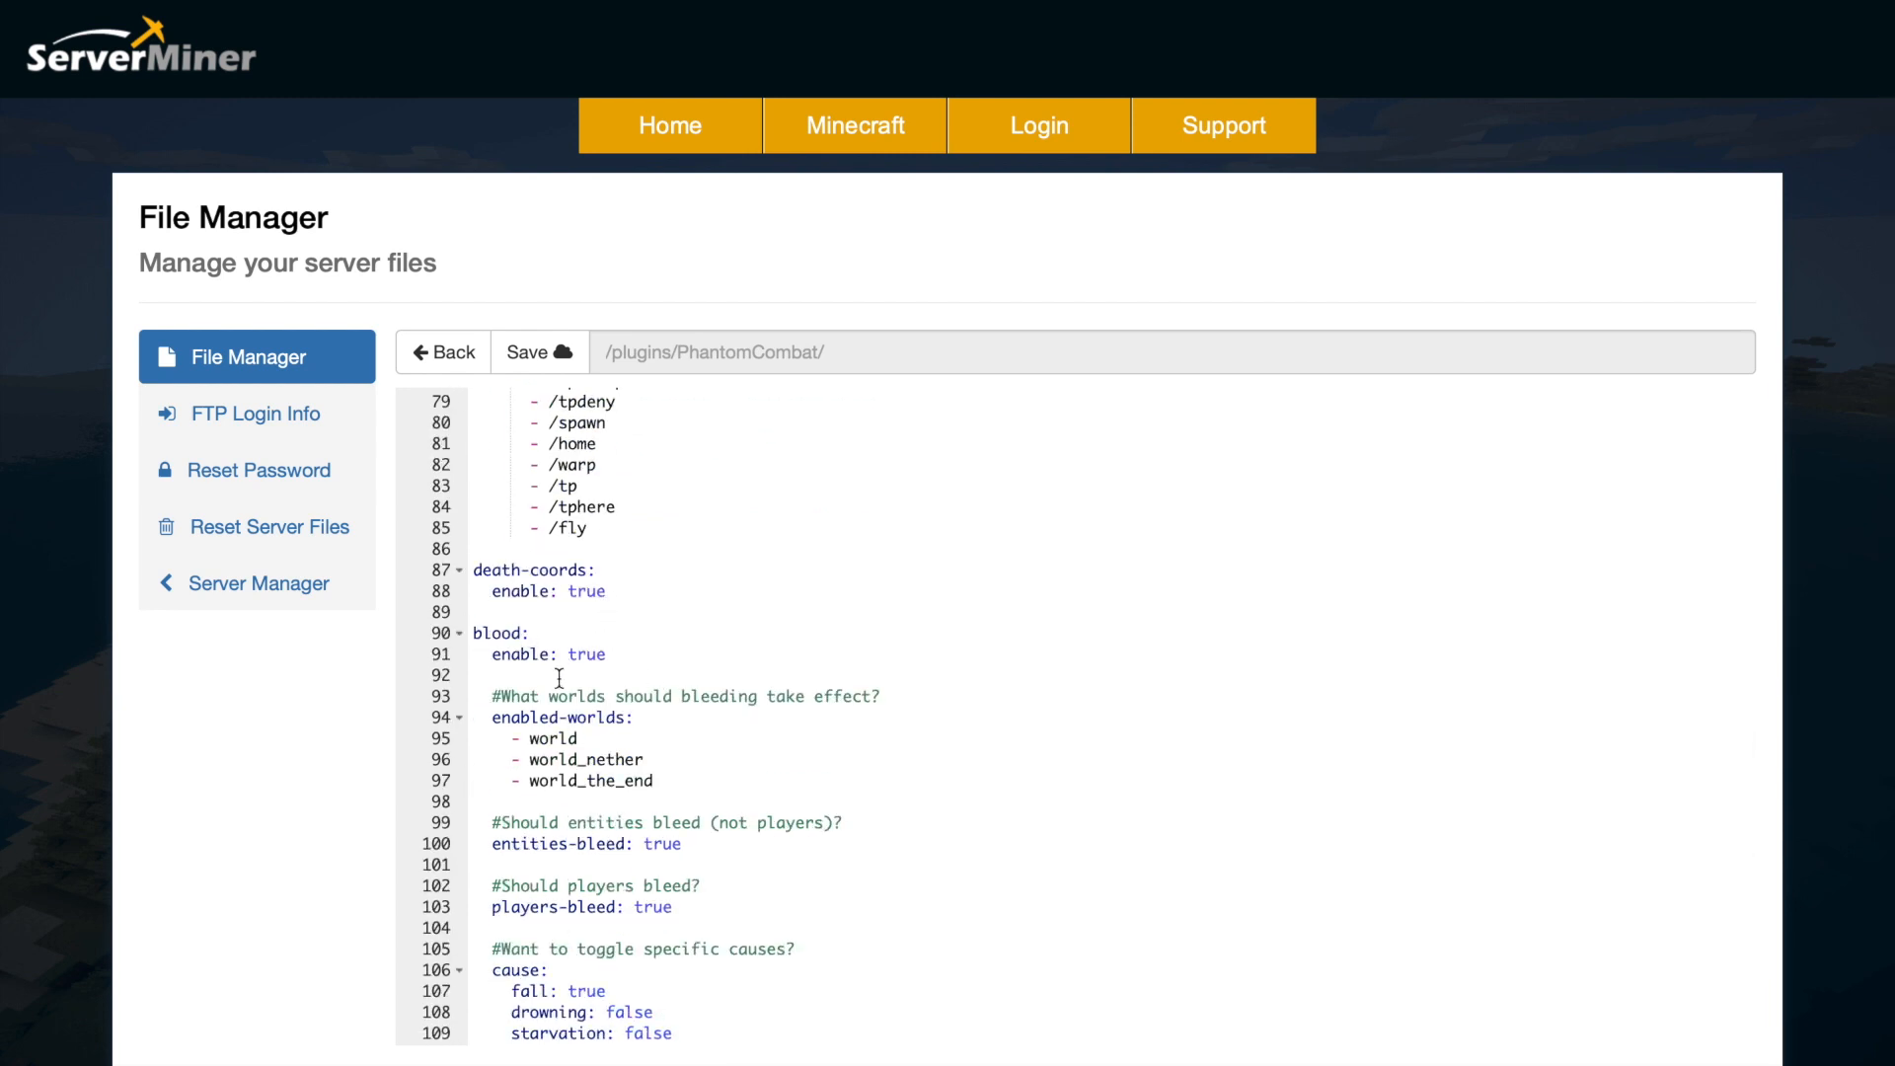
scroll("down", 3)
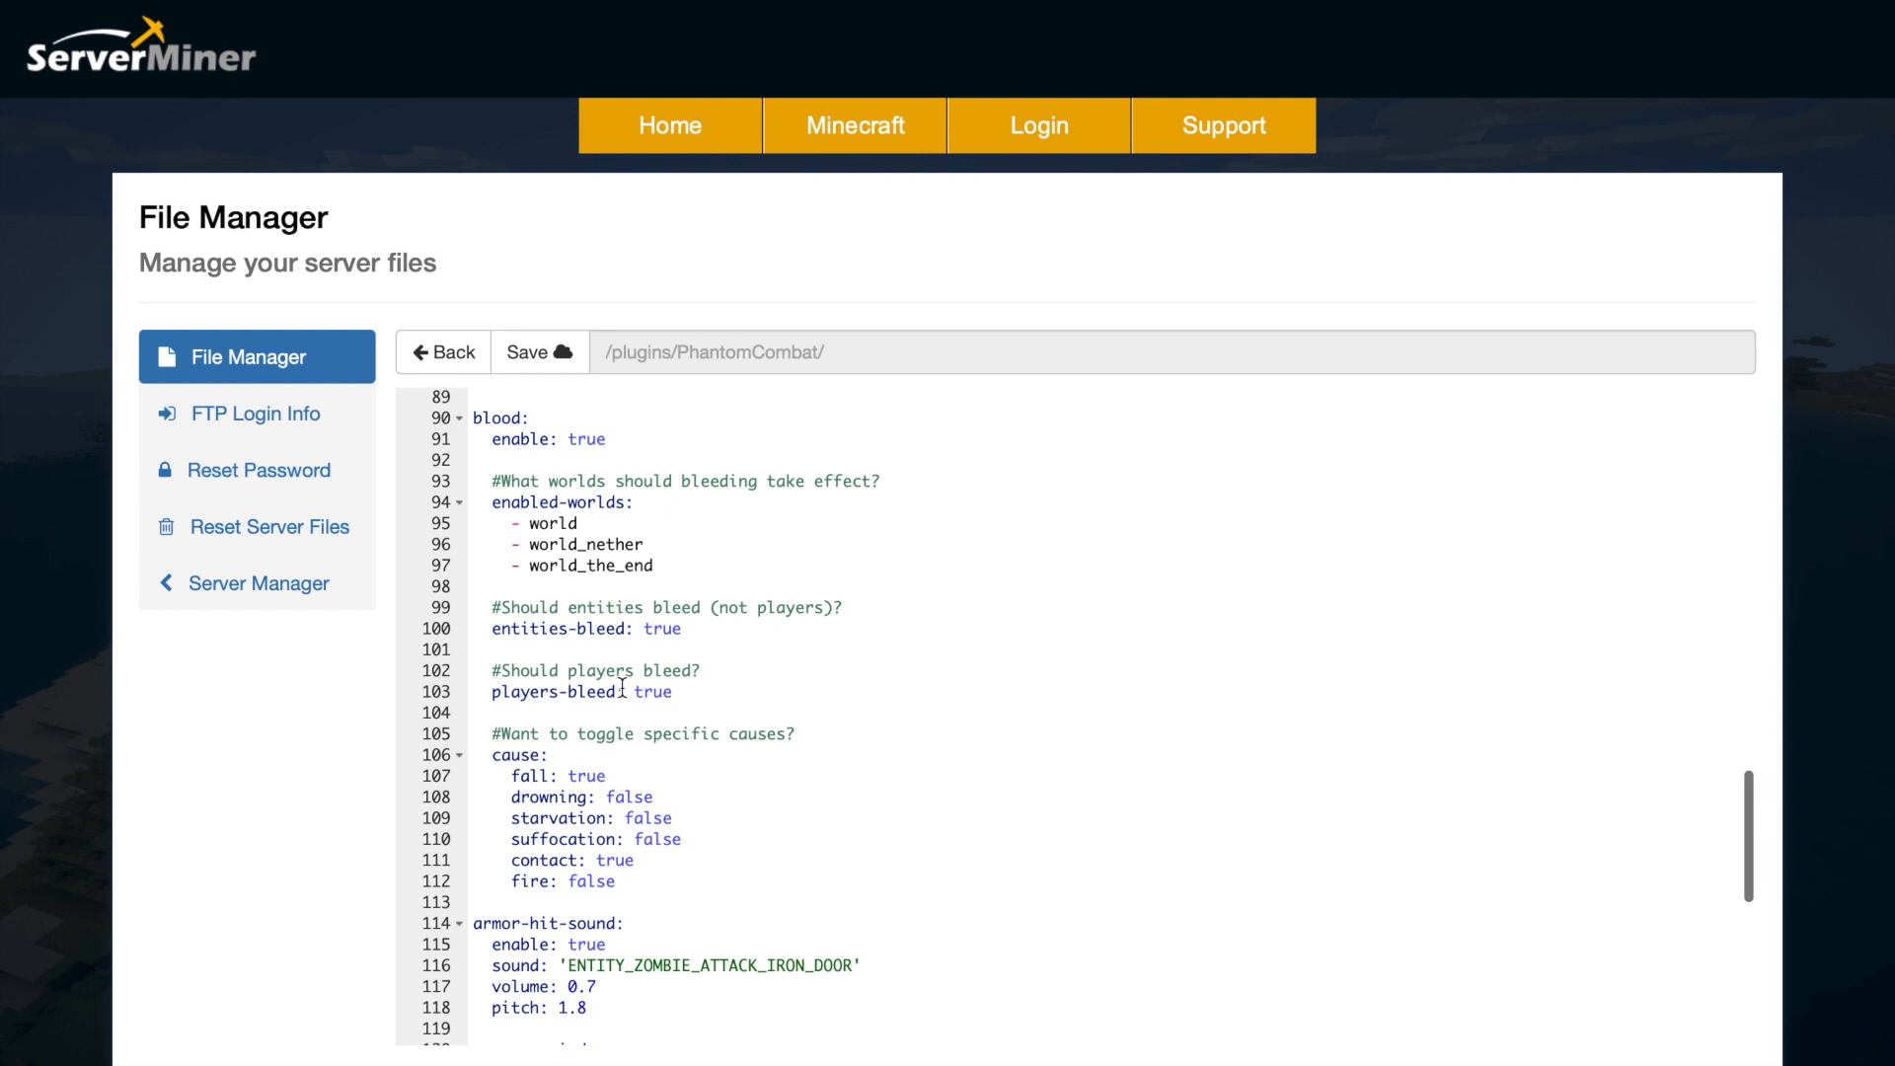
mouse_move(615, 716)
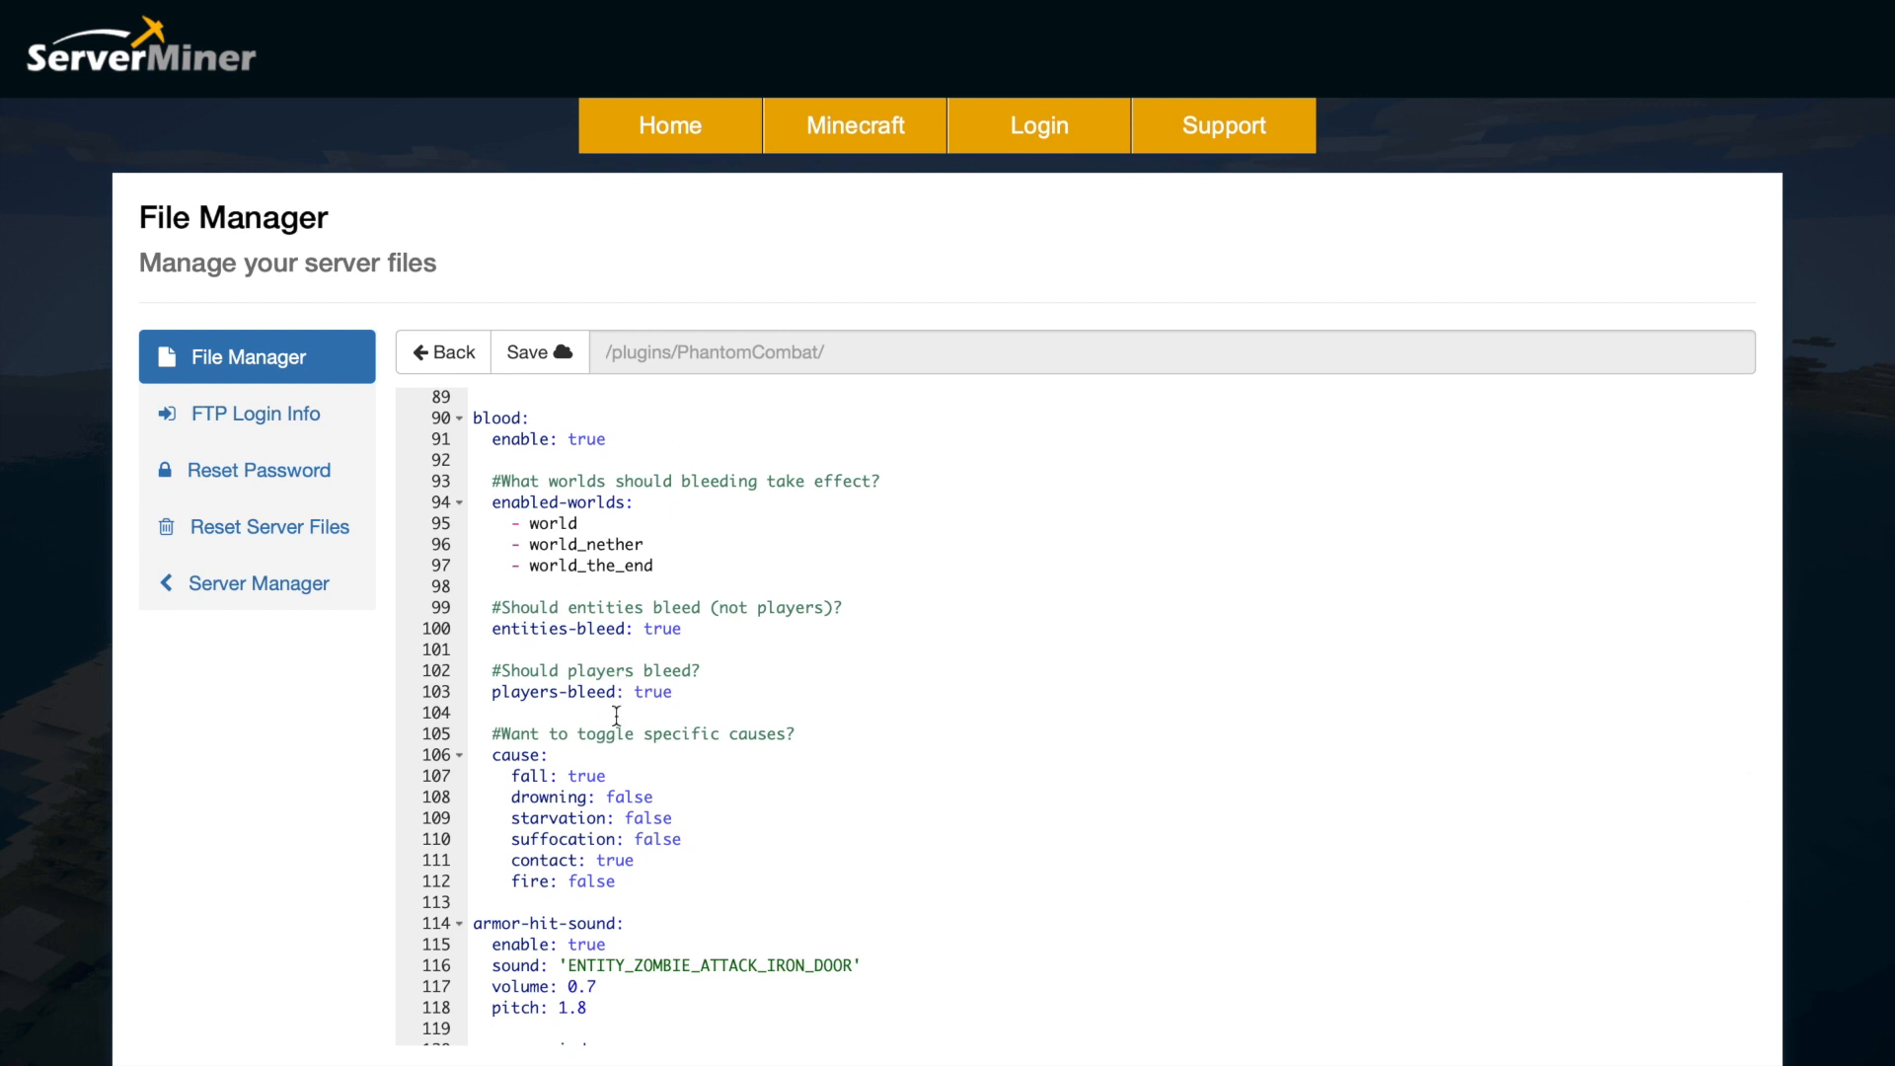
mouse_move(734, 788)
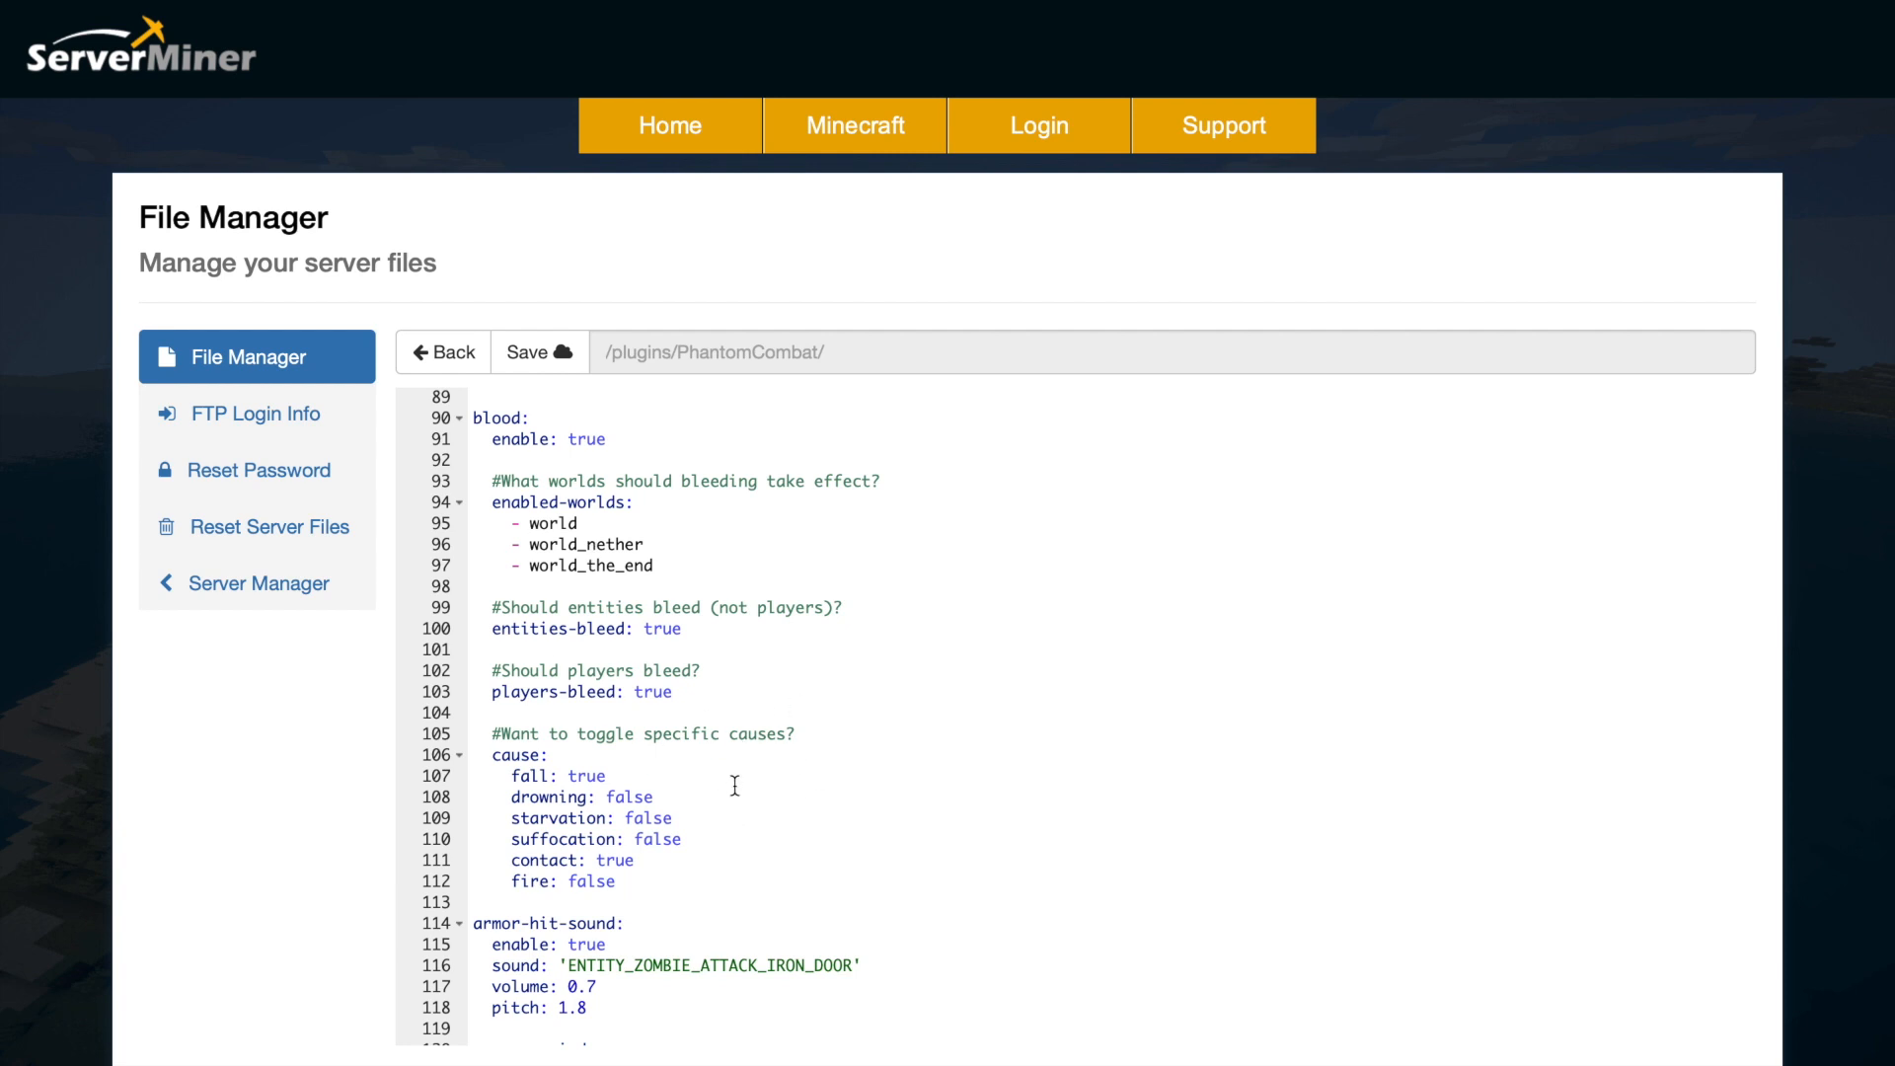
scroll("down", 3)
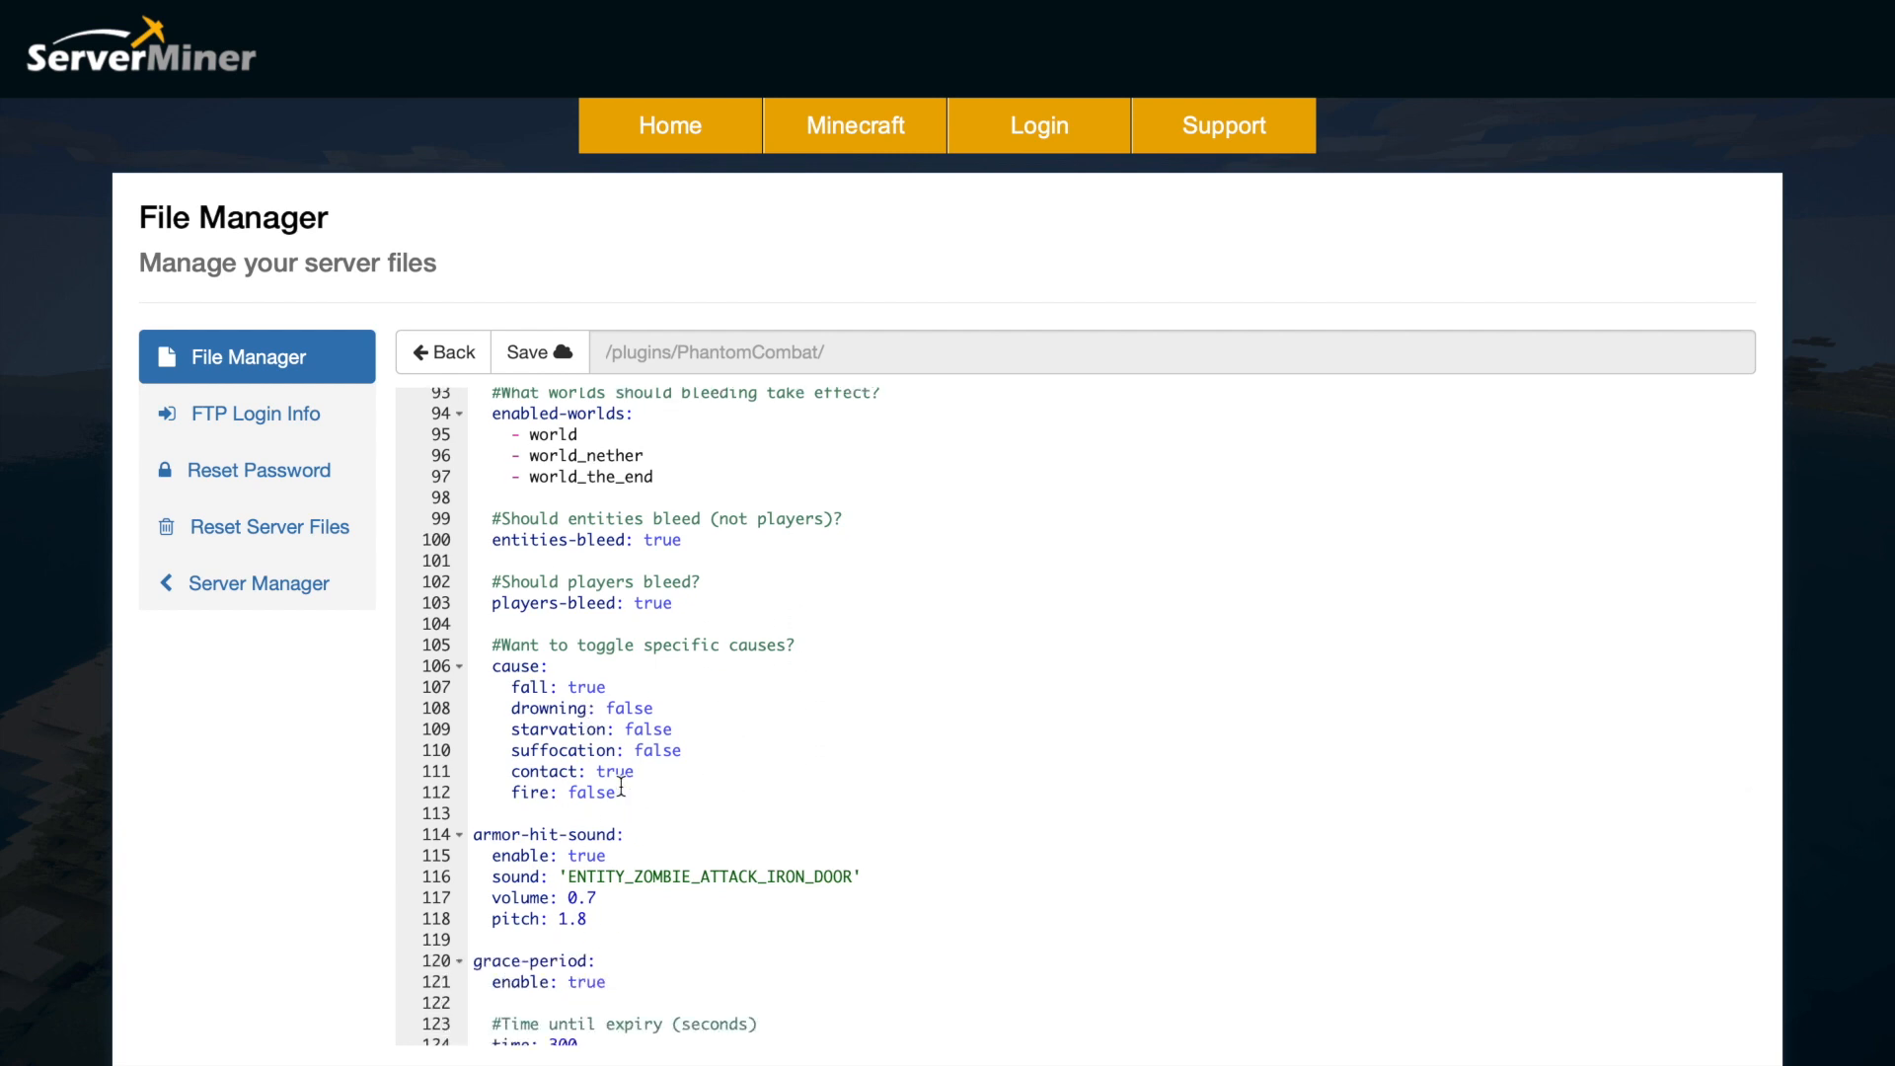
mouse_move(570, 835)
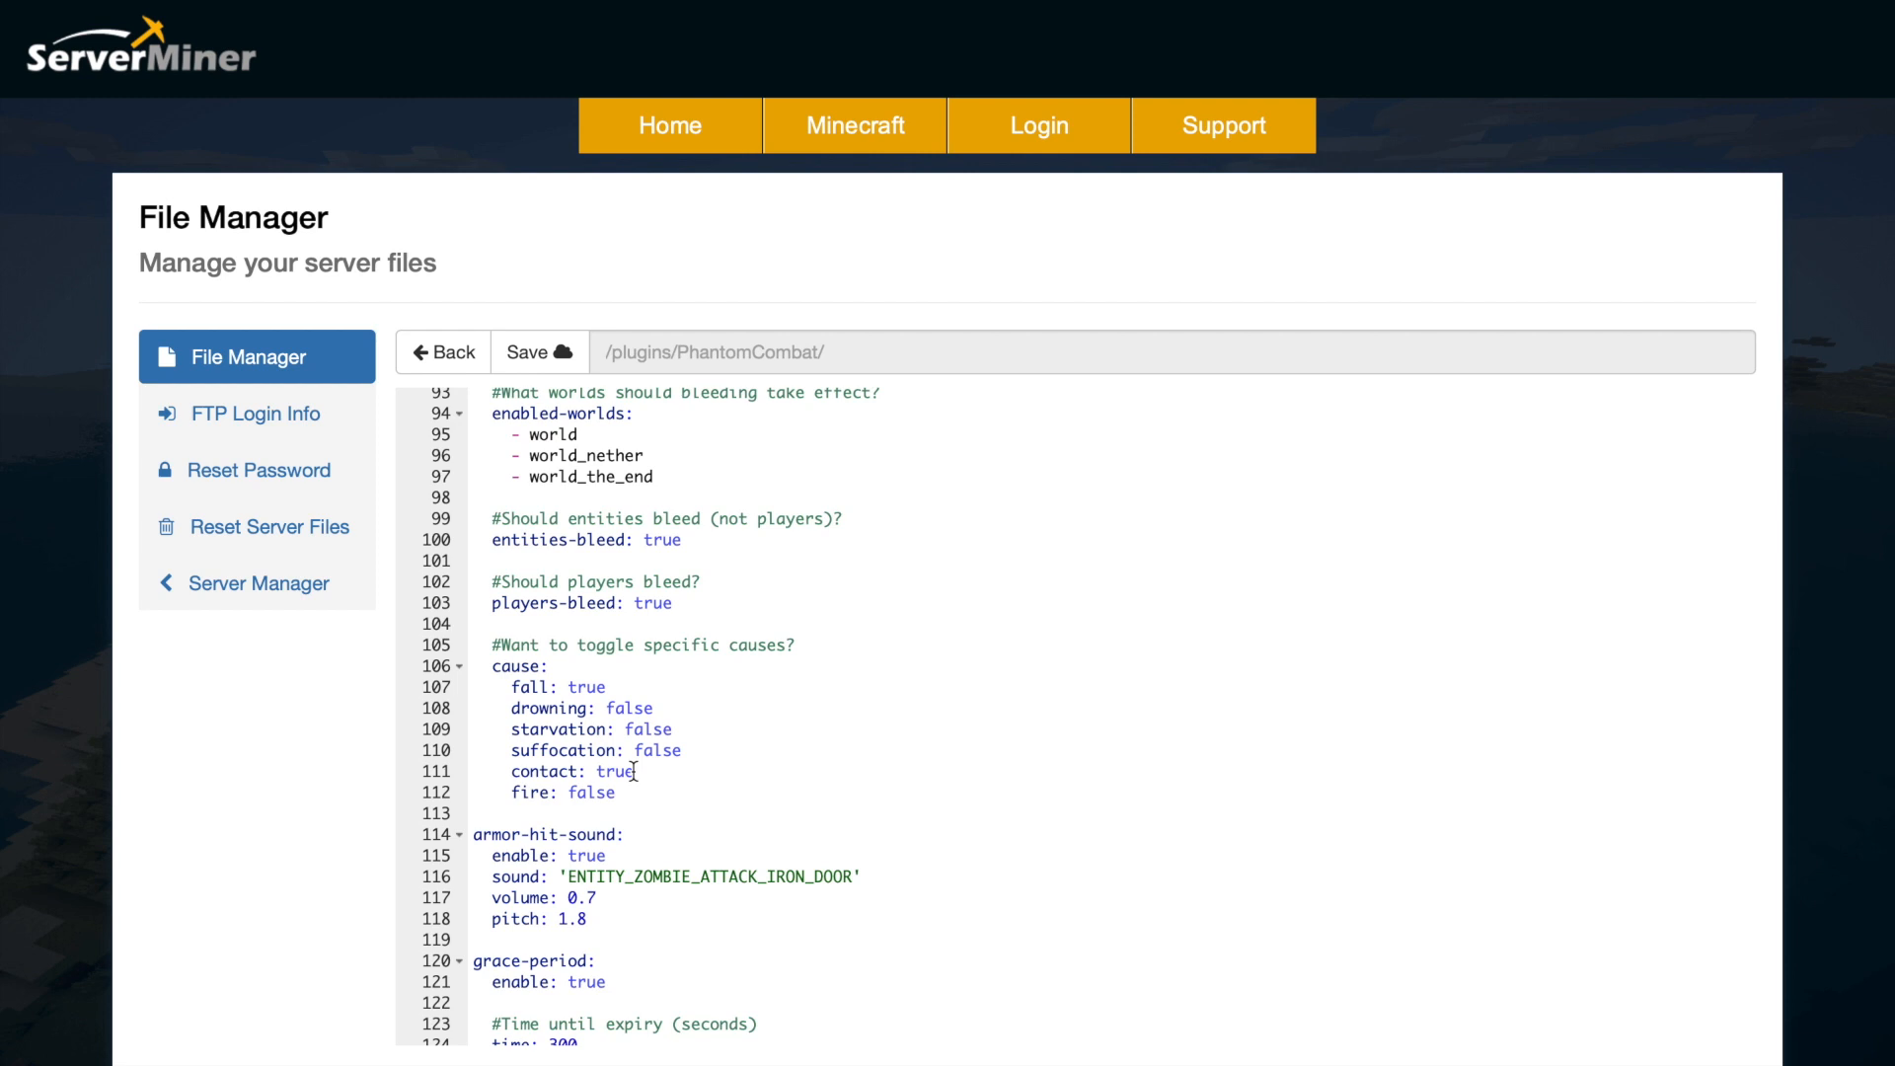
Step: Scroll to the grace-period time: 300 line, then on to pvp-settings, updater and file-version
scroll("down", 3)
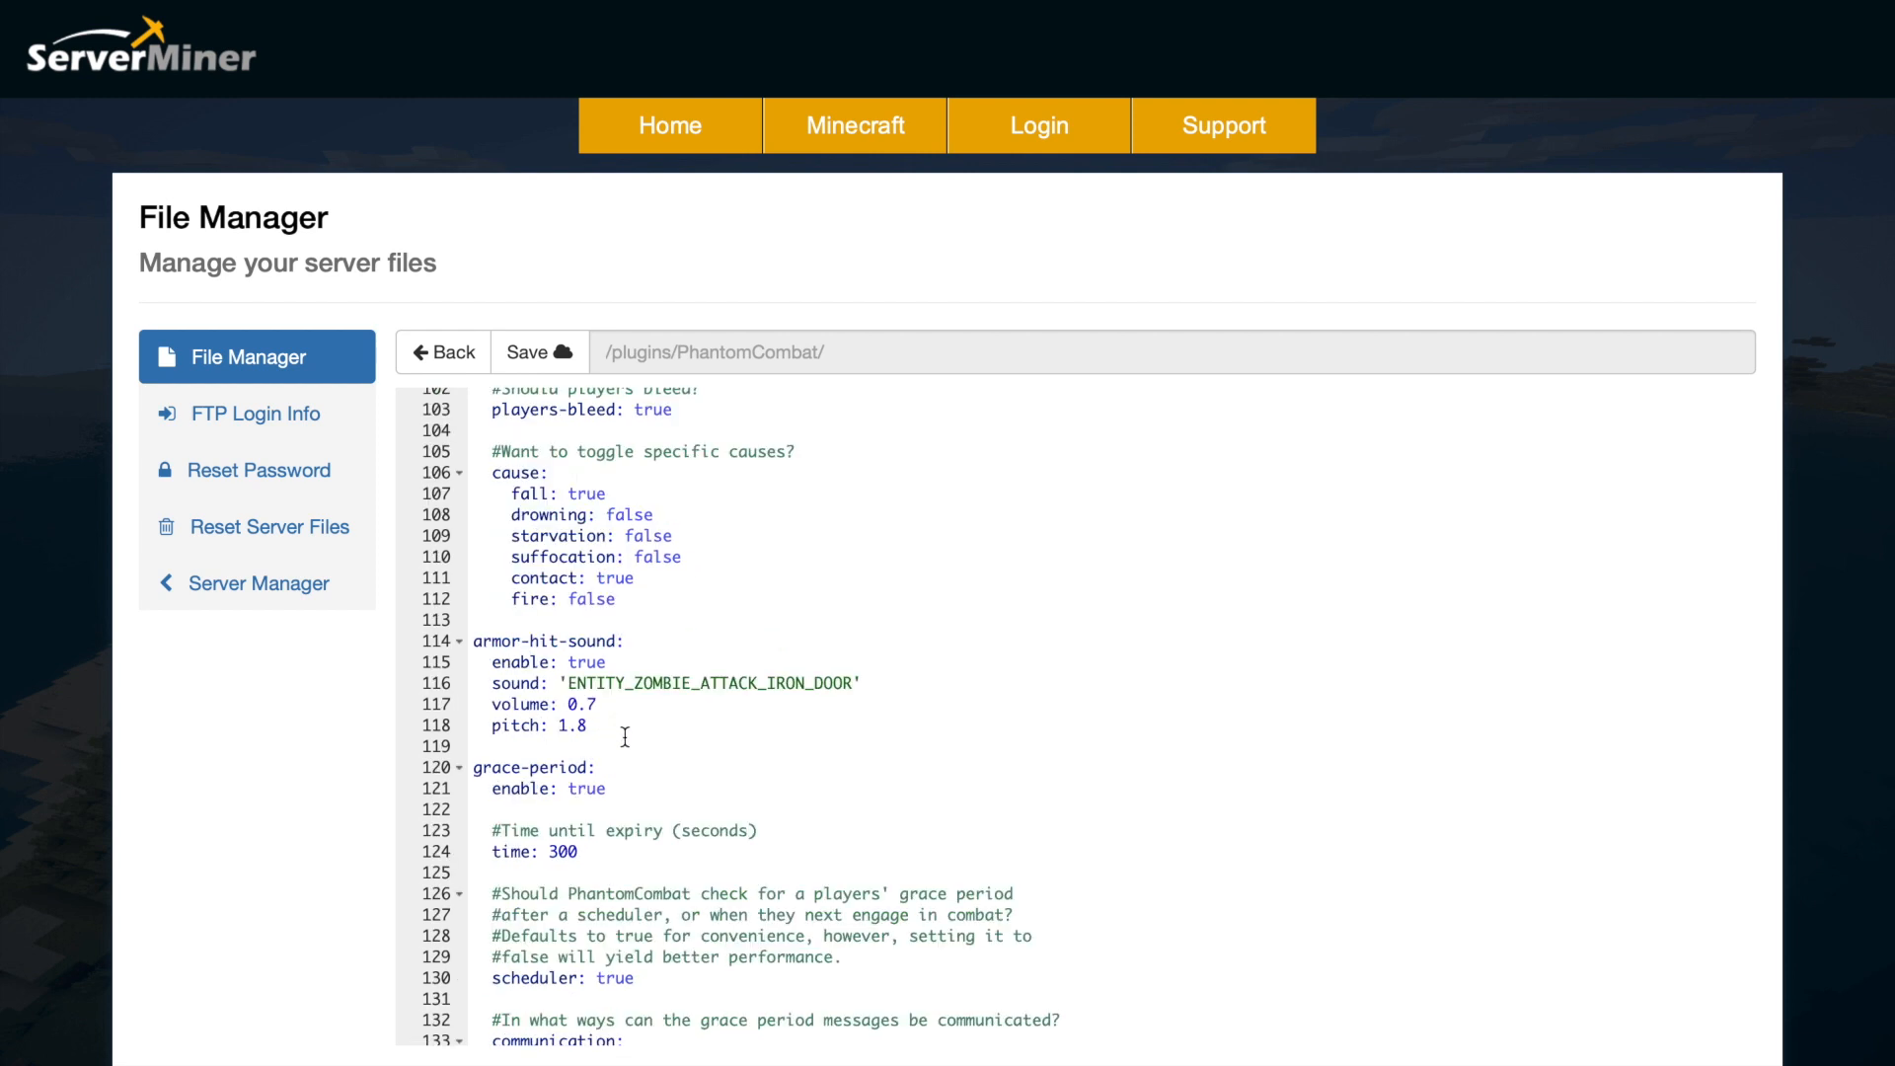
mouse_move(597, 708)
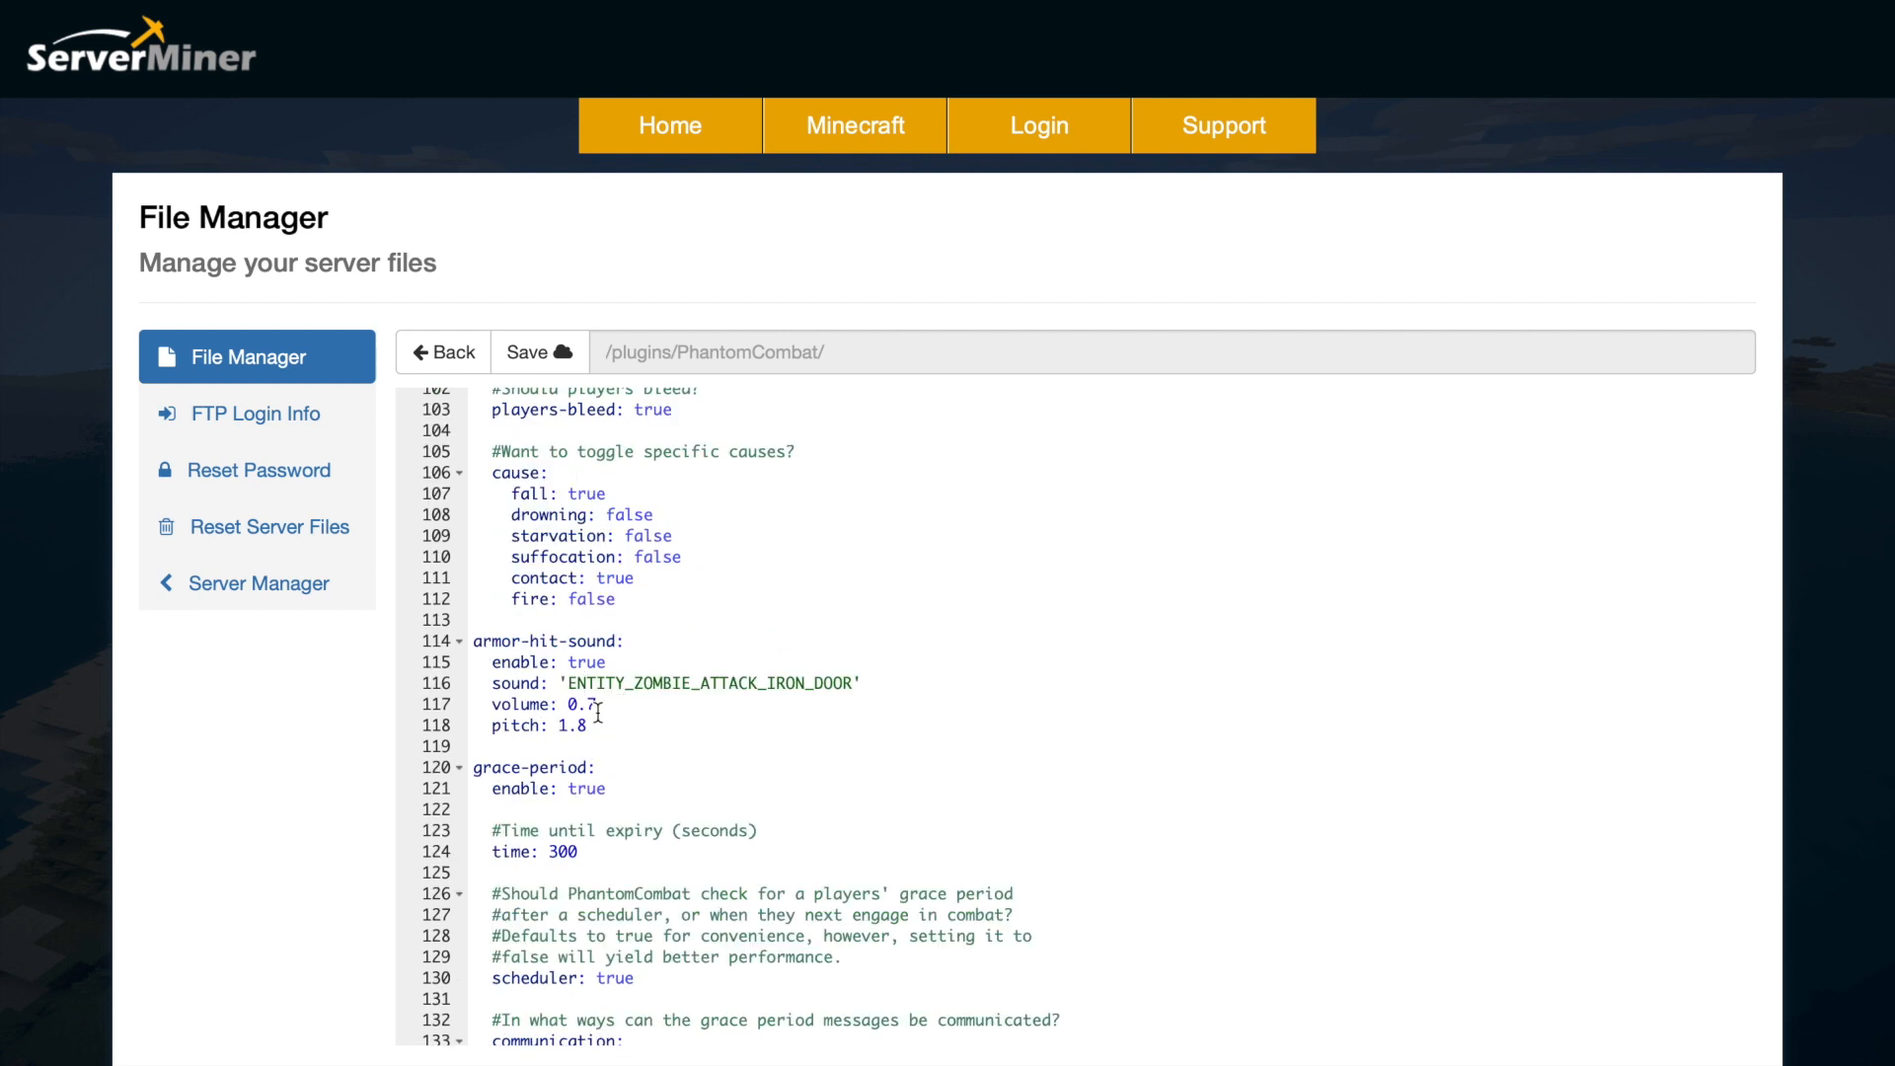
scroll("down", 3)
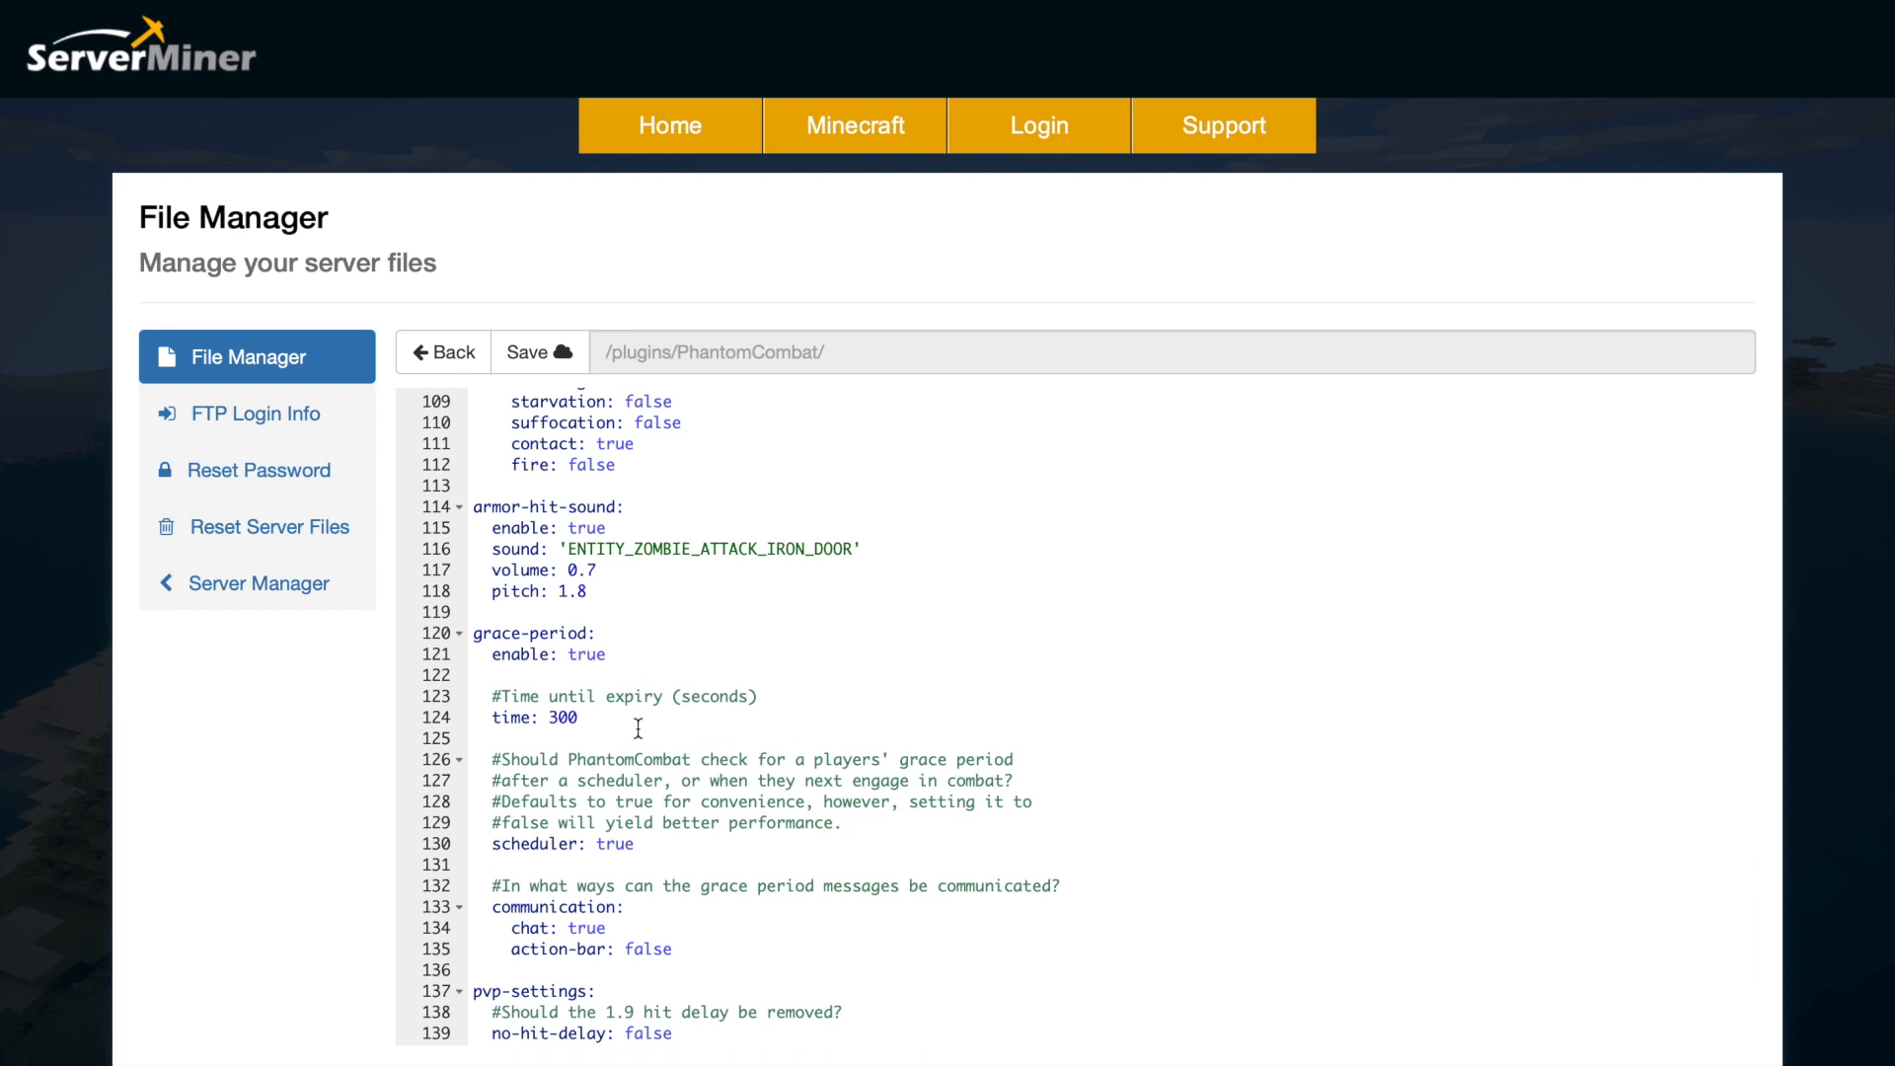
left_click(577, 718)
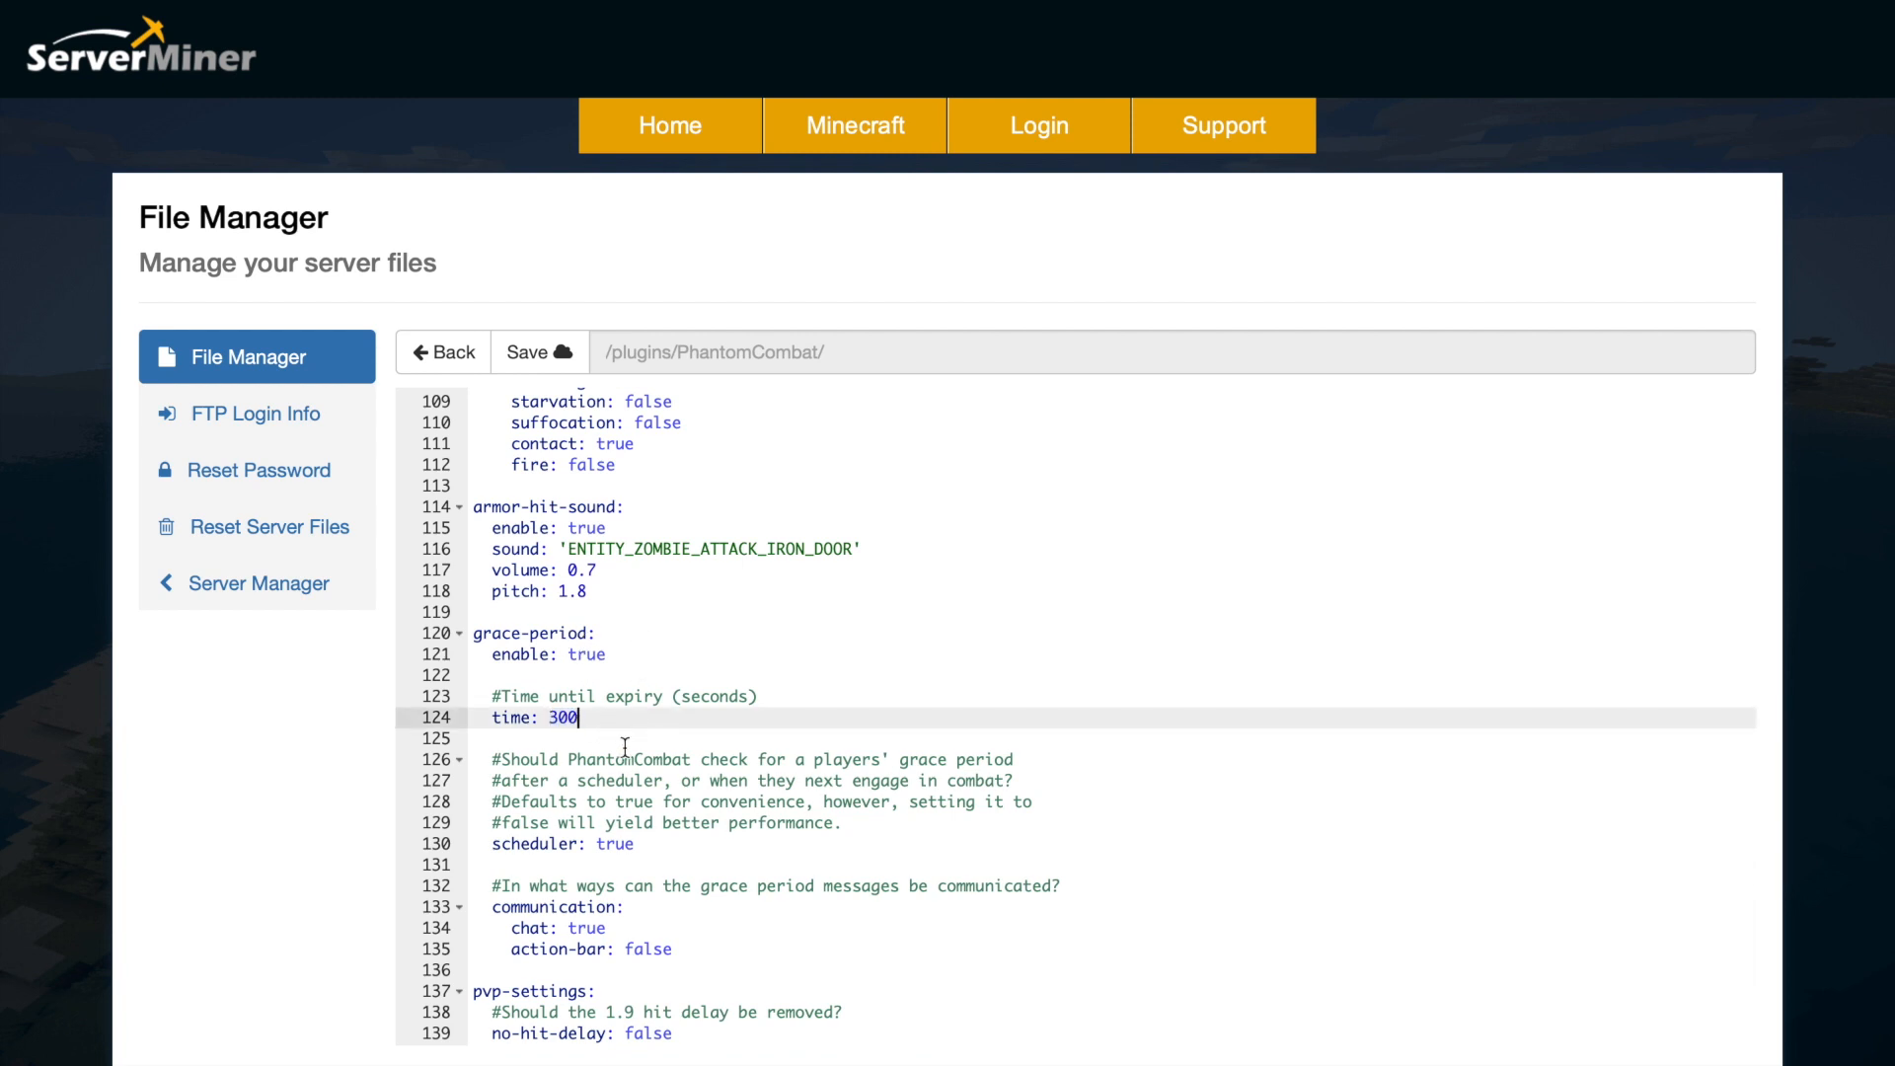
scroll("down", 3)
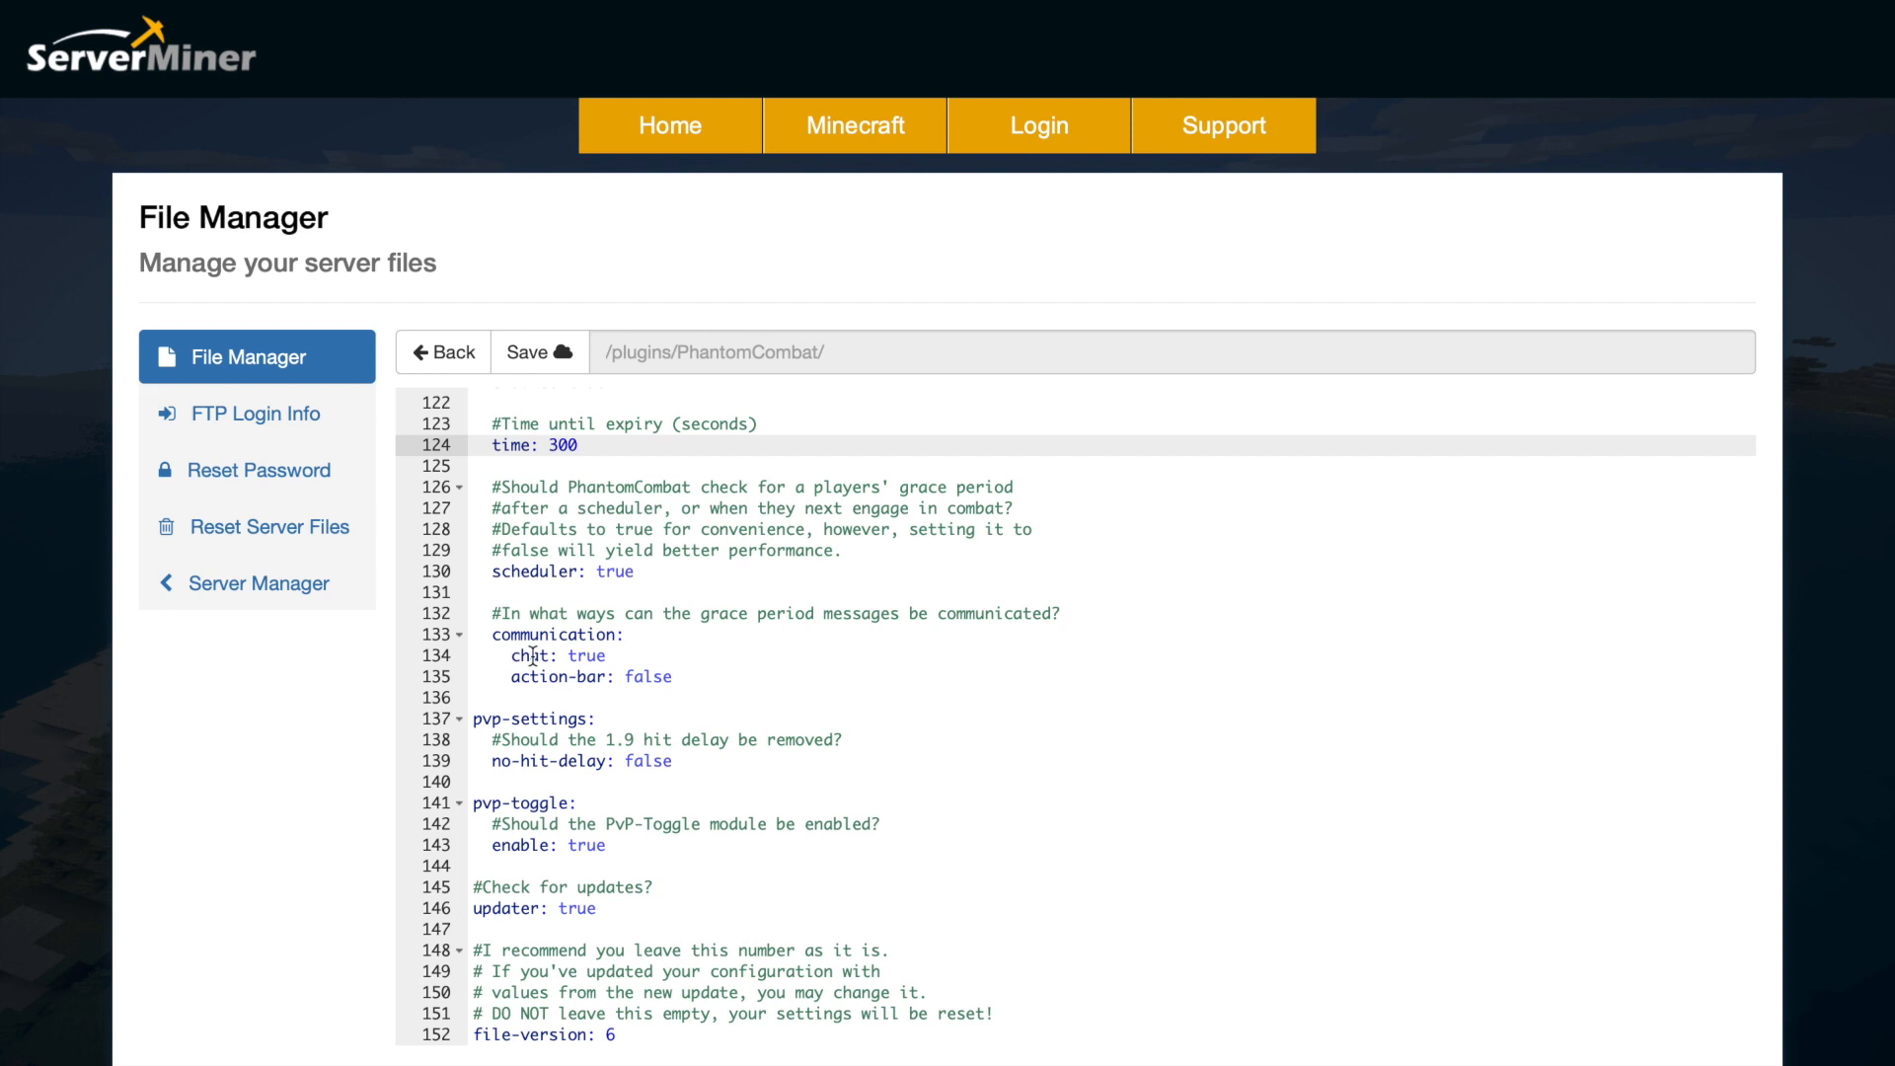
scroll("down", 3)
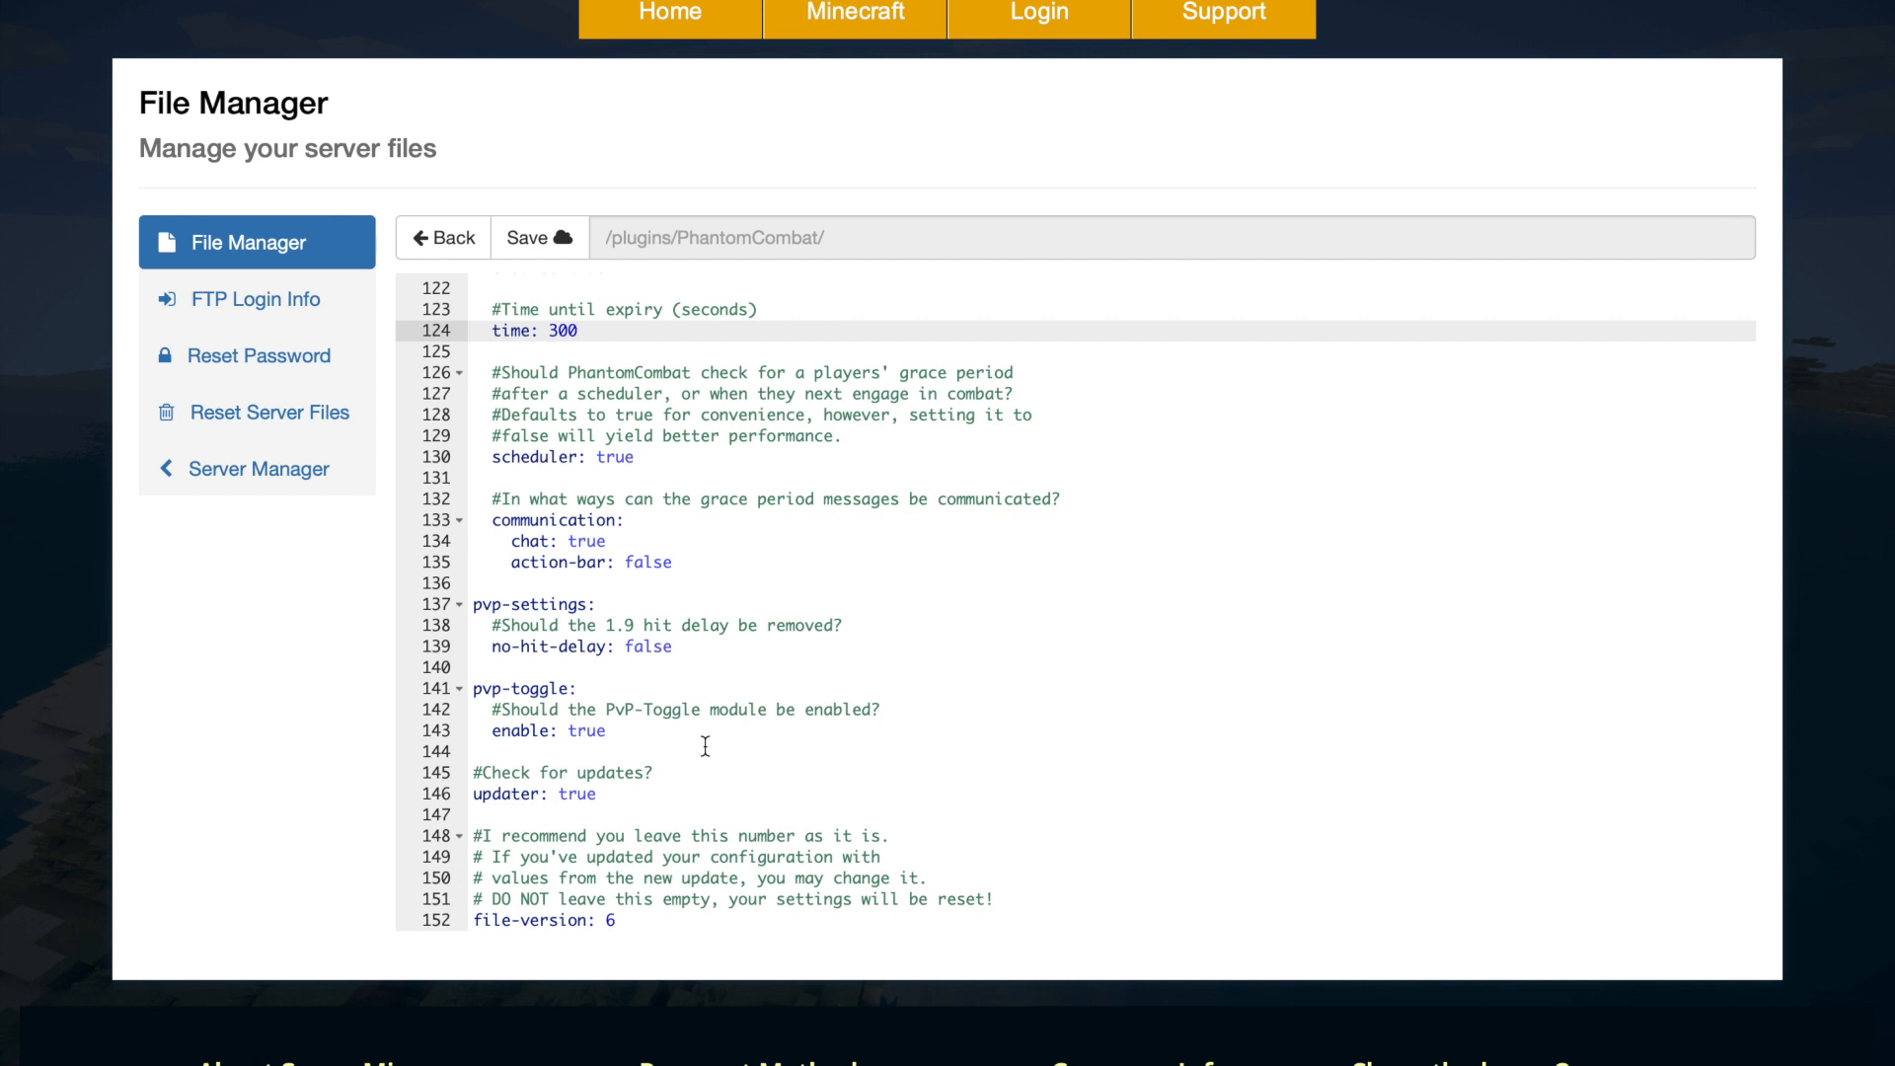
mouse_move(589, 758)
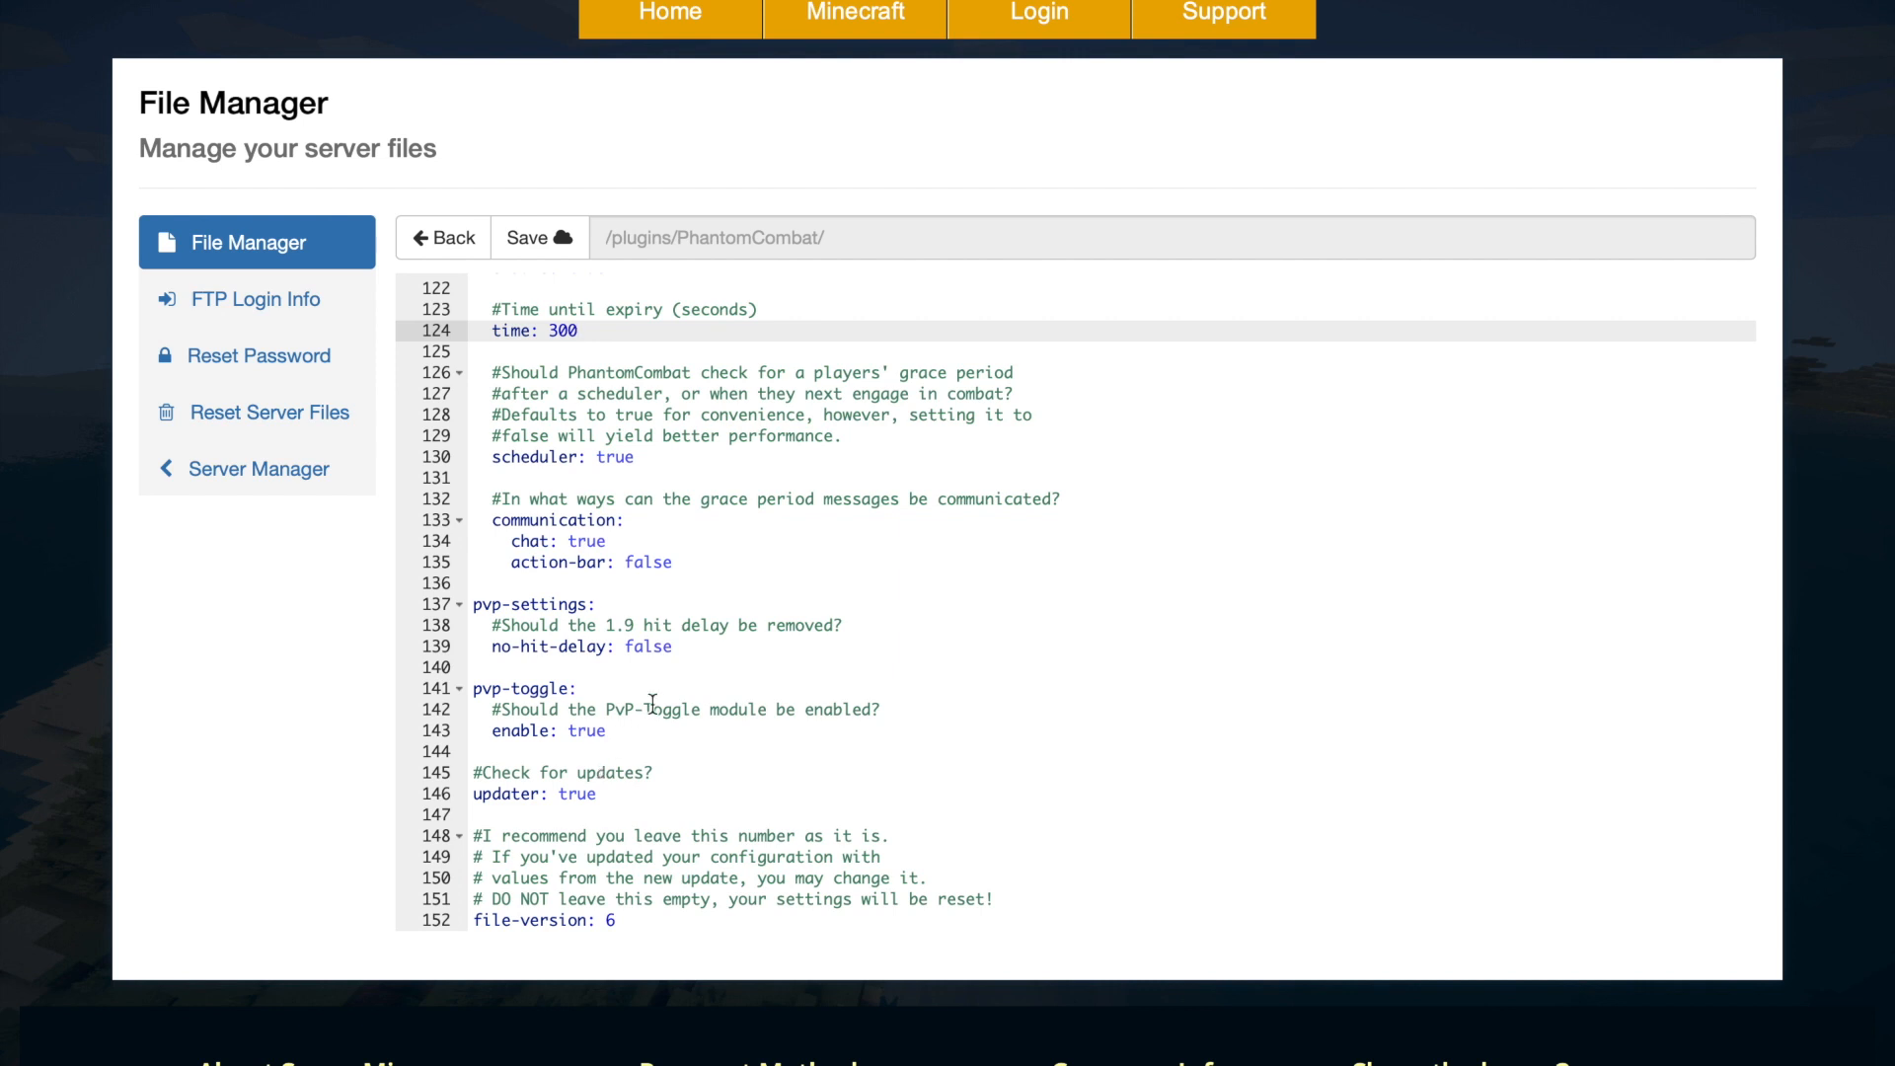
left_click(445, 239)
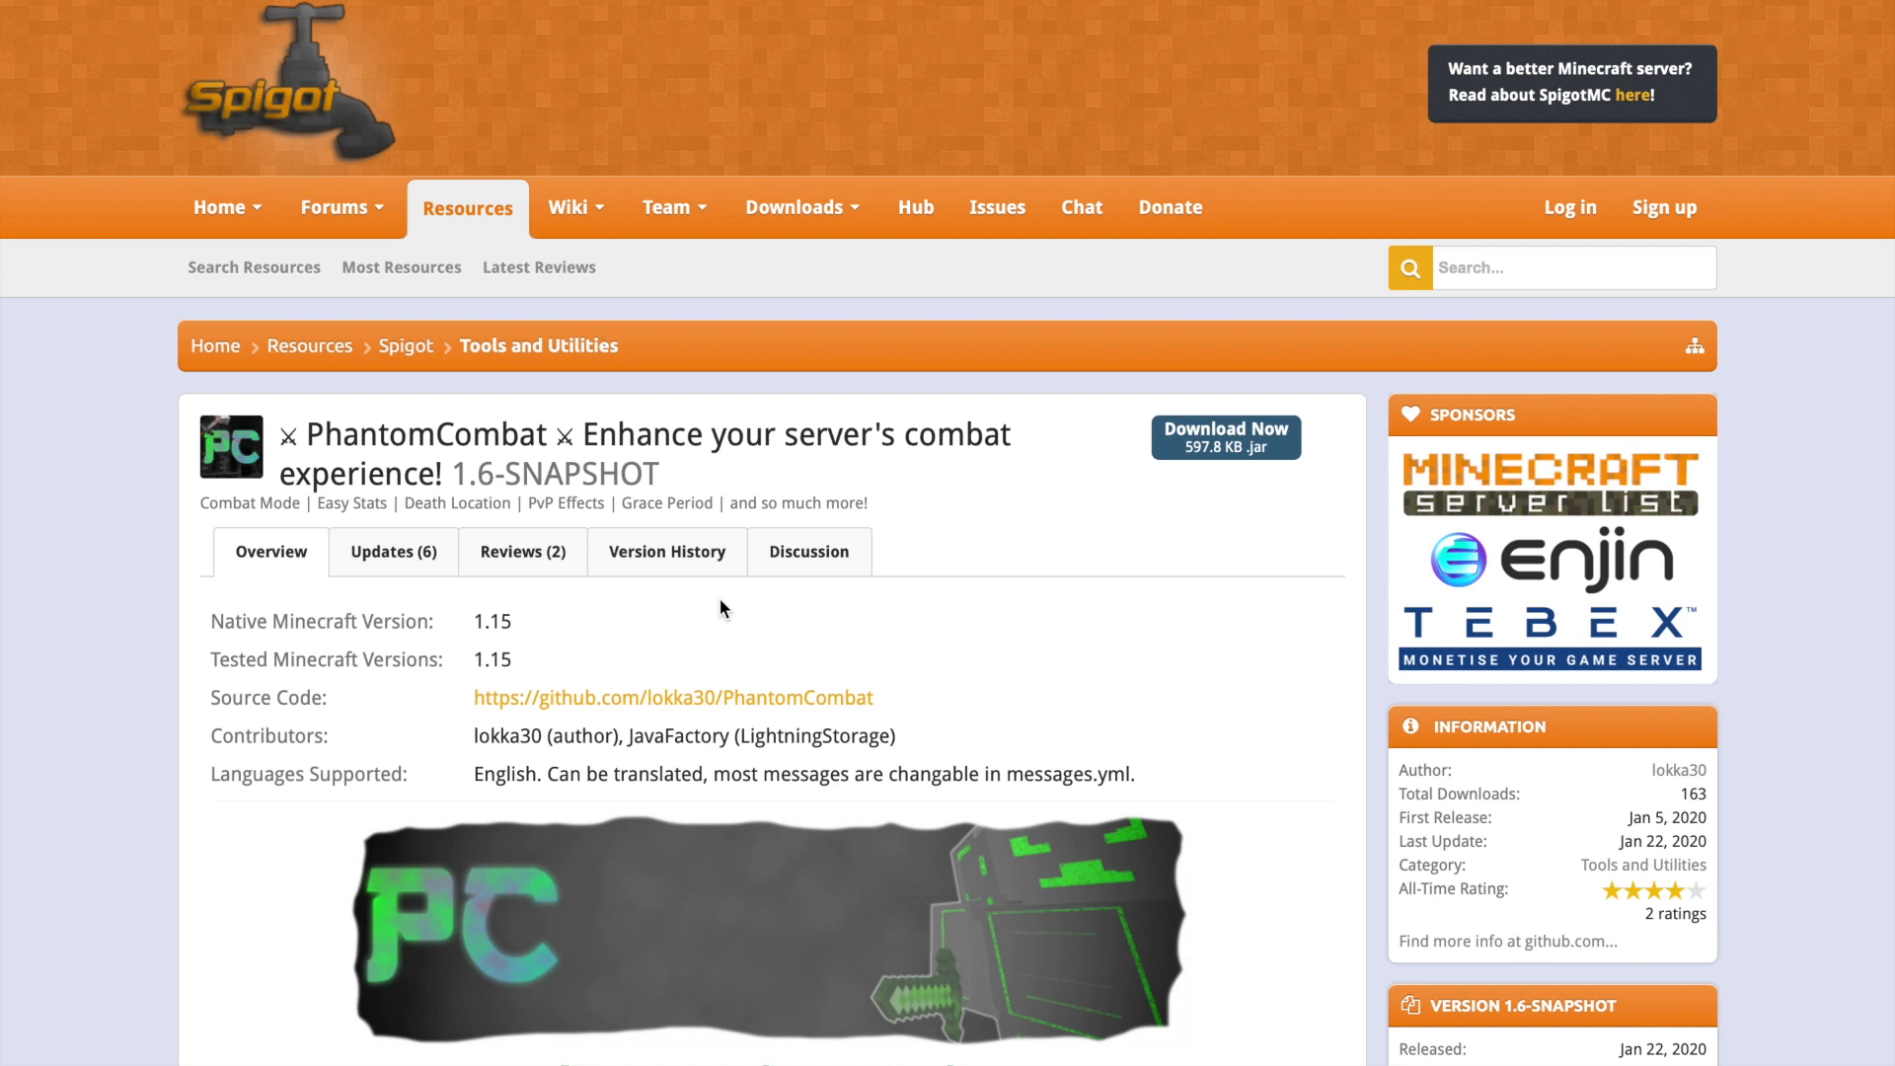
mouse_move(994, 620)
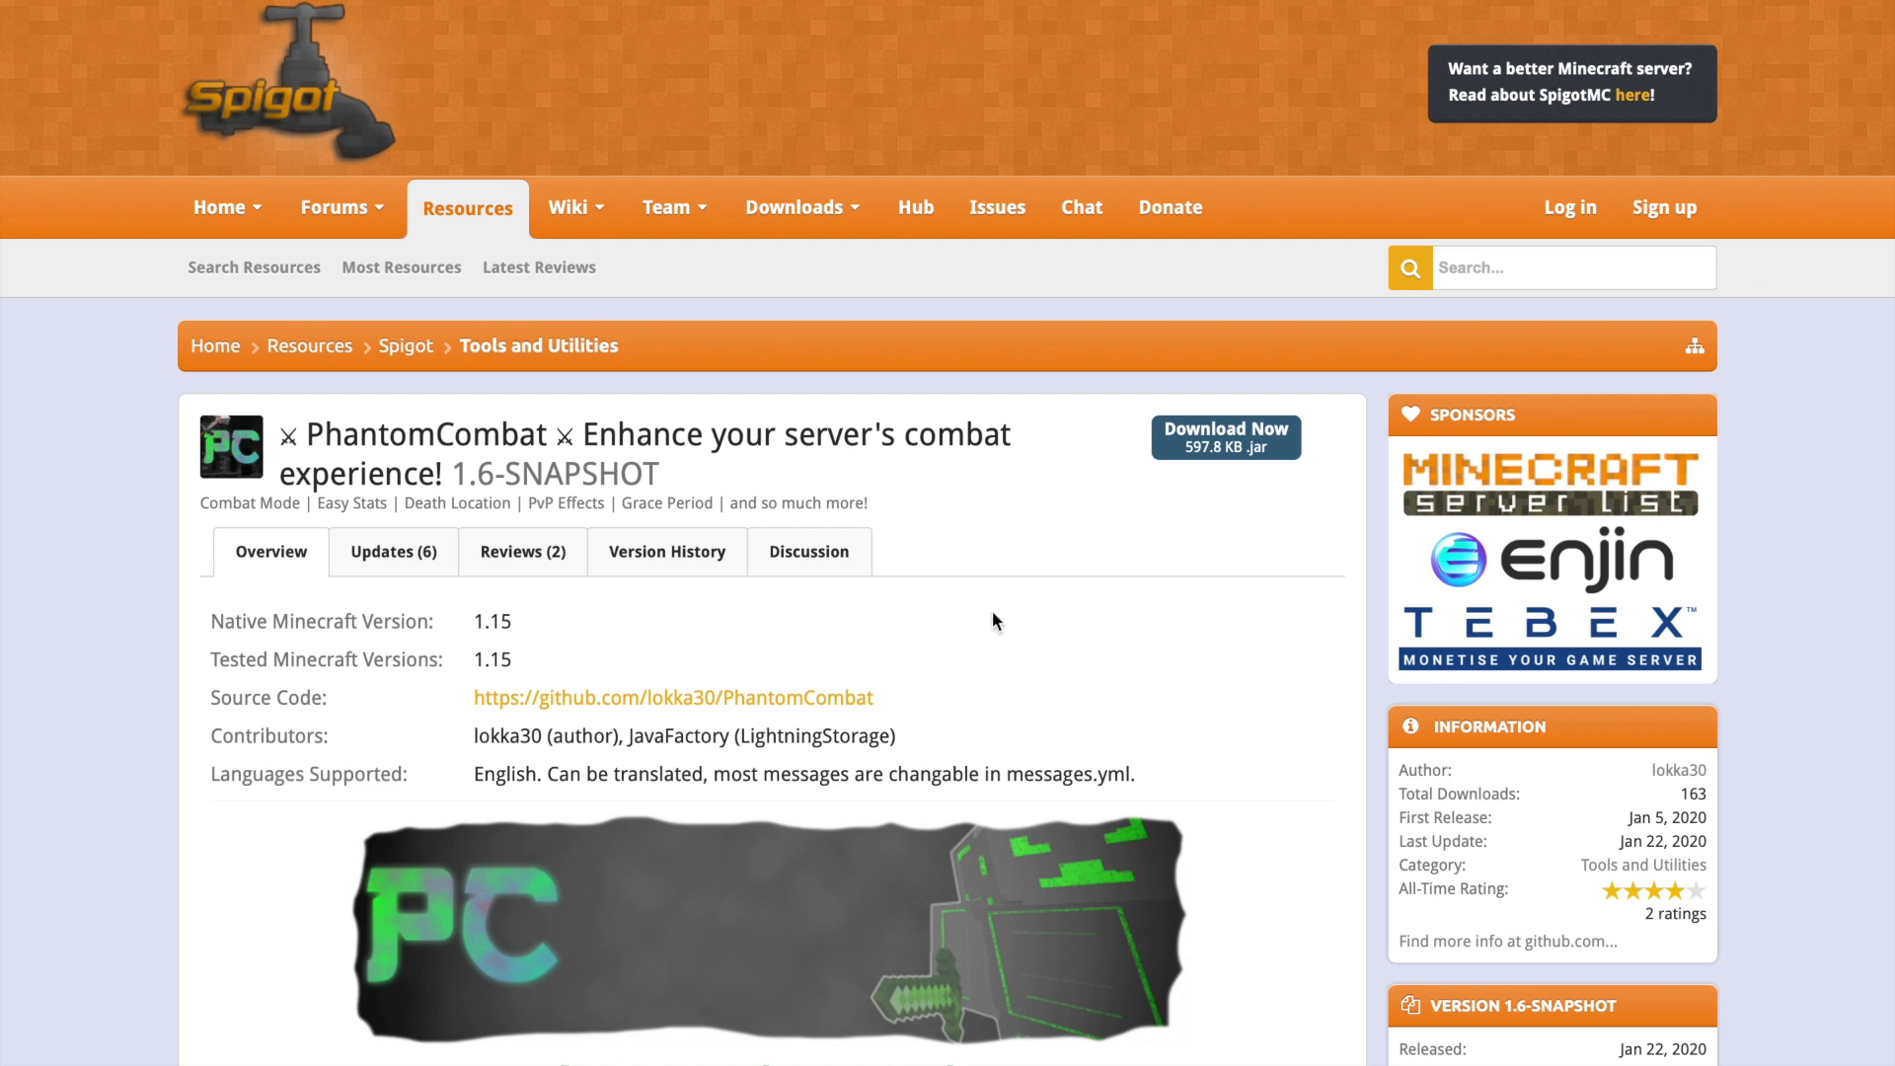
mouse_move(608, 685)
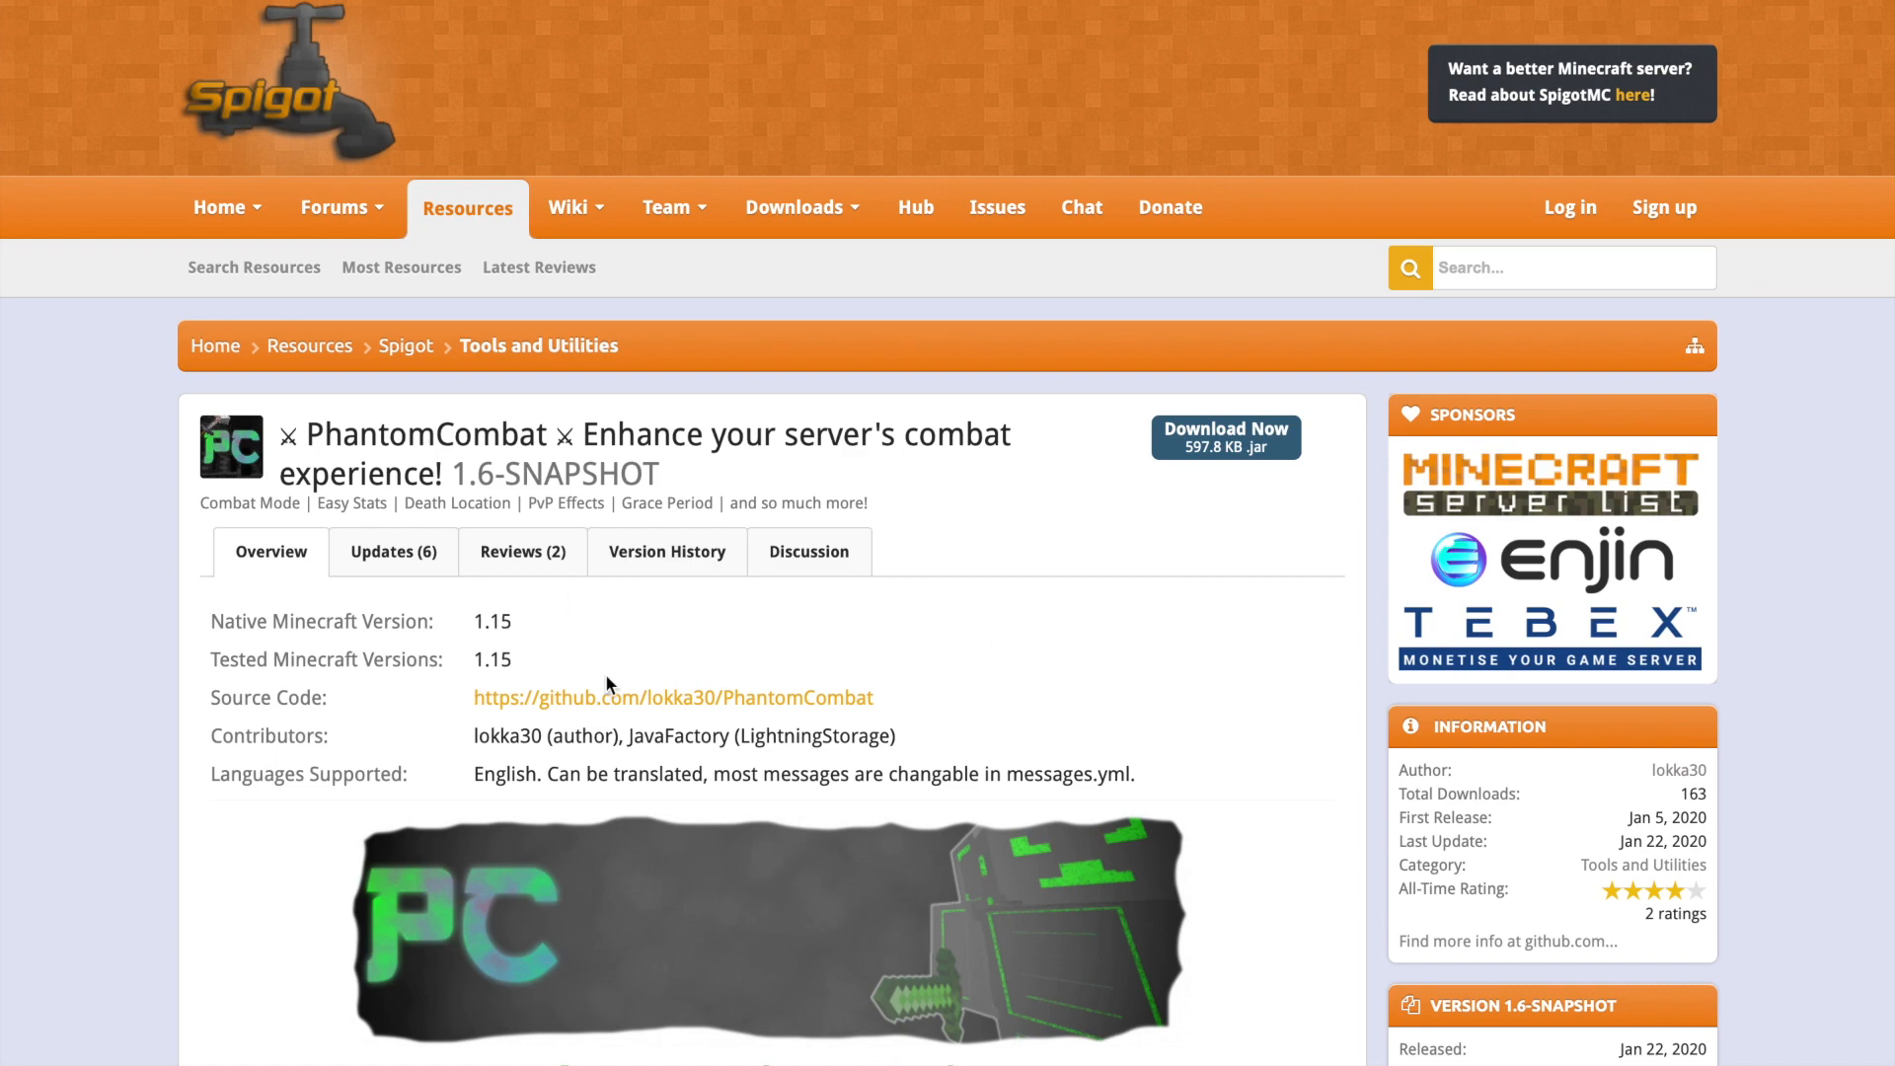
Step: Scroll through the PhantomCombat SpigotMC feature descriptions and back to the top
scroll("down", 3)
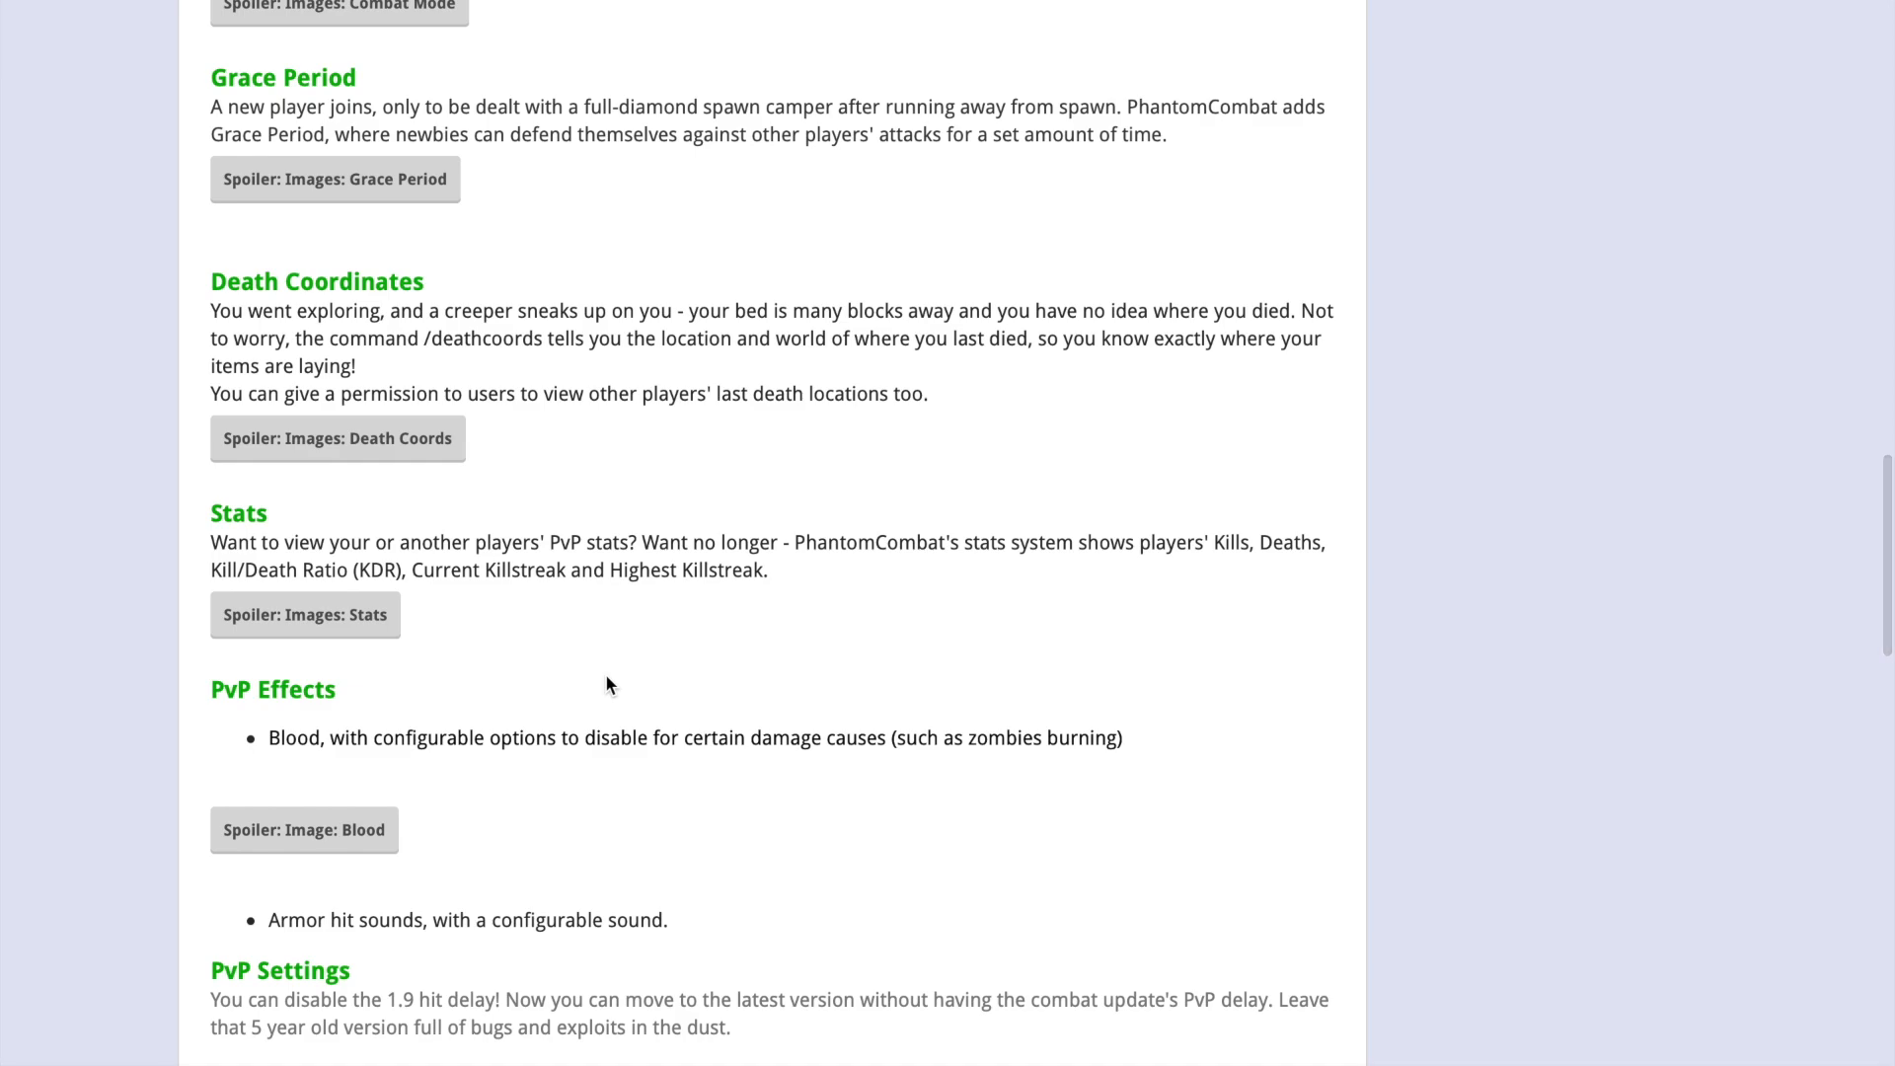
scroll("up", 3)
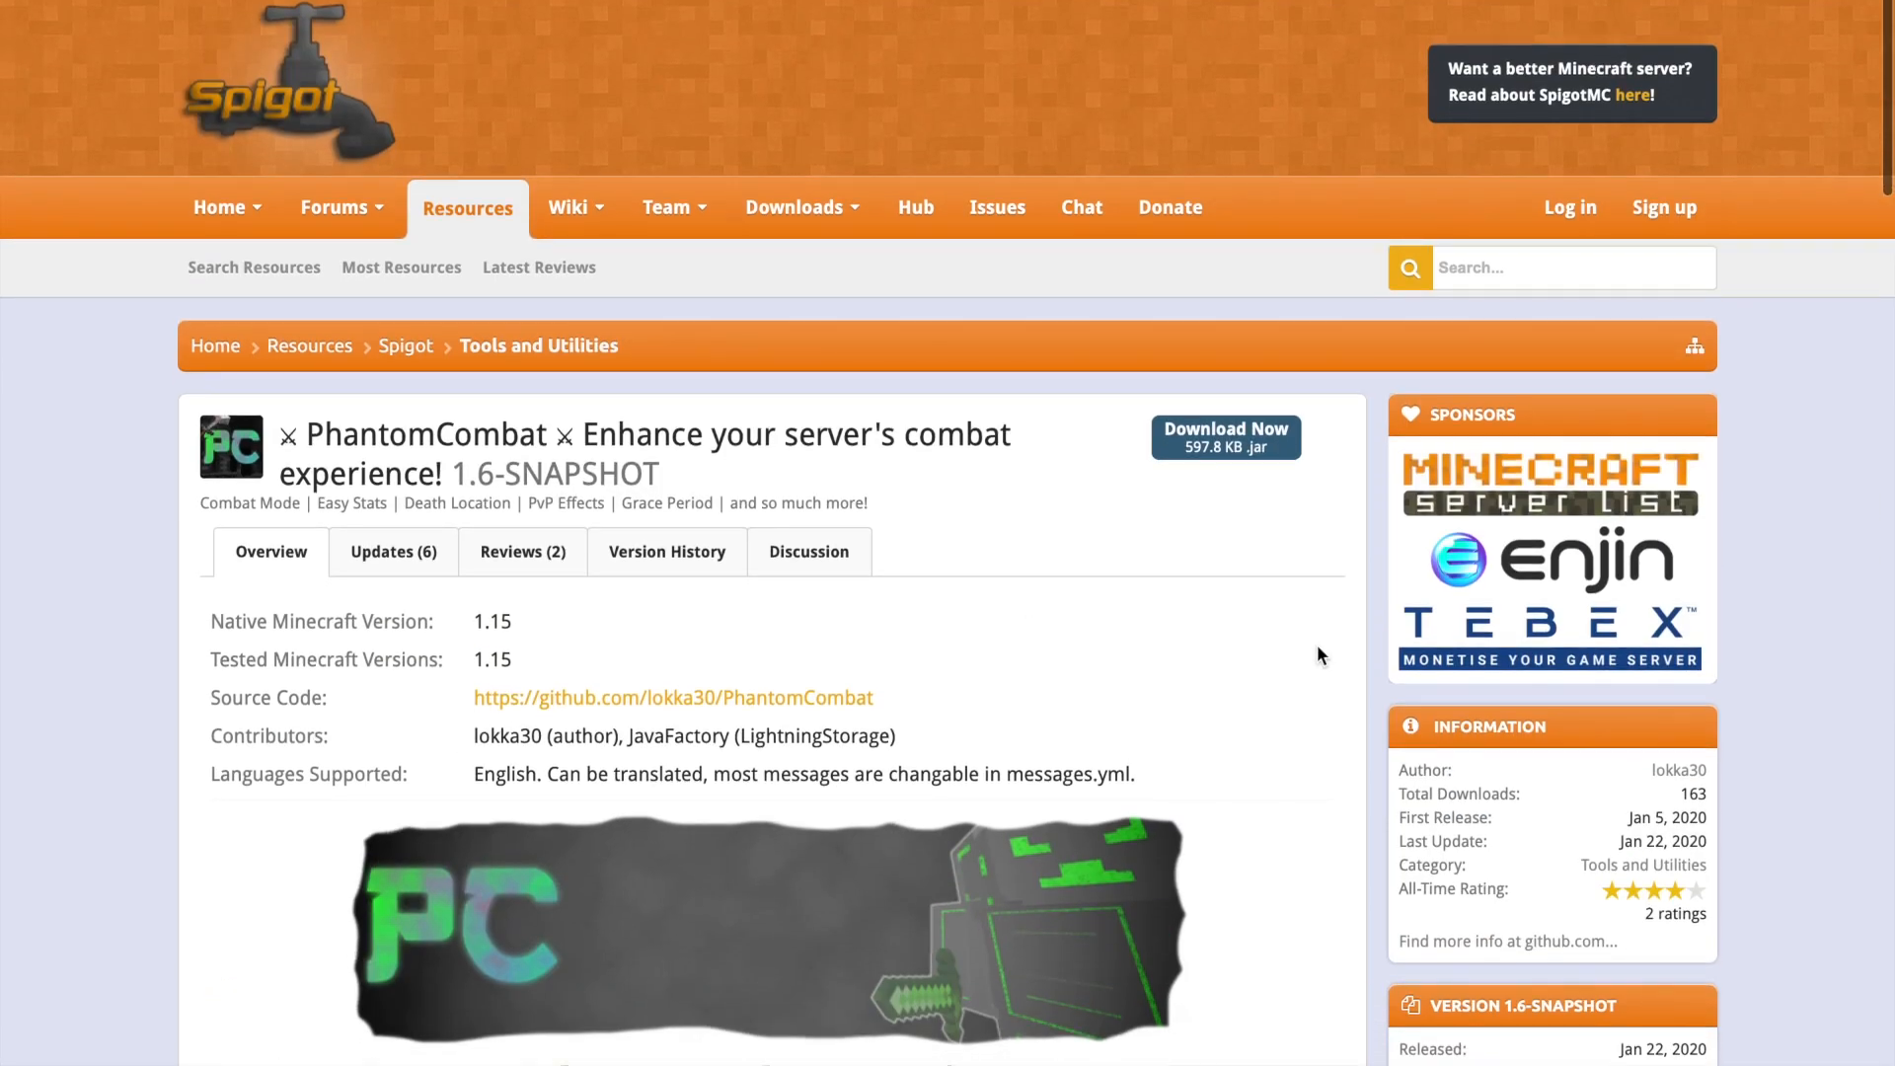